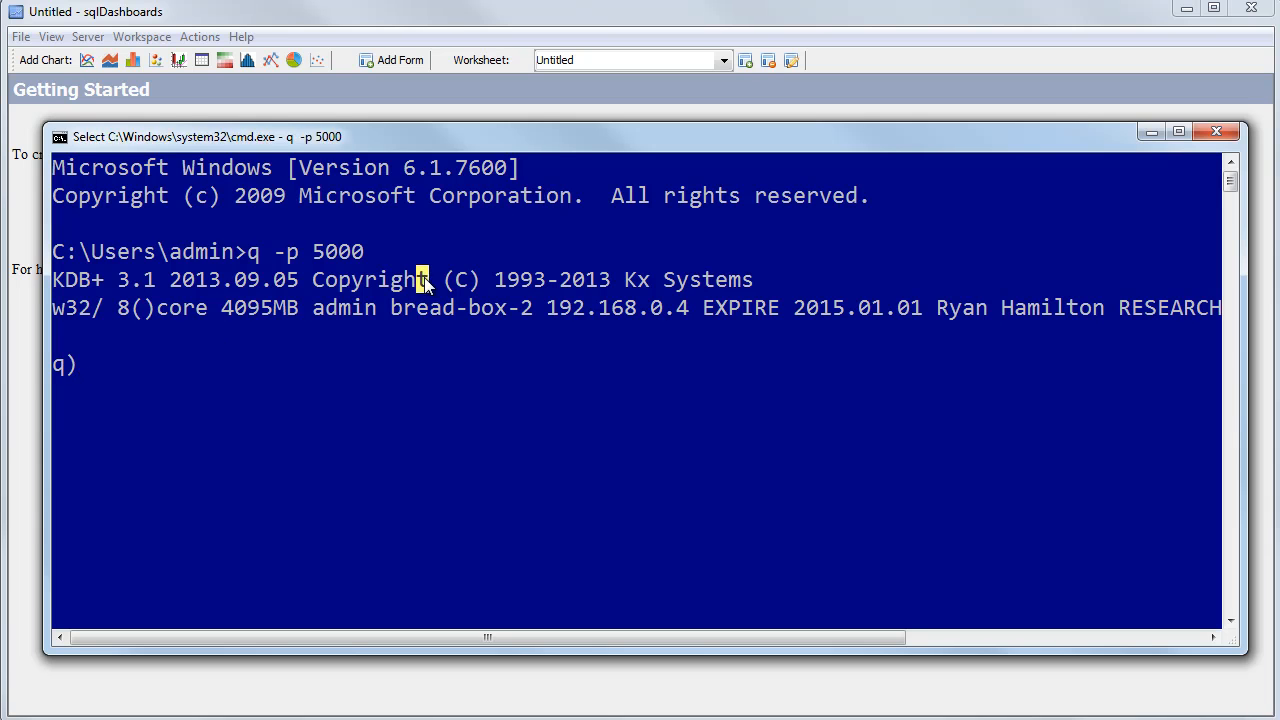
Step: Check the q server port with \p and list tables with \a, then display ohlc and quote
type("\\p")
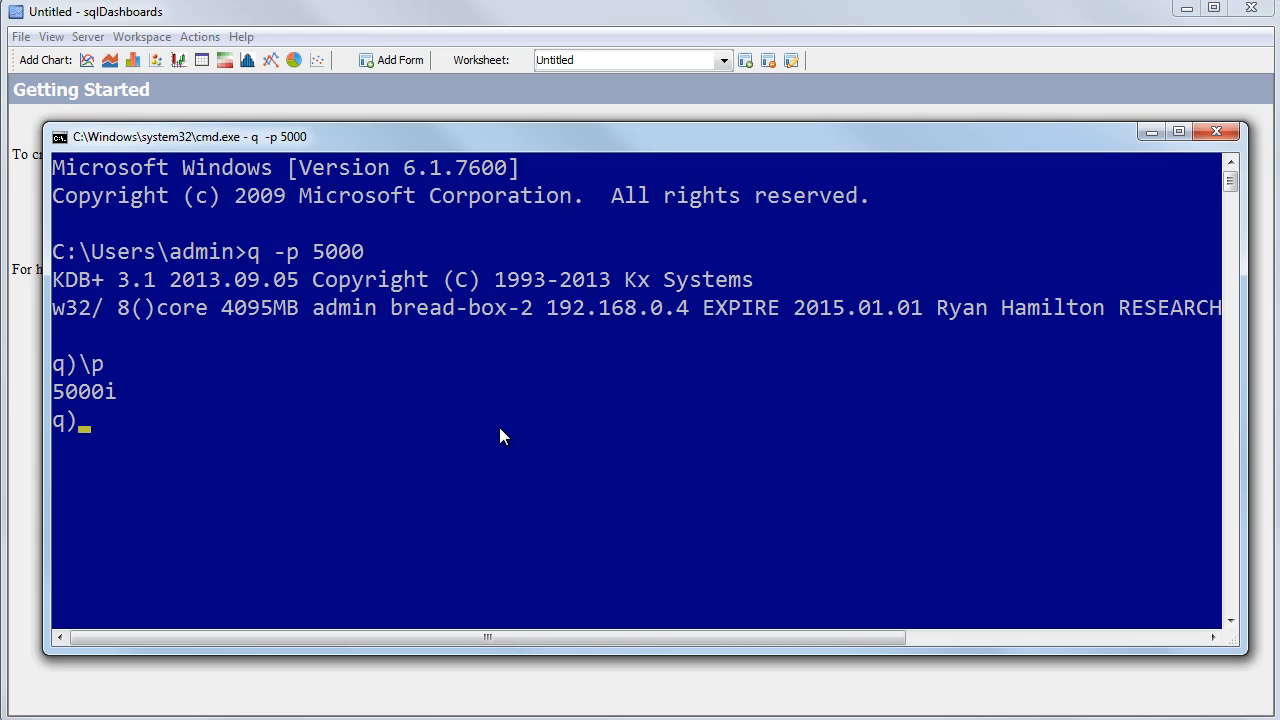
type("\\a")
type("stock")
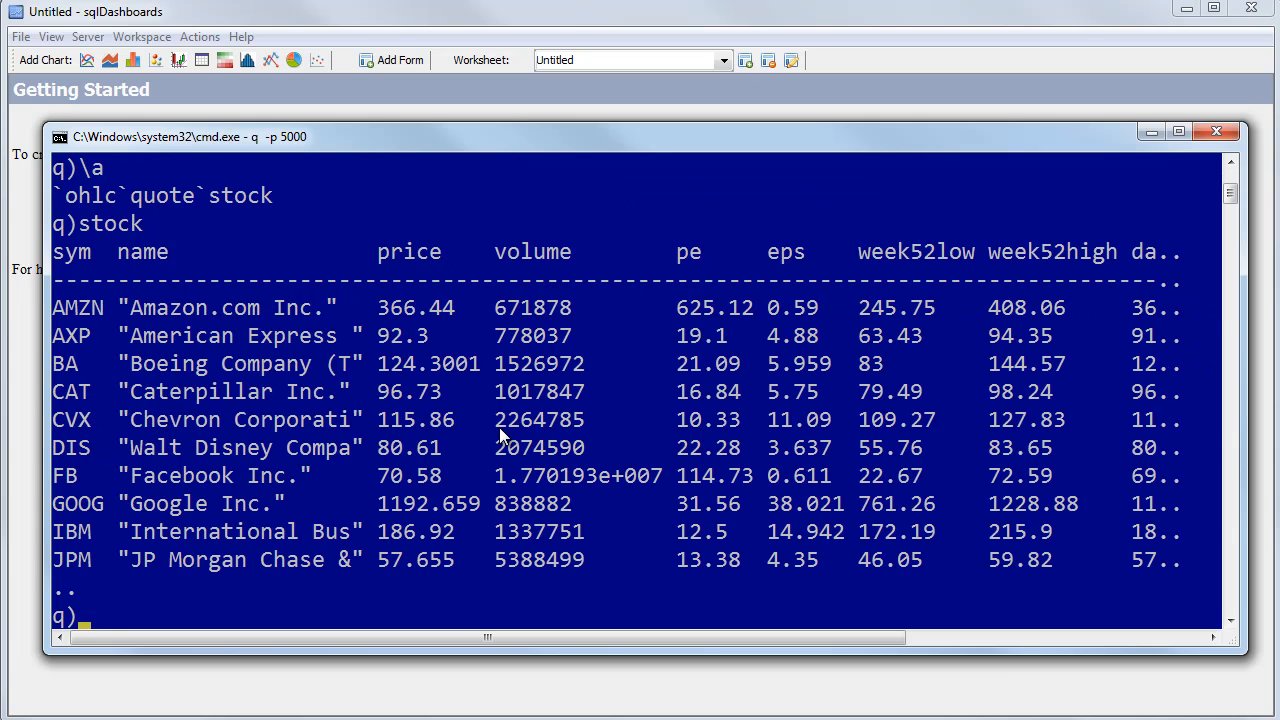
type("ohlc")
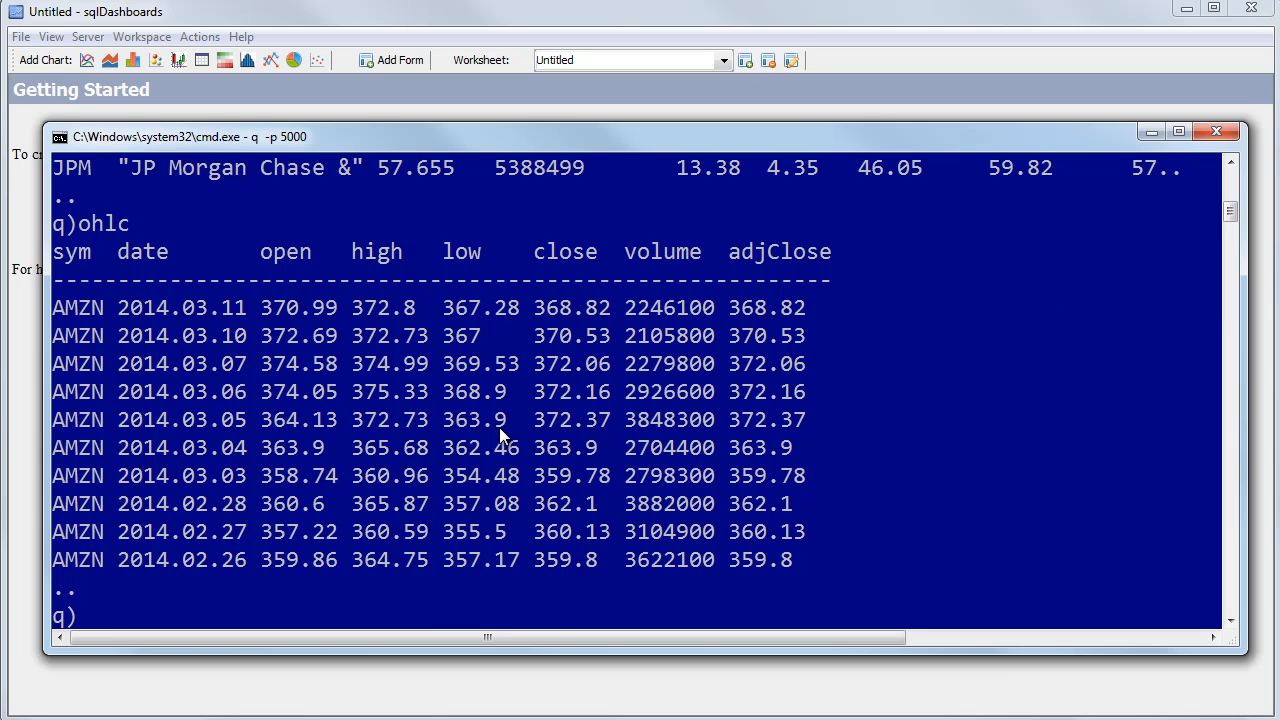
type("quote")
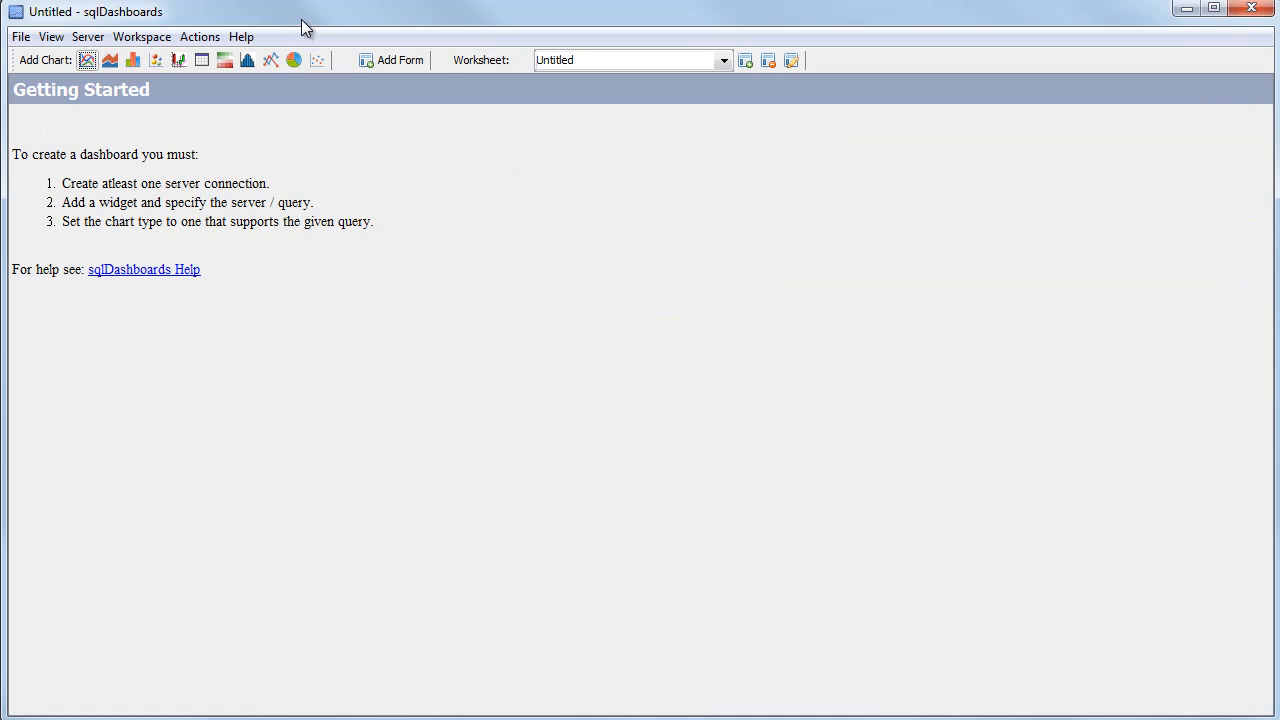
mouse_move(397, 232)
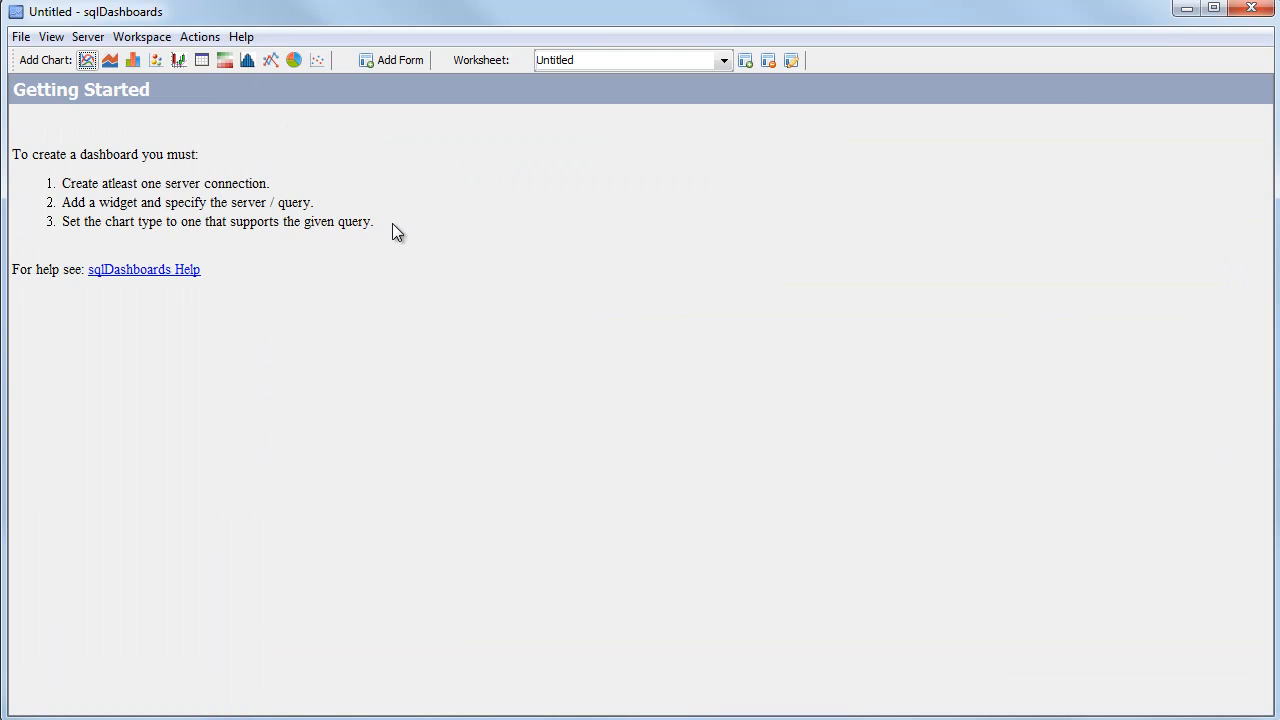
left_click_drag(62, 183, 375, 221)
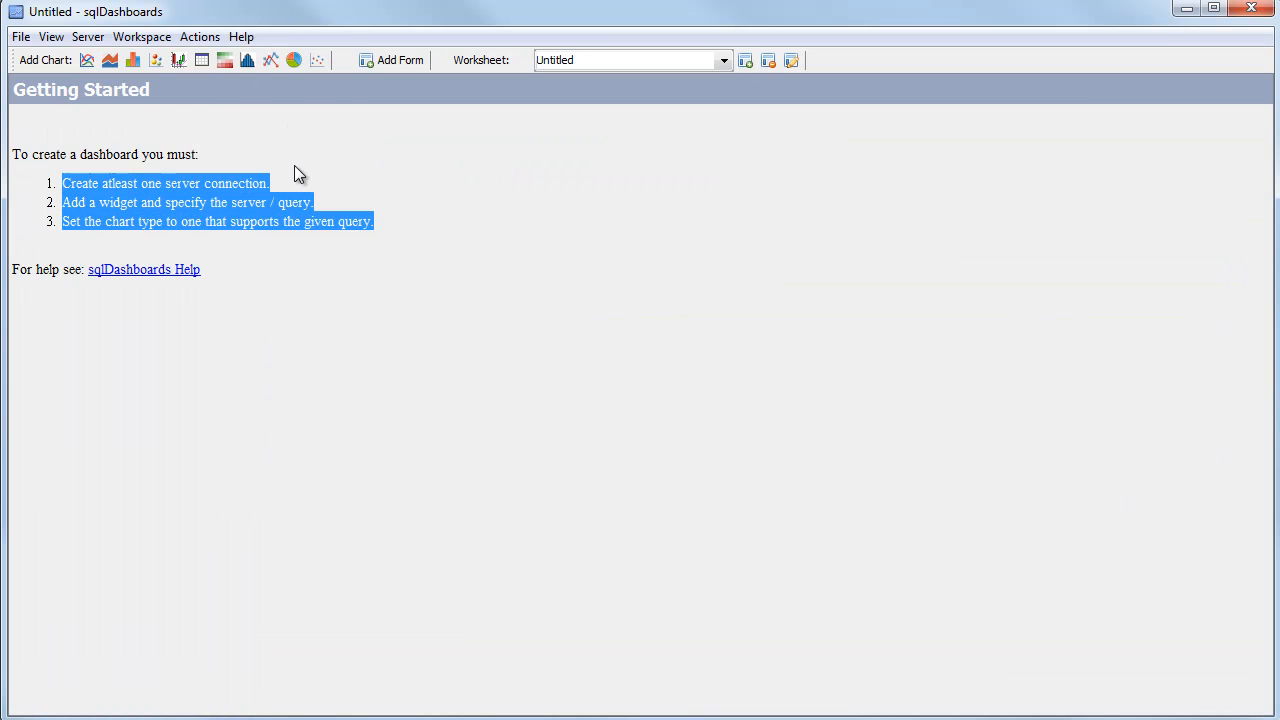
mouse_move(216, 130)
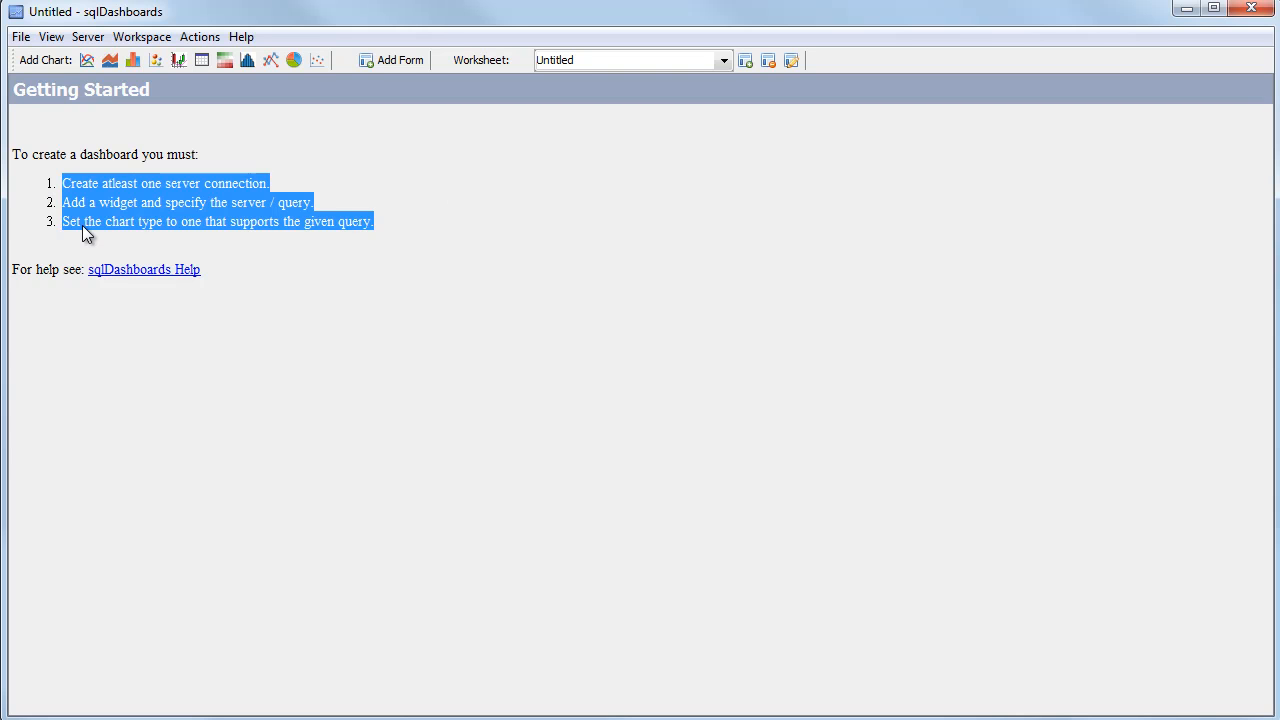
mouse_move(457, 252)
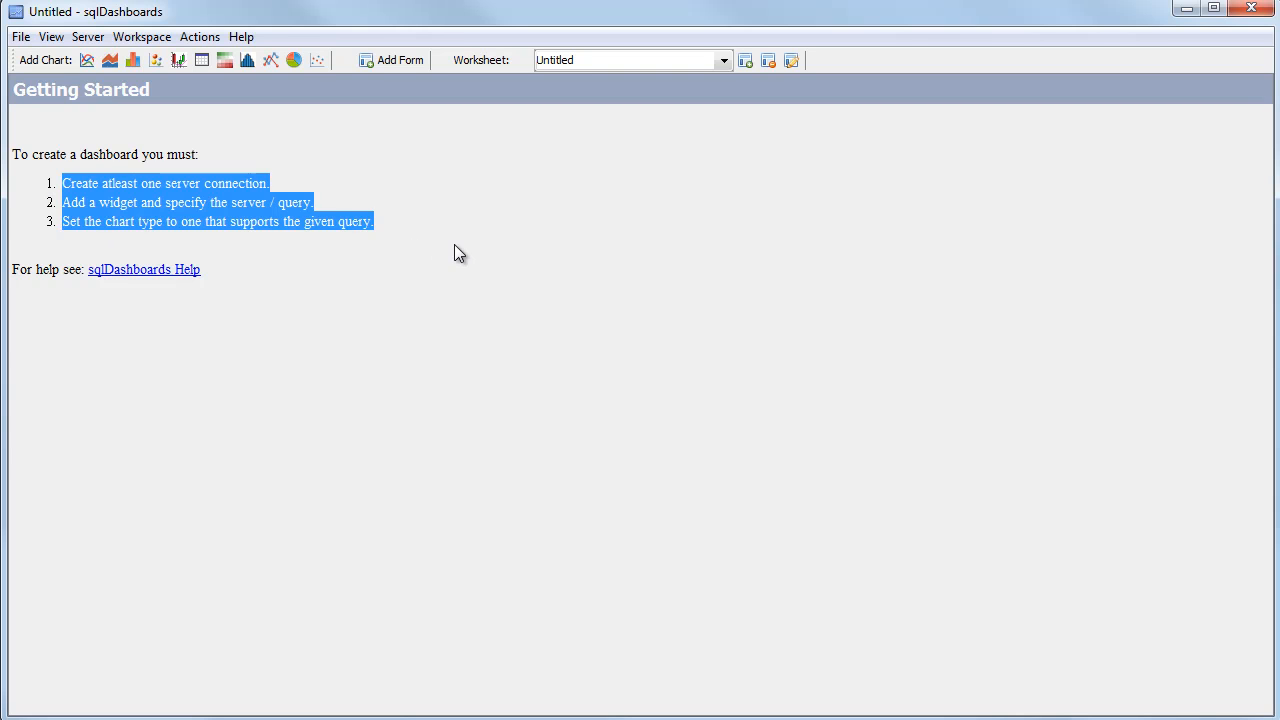
Step: Add a KDB server connection to localhost on port 5000
left_click(82, 37)
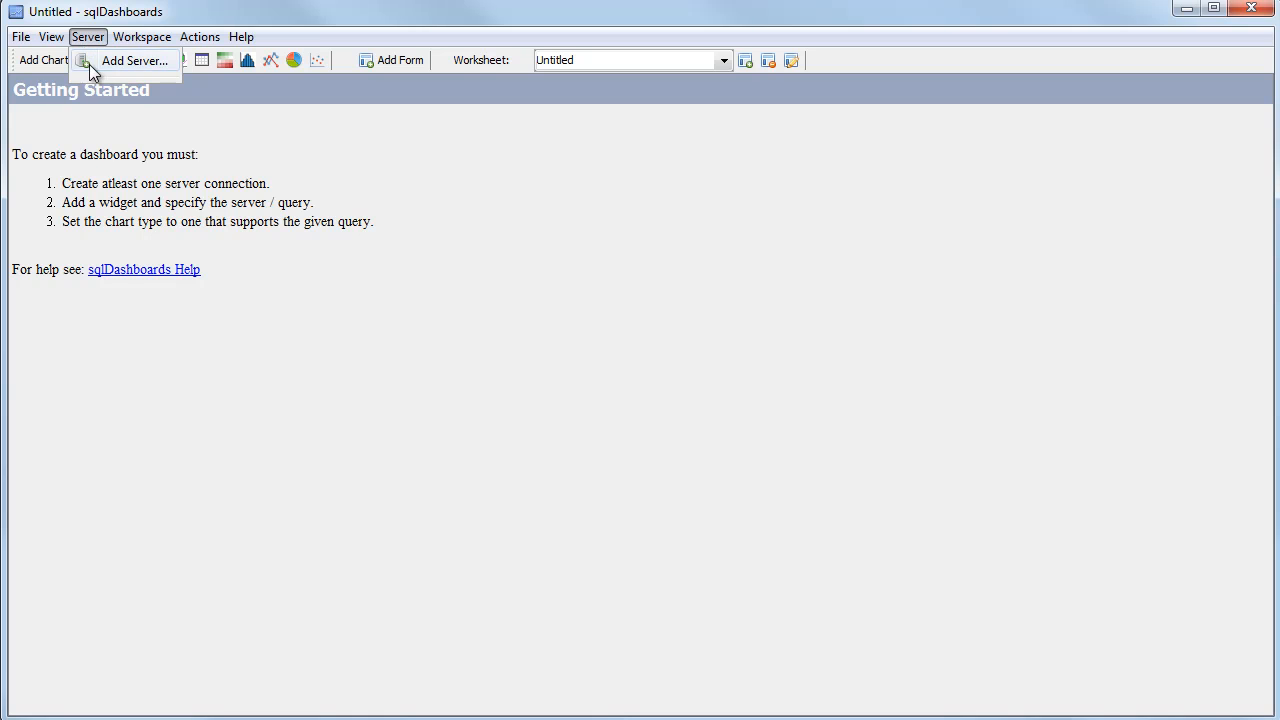
left_click(138, 60)
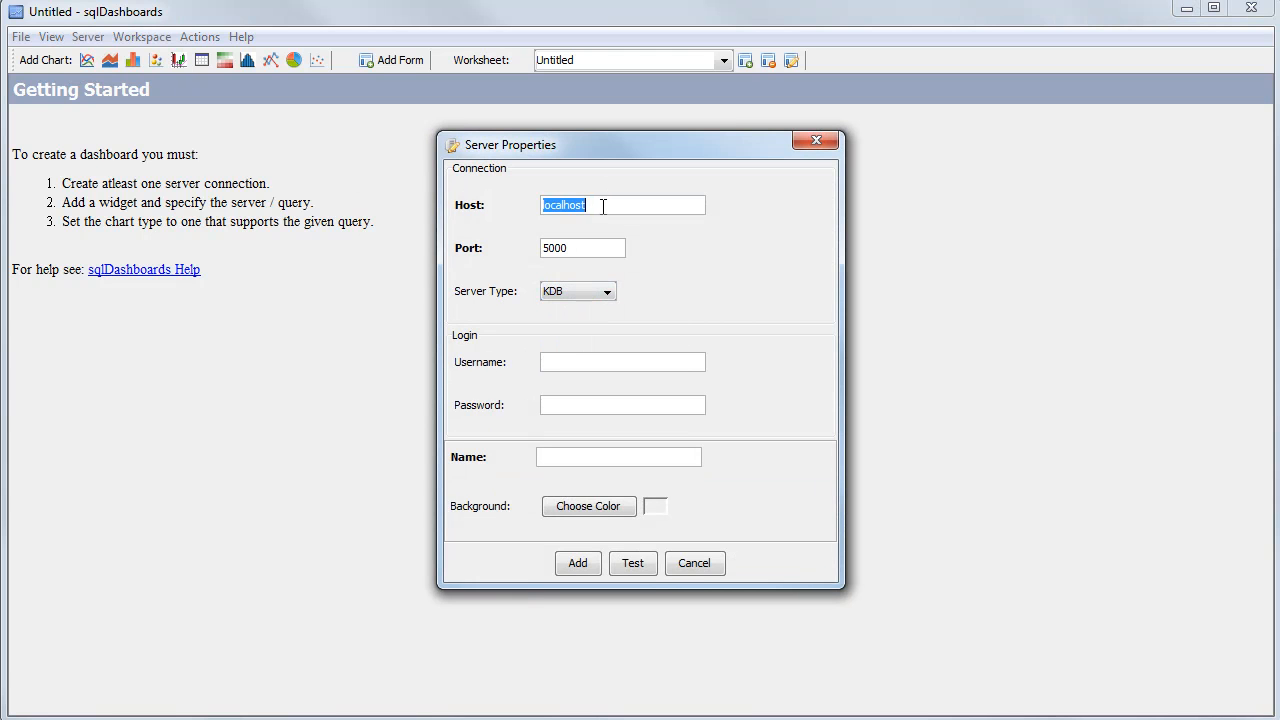
left_click(633, 563)
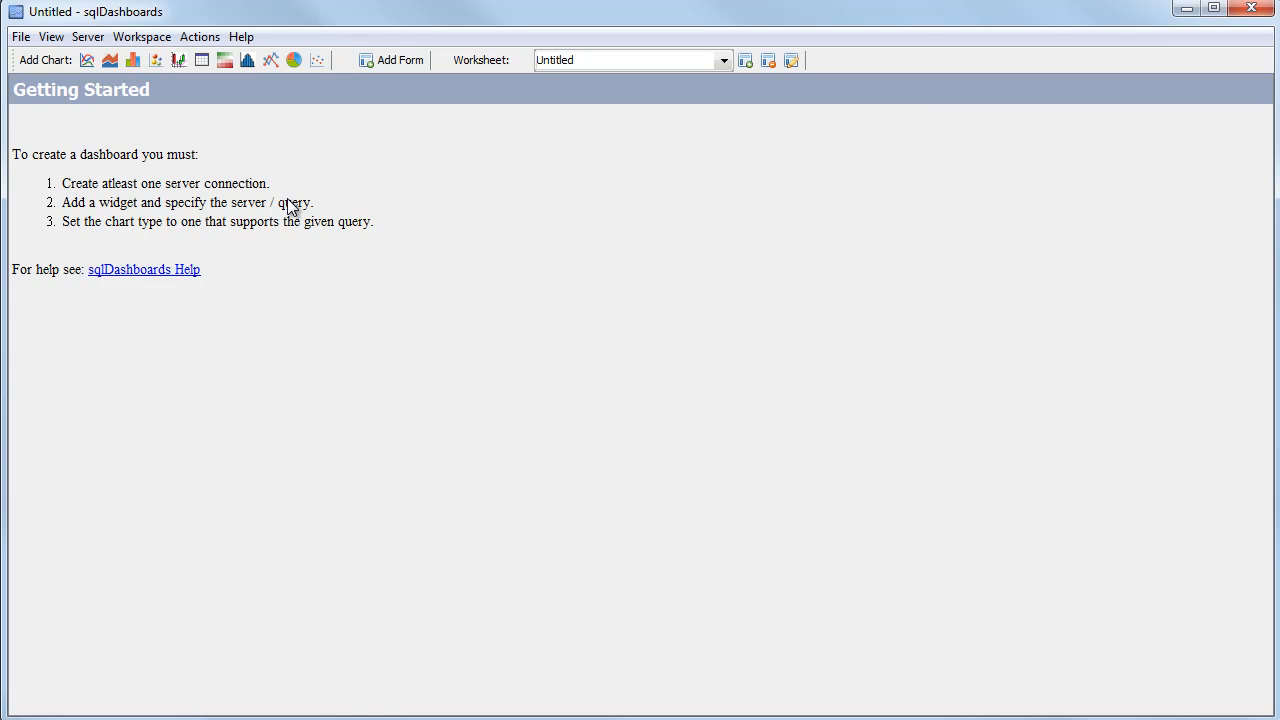
mouse_move(80, 92)
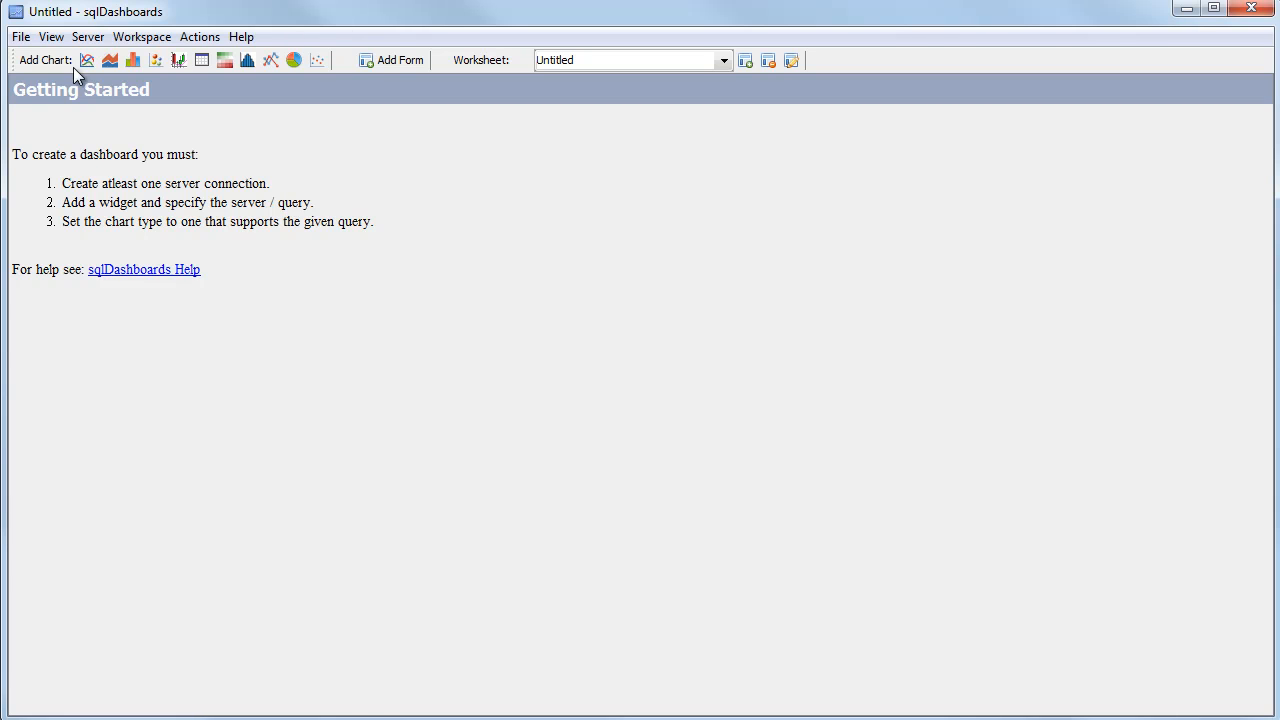
mouse_move(108, 63)
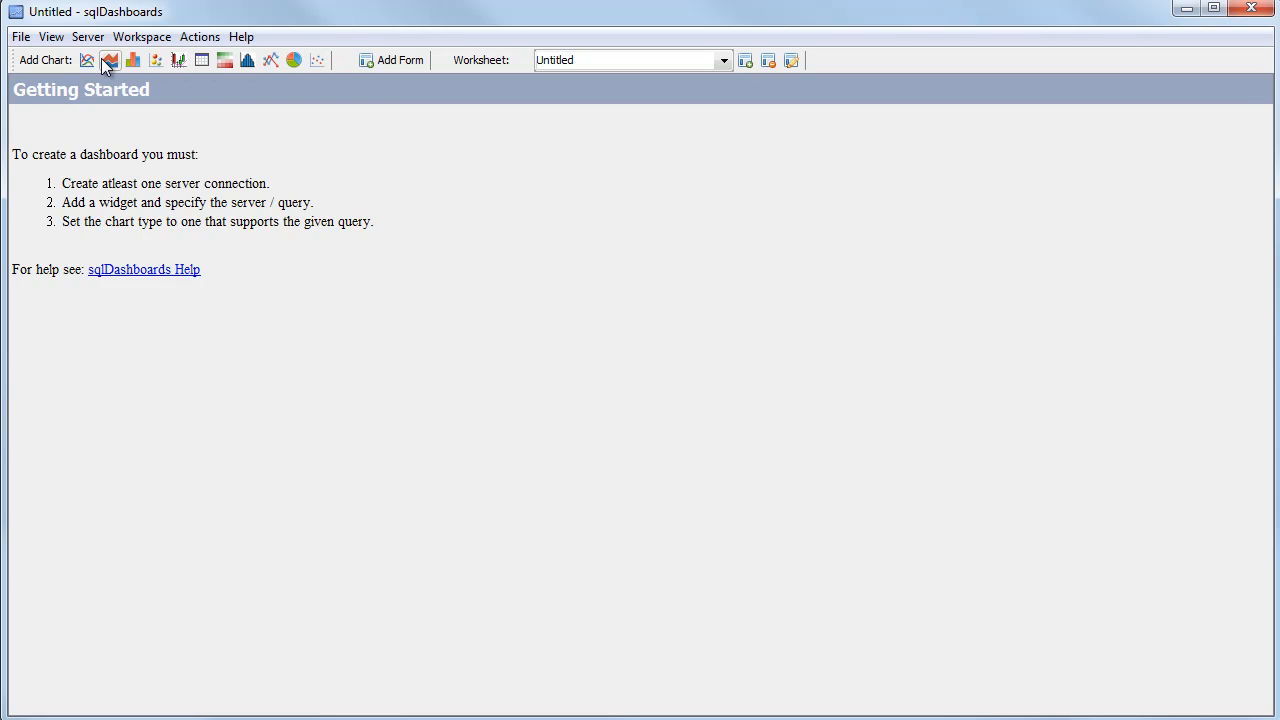
mouse_move(200, 65)
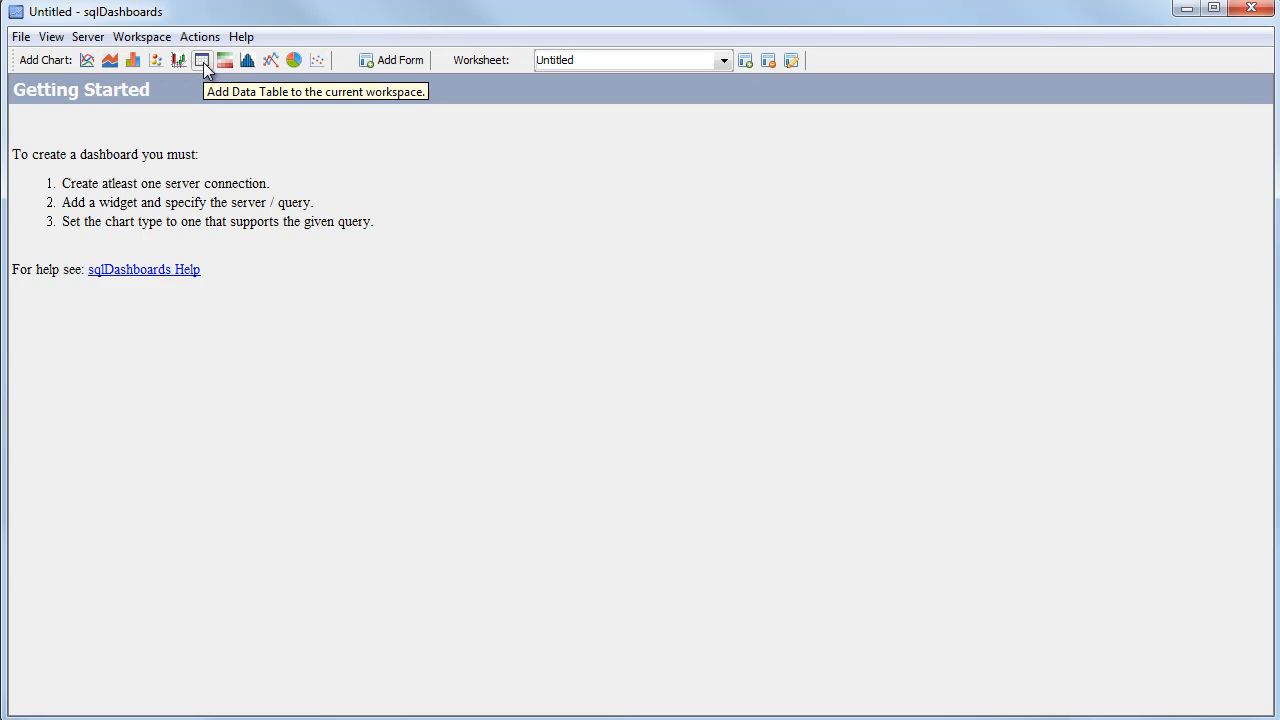
Step: Add a Data Table on localhost:5000 with query select from stock where sym=`AMZN
left_click(202, 60)
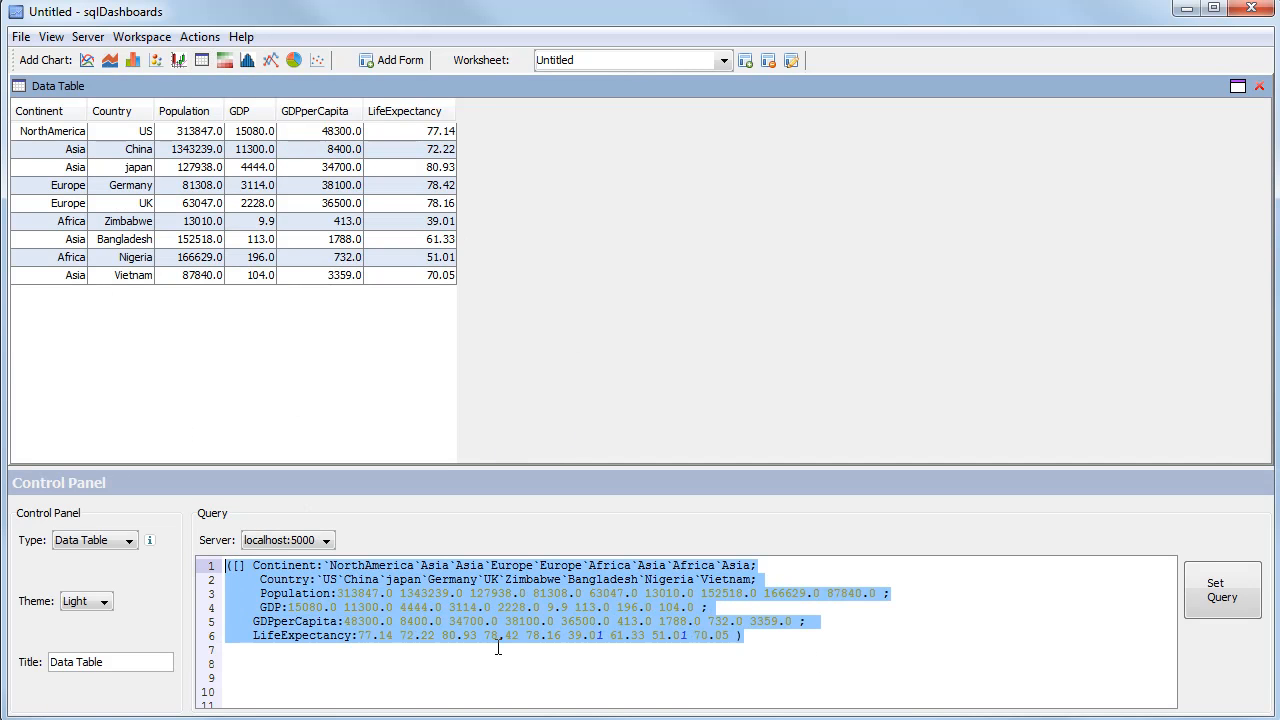
left_click(323, 540)
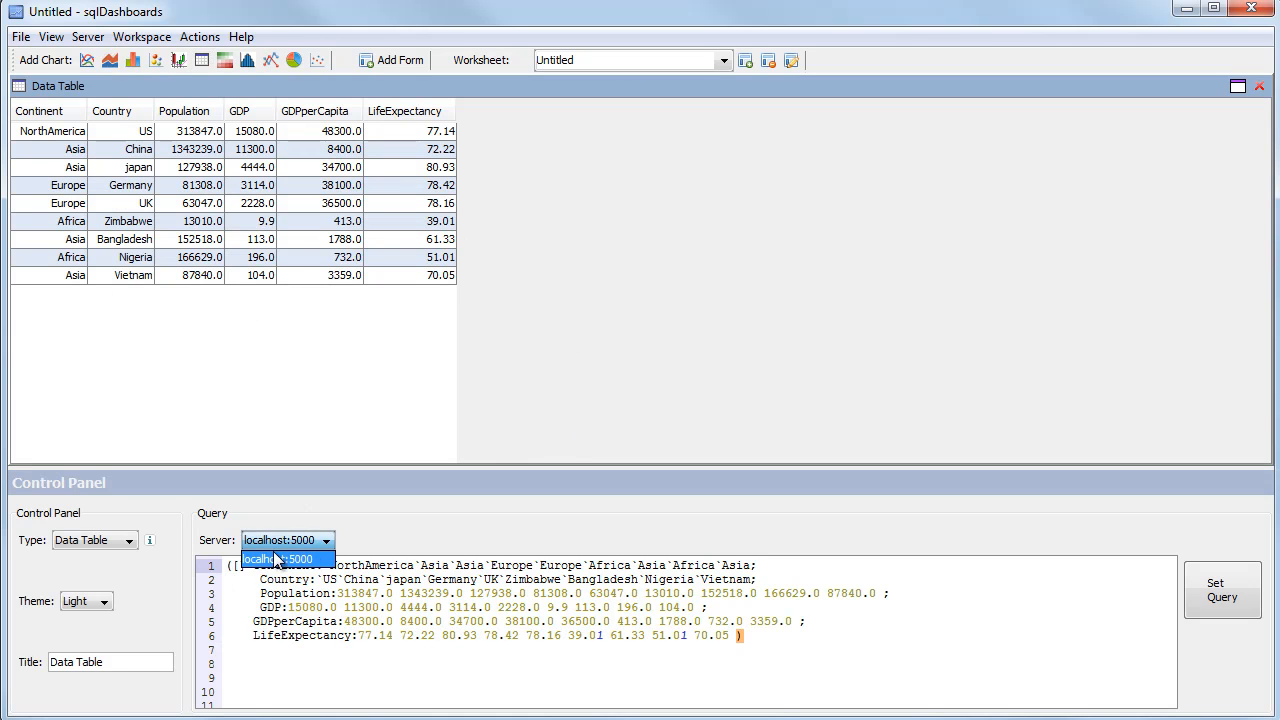
left_click(280, 558)
type("stock")
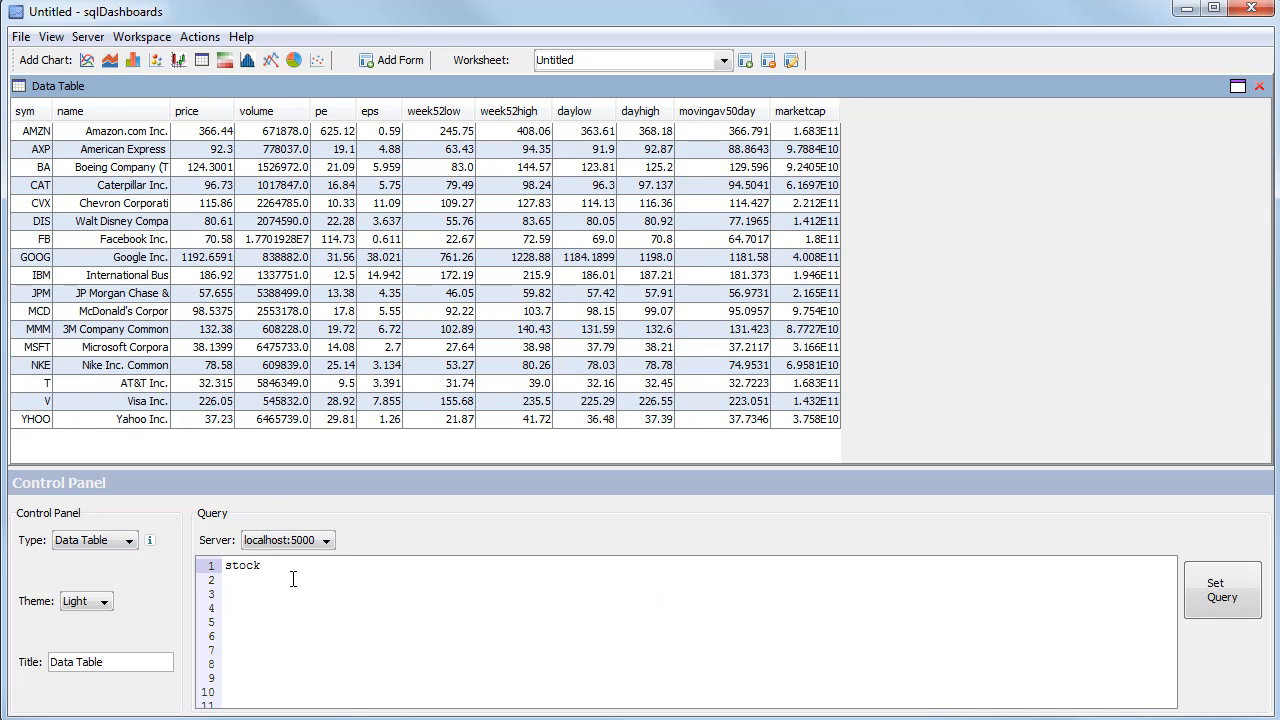
type("select fro")
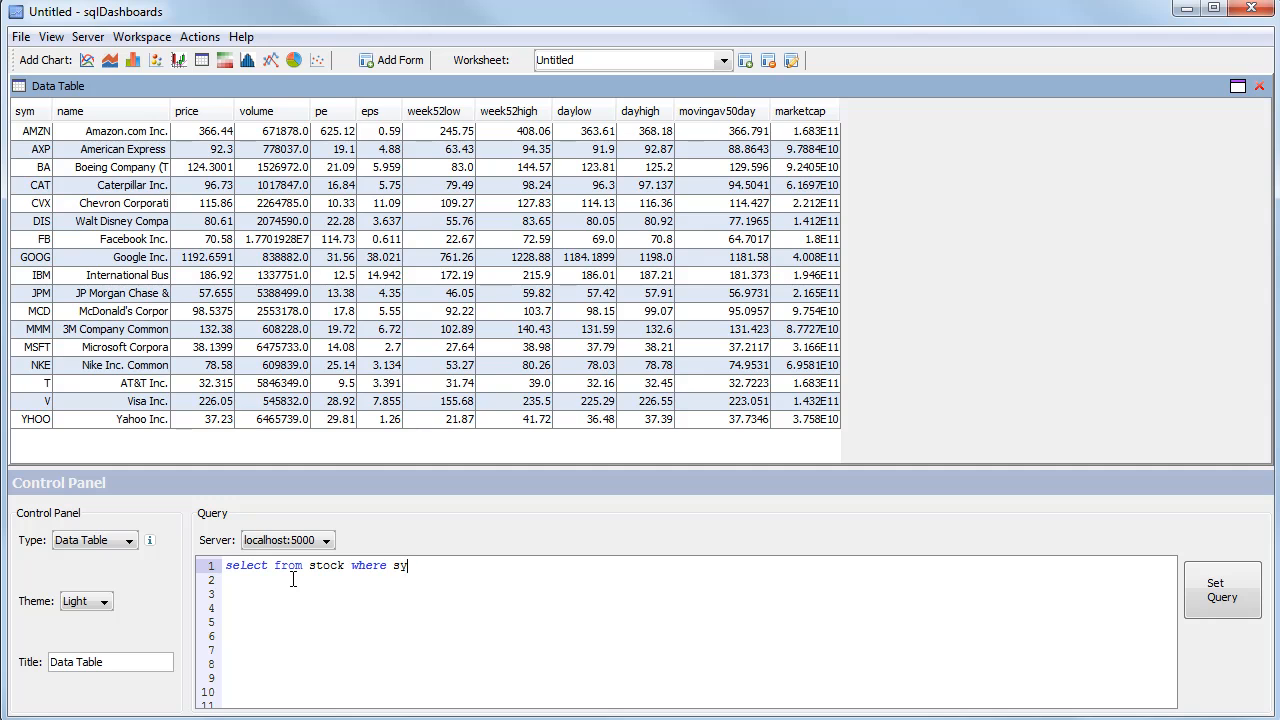
type("m=`")
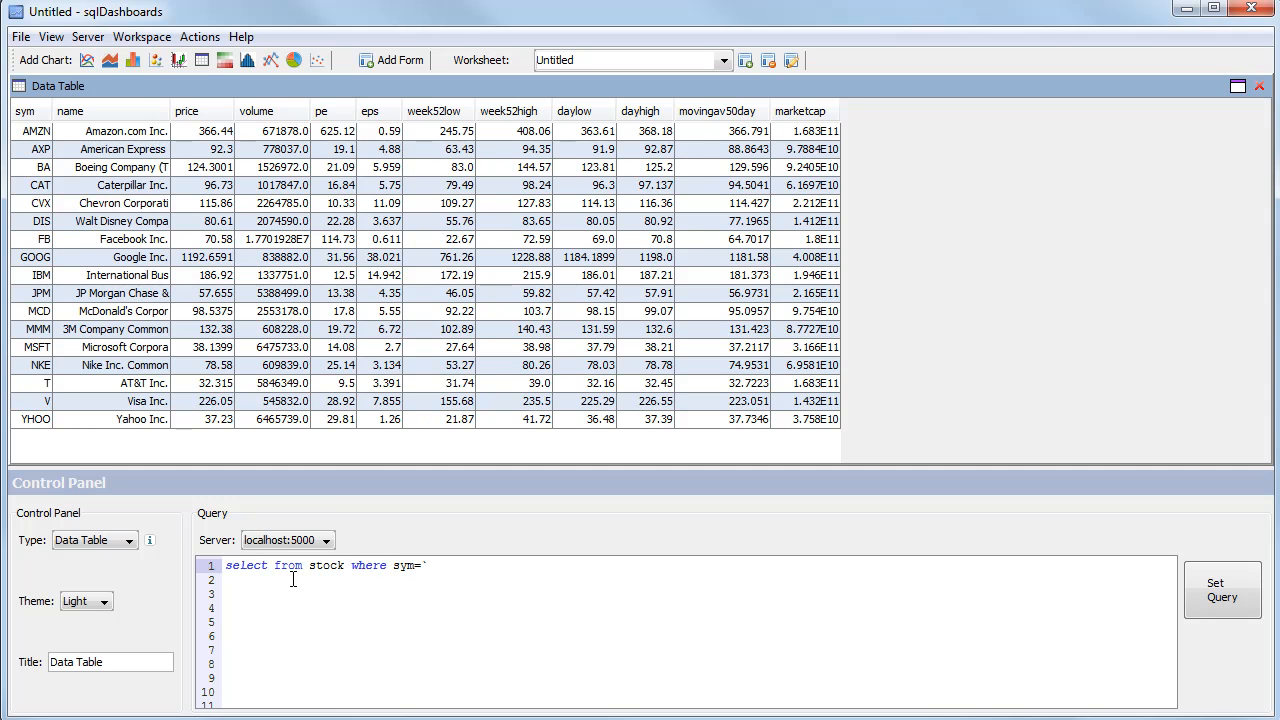
type("AMZN")
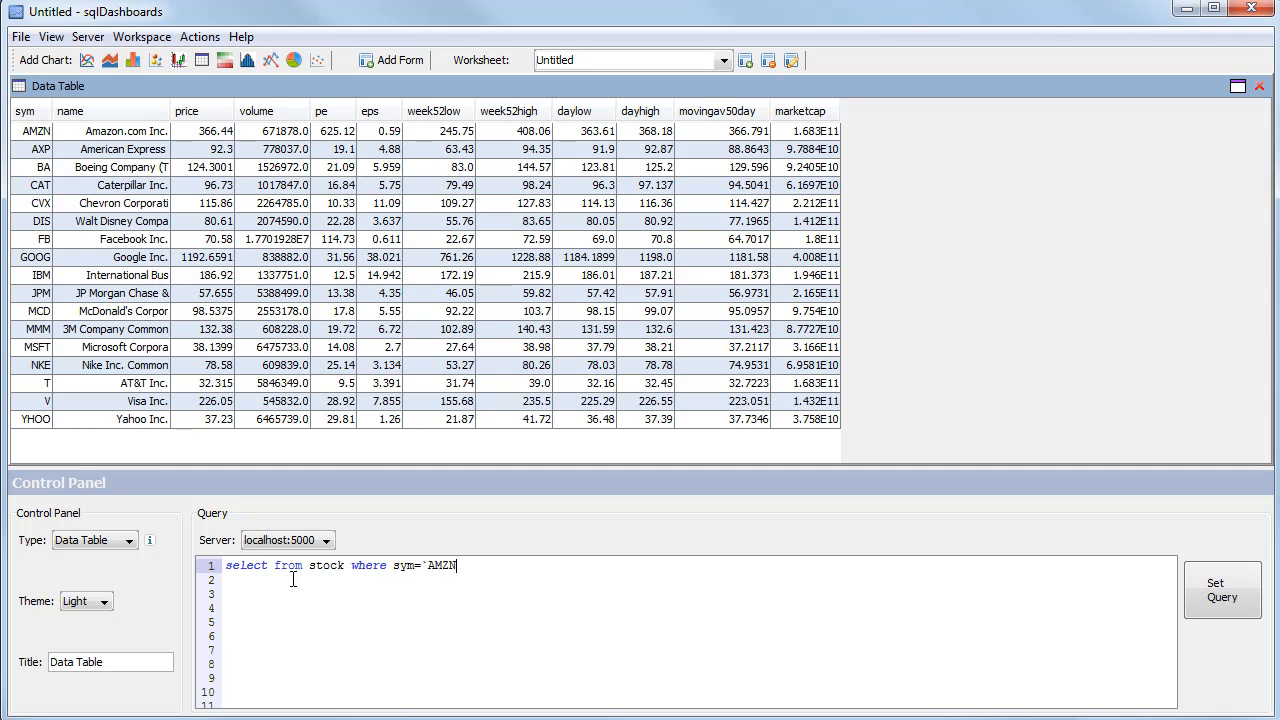
left_click(1224, 597)
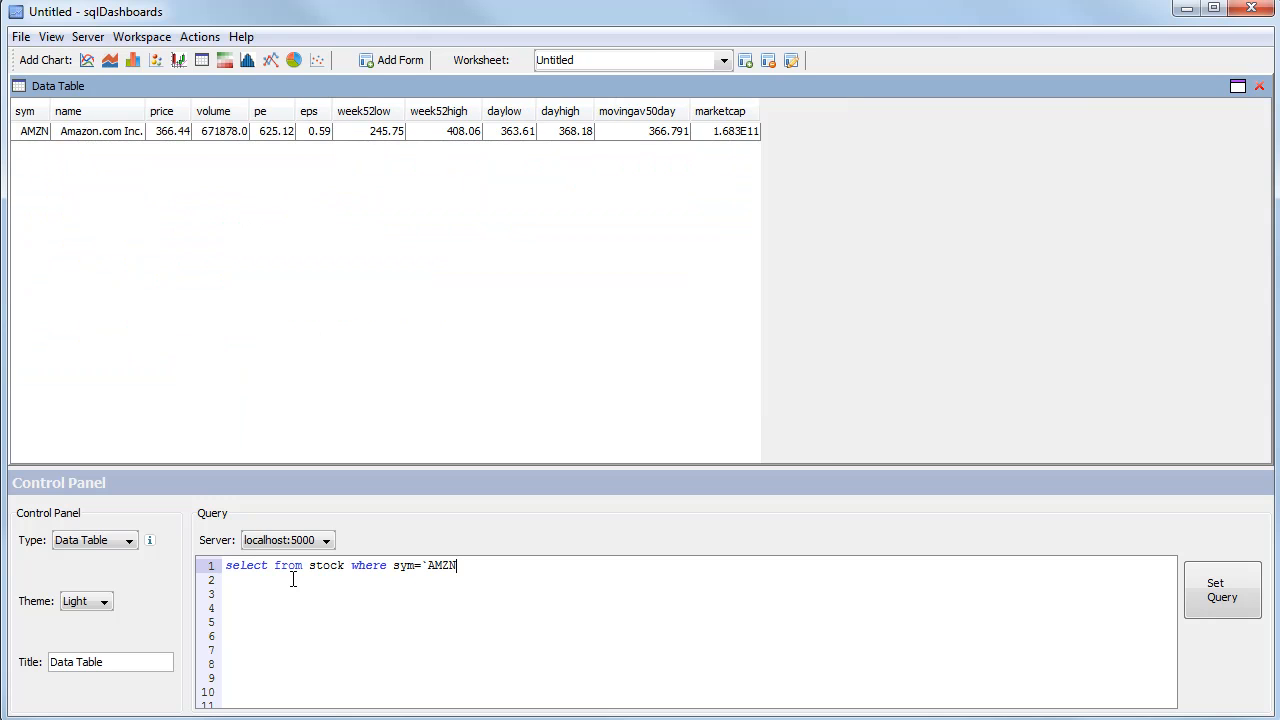
mouse_move(470, 599)
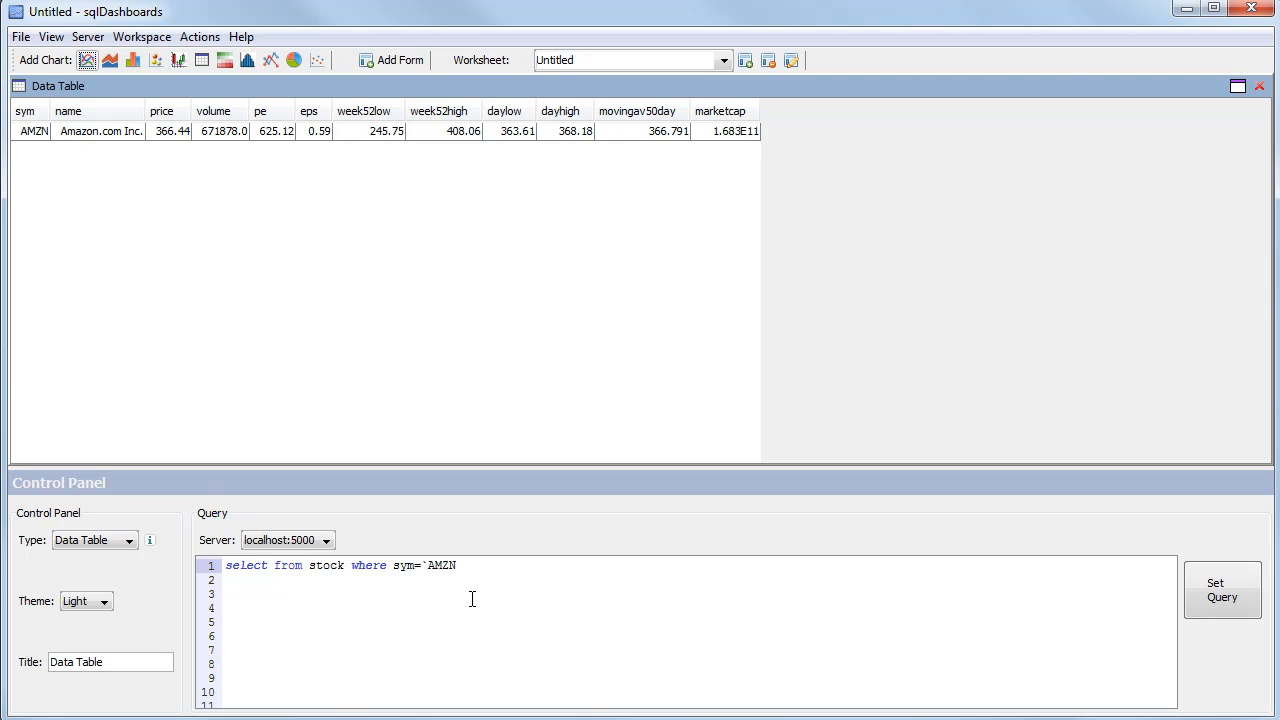
mouse_move(454, 386)
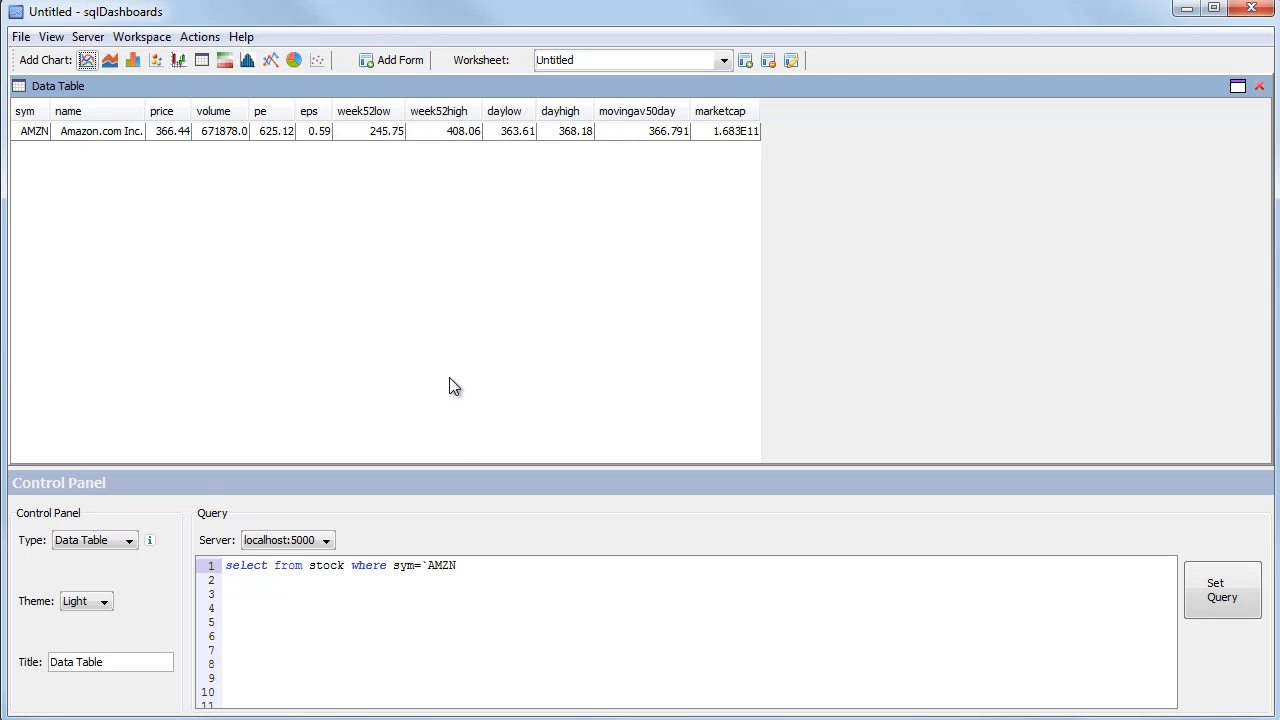
mouse_move(431, 356)
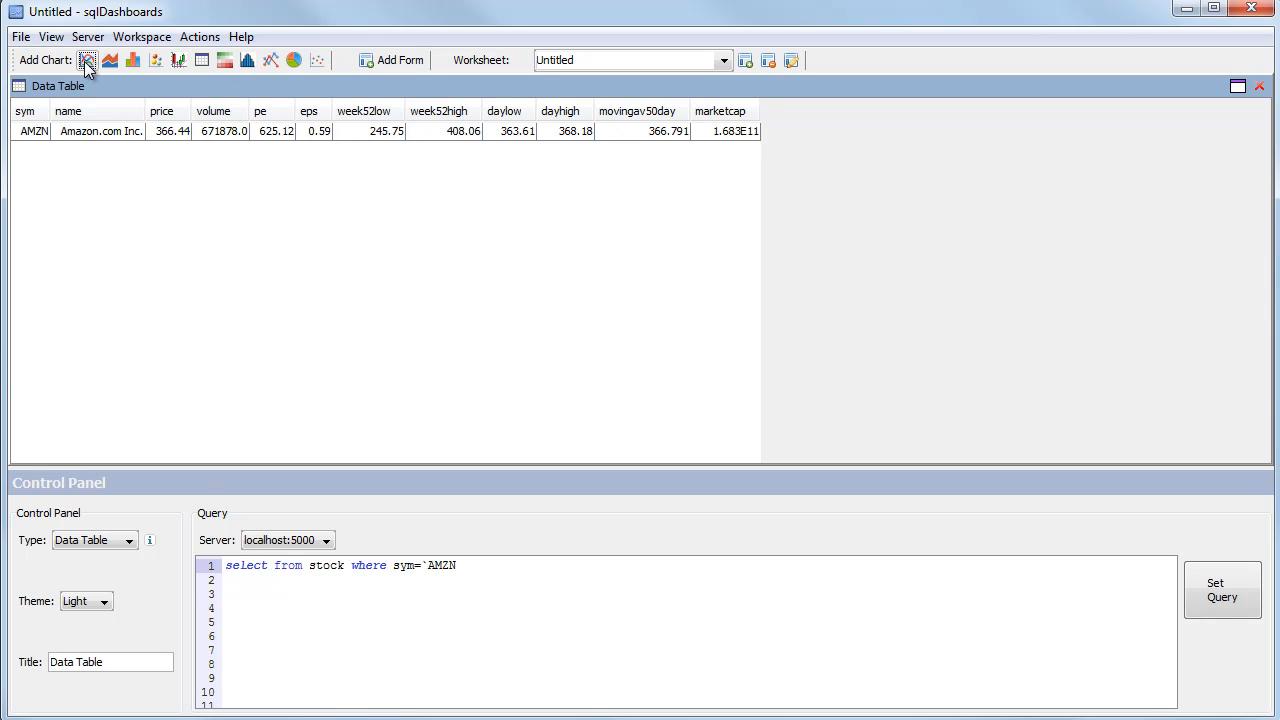
Step: Add a Time Series chart with query select from quote where sym=`AMZN
left_click(110, 62)
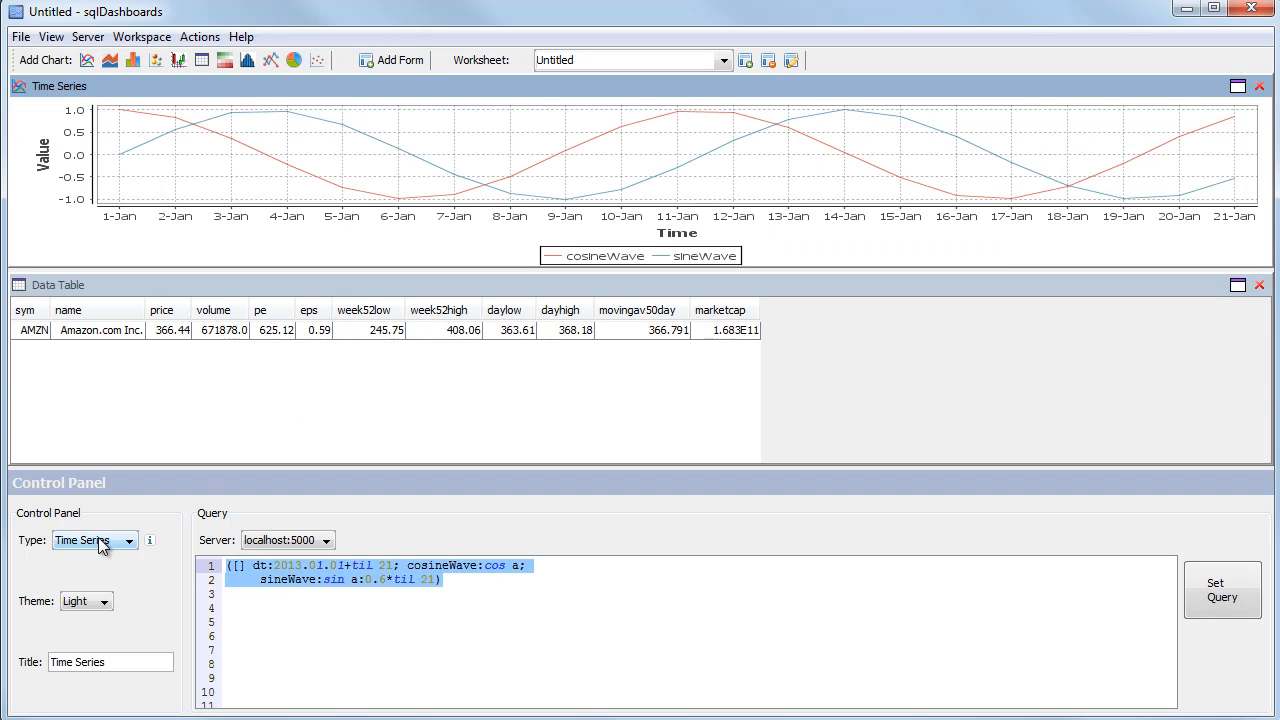
type("select from quote")
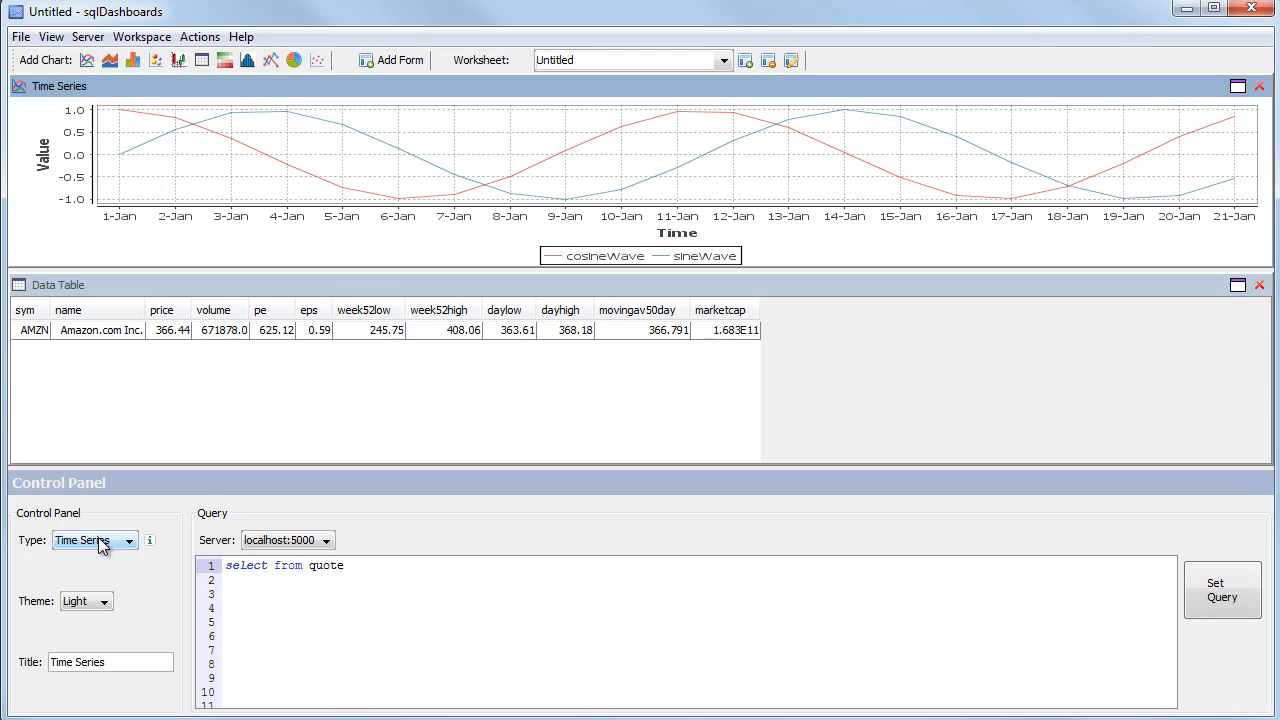
type("where sym=`")
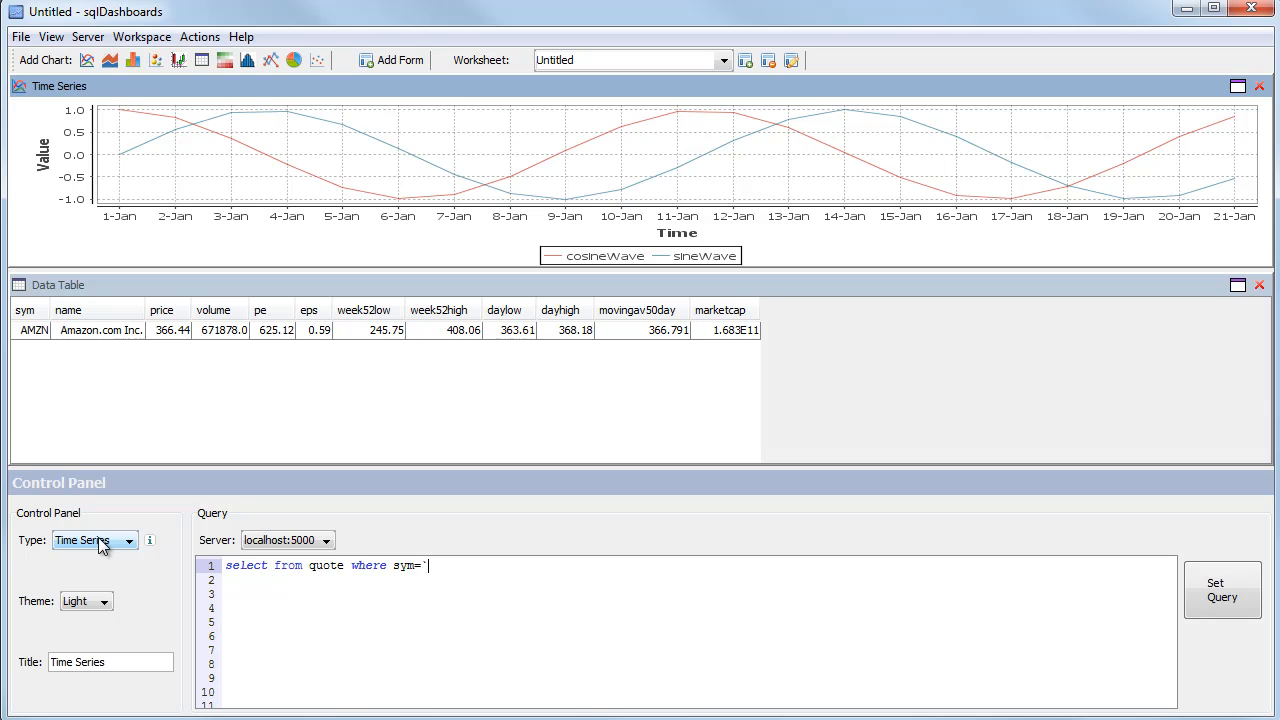
type("AMZN")
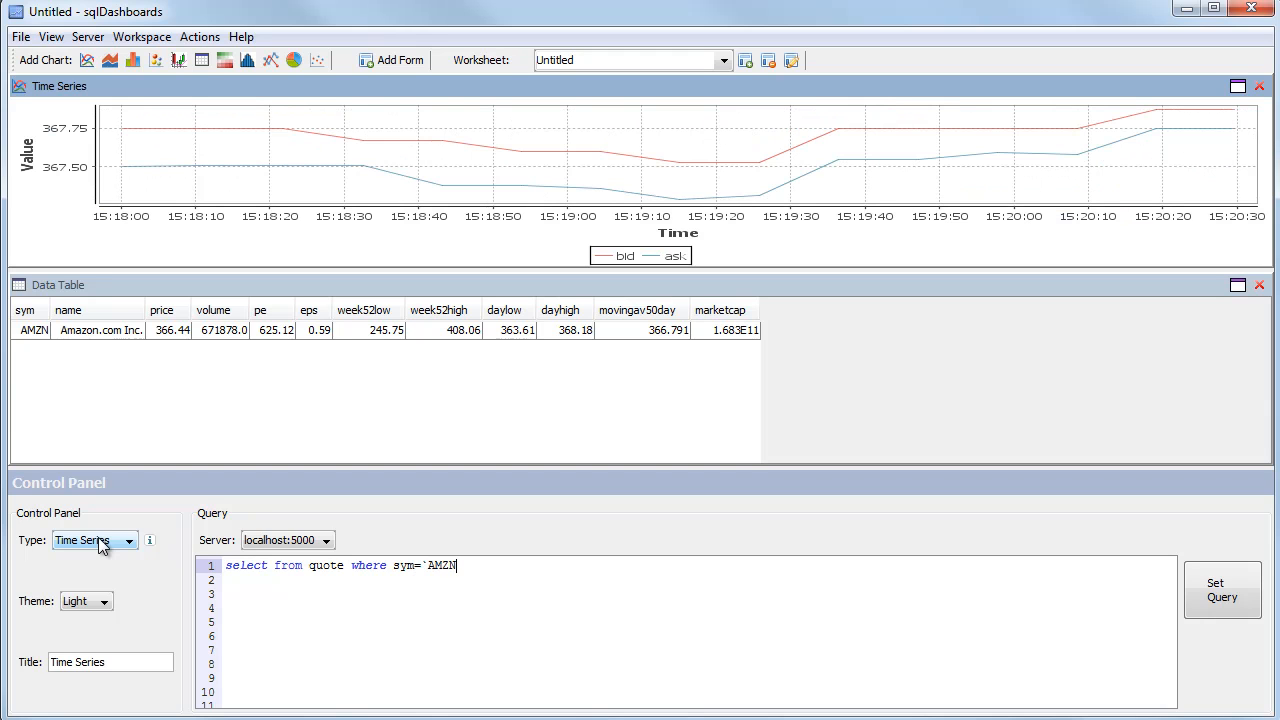
mouse_move(1243, 133)
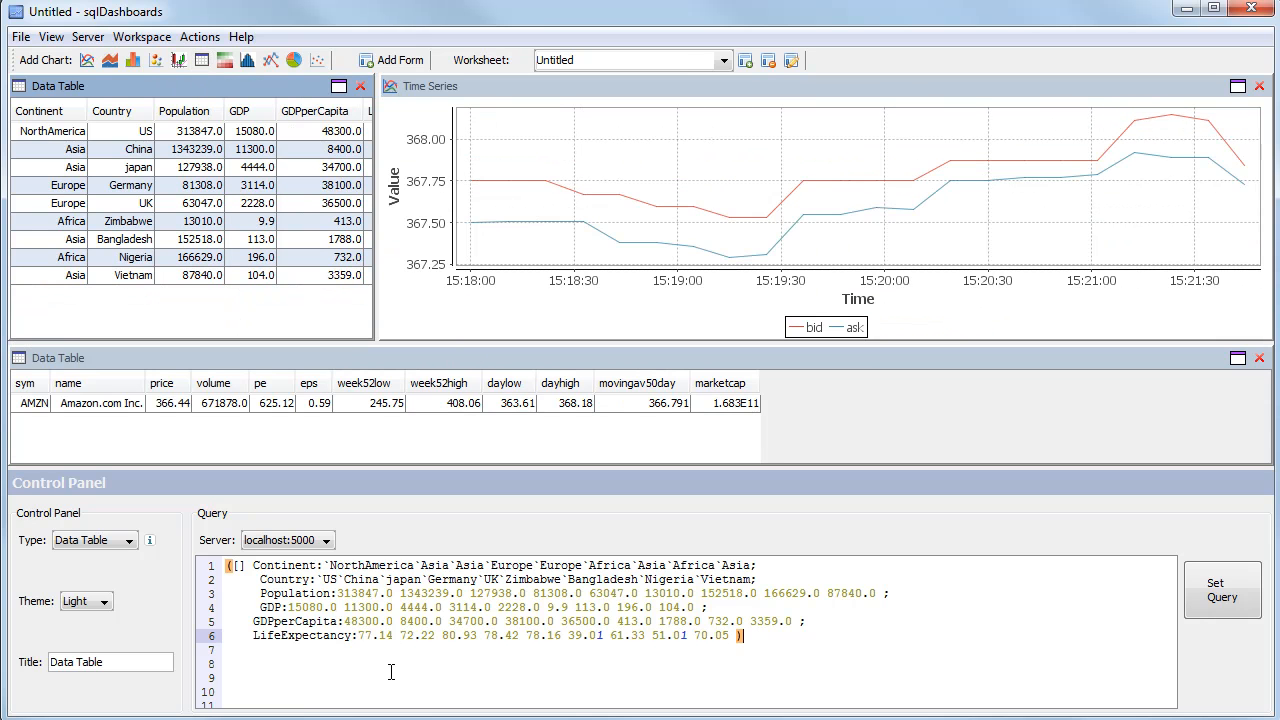
Step: Run the min bid, max bid, last bid summary query on quote and widen the table
type("select min bid")
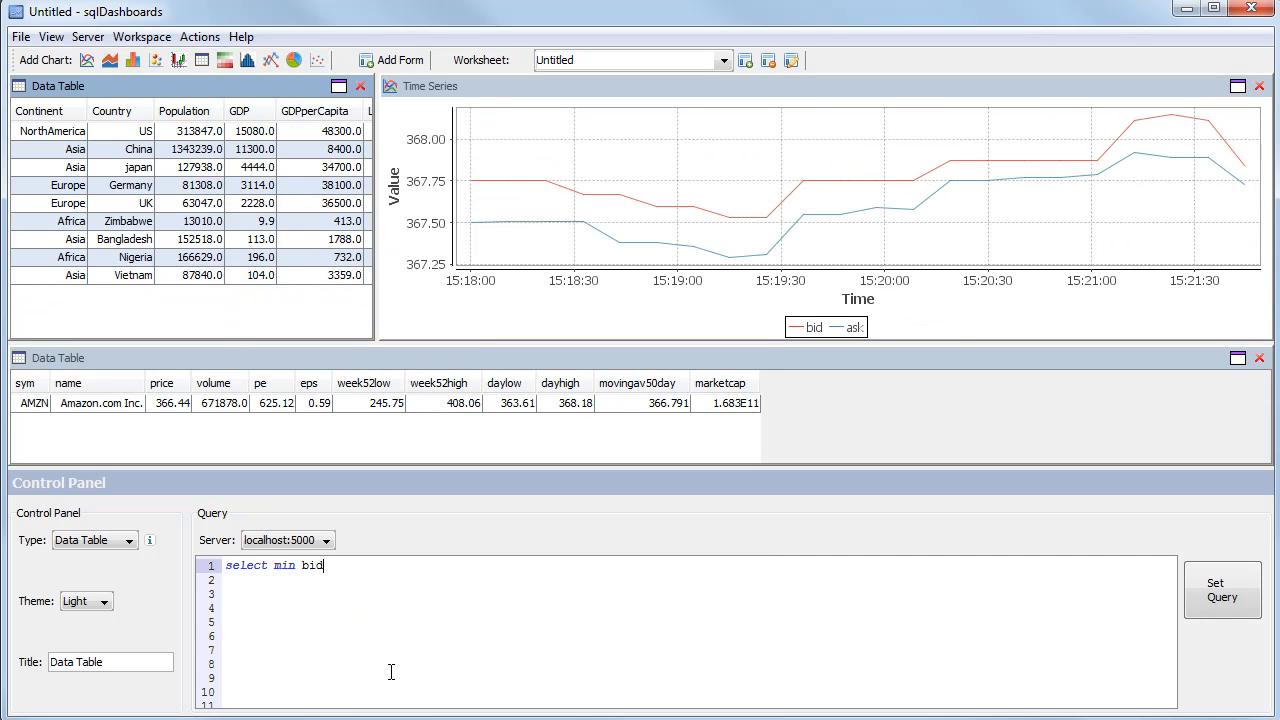
type(", max bid, last bid, last time from q")
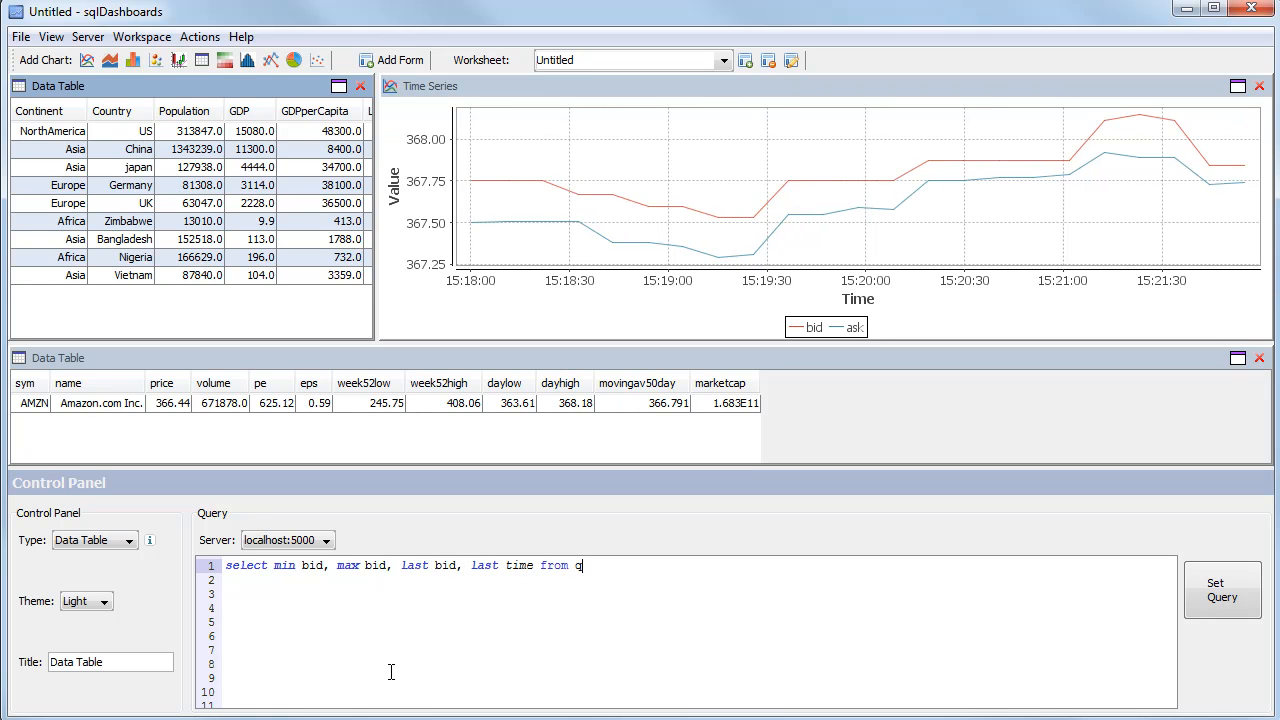
type("uote where sy")
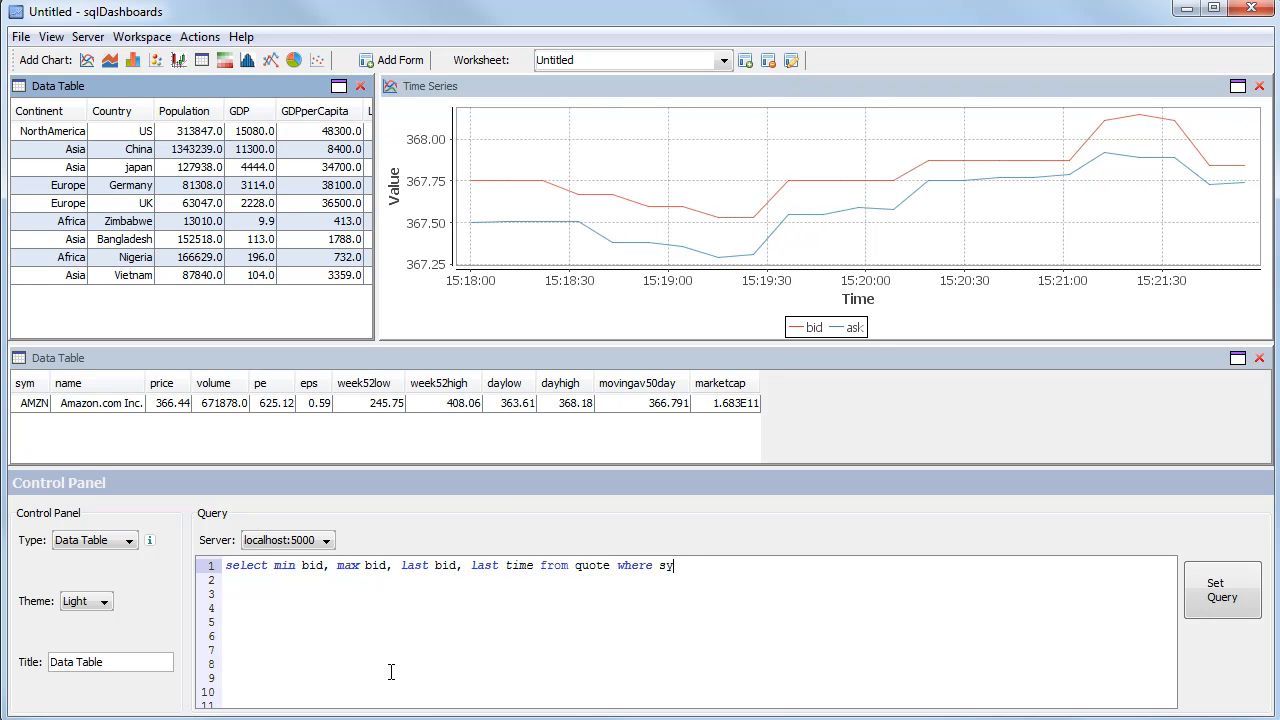
type("m=`AMZN")
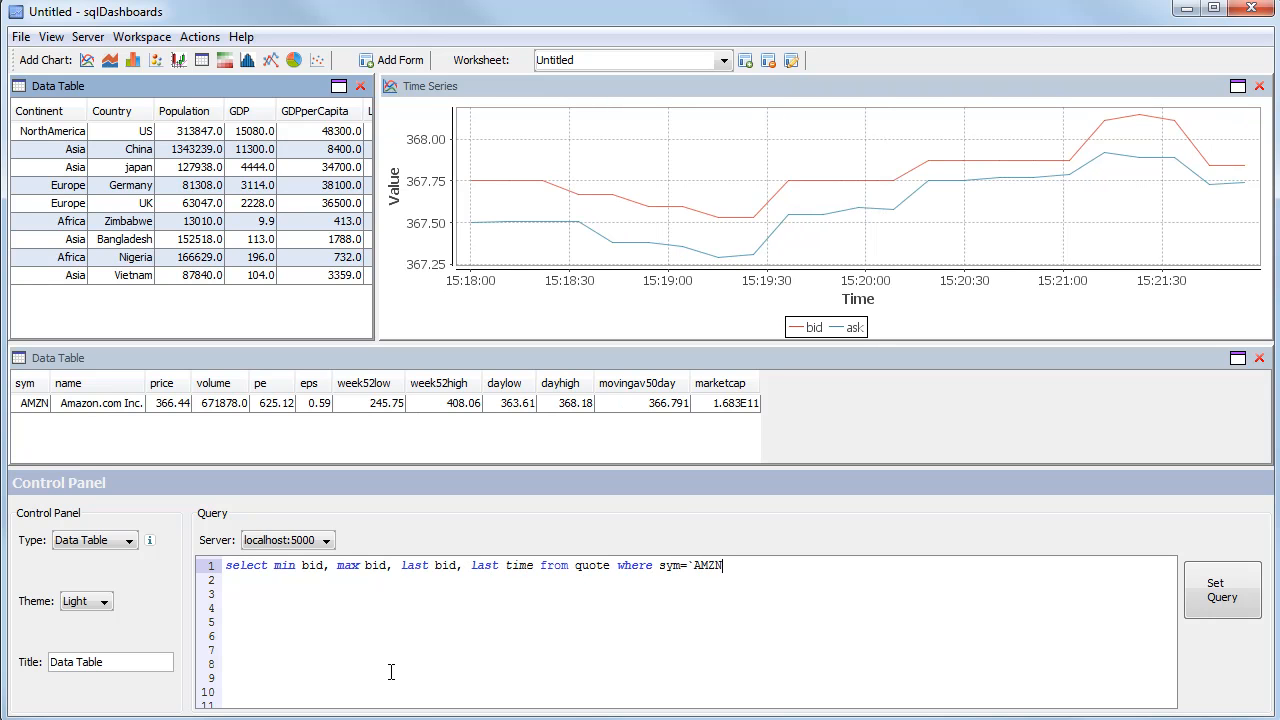
left_click(1222, 590)
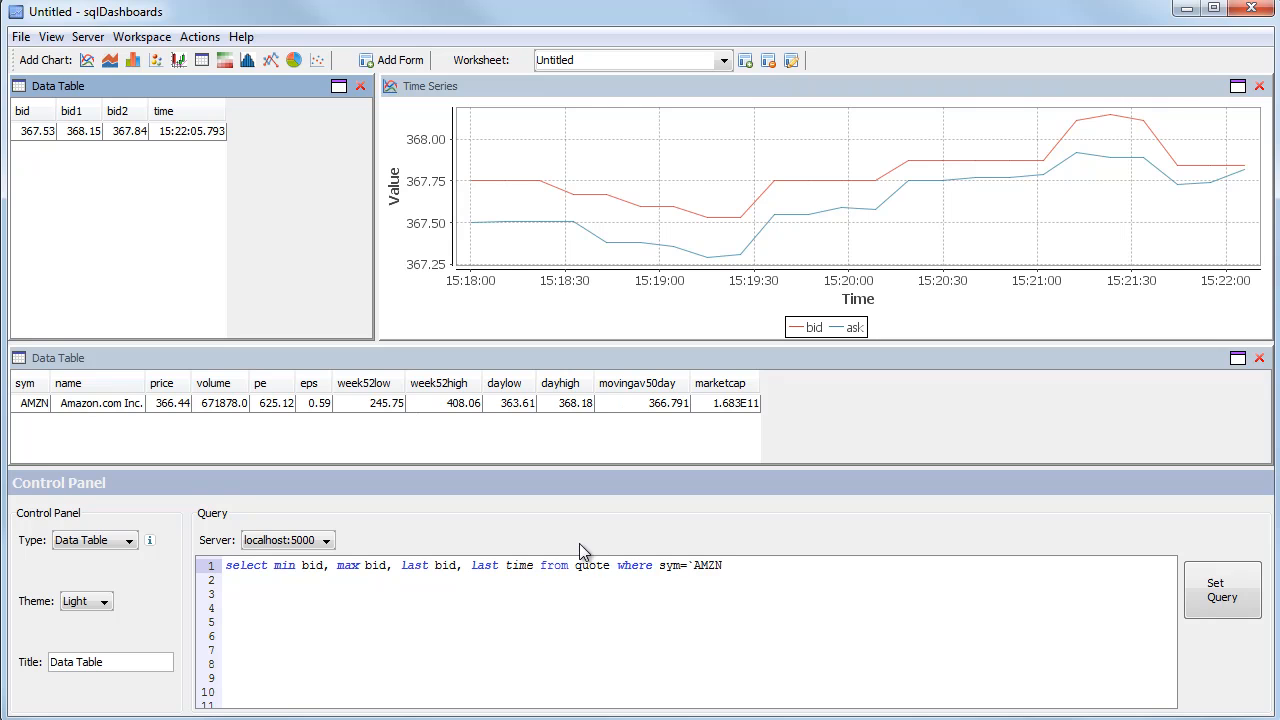
left_click_drag(611, 565, 730, 565)
type("by sym ")
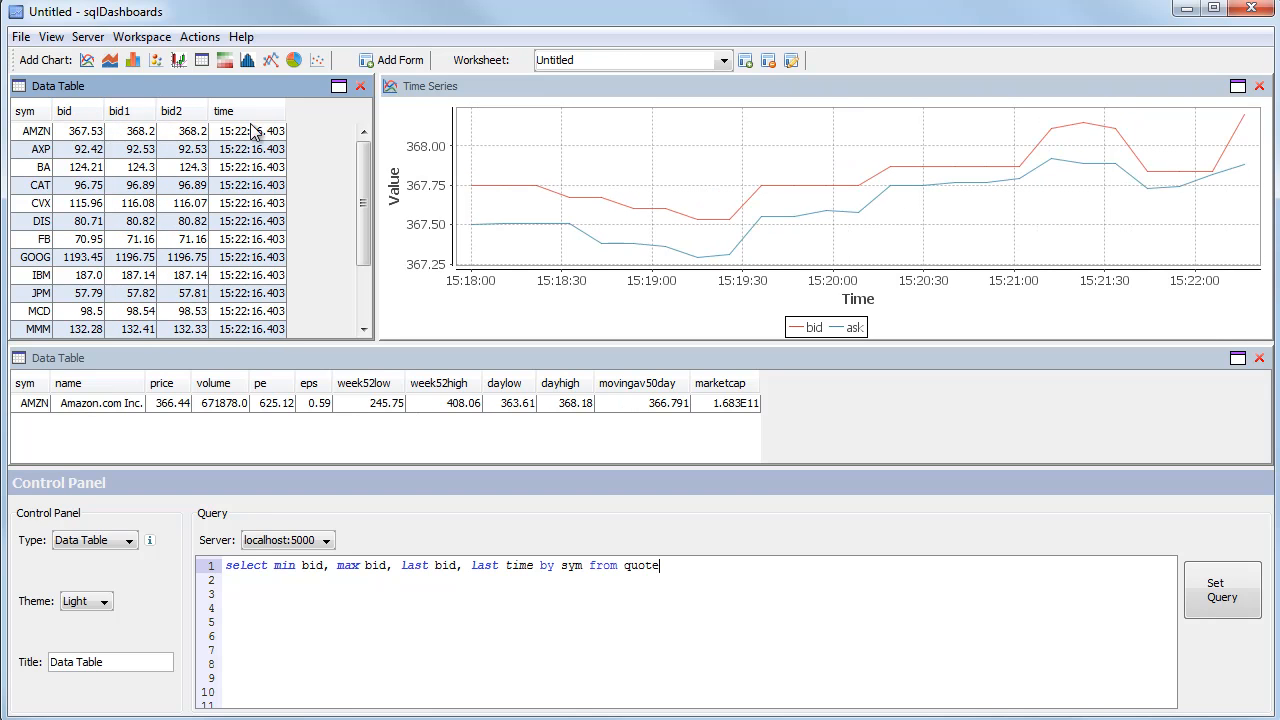
mouse_move(237, 149)
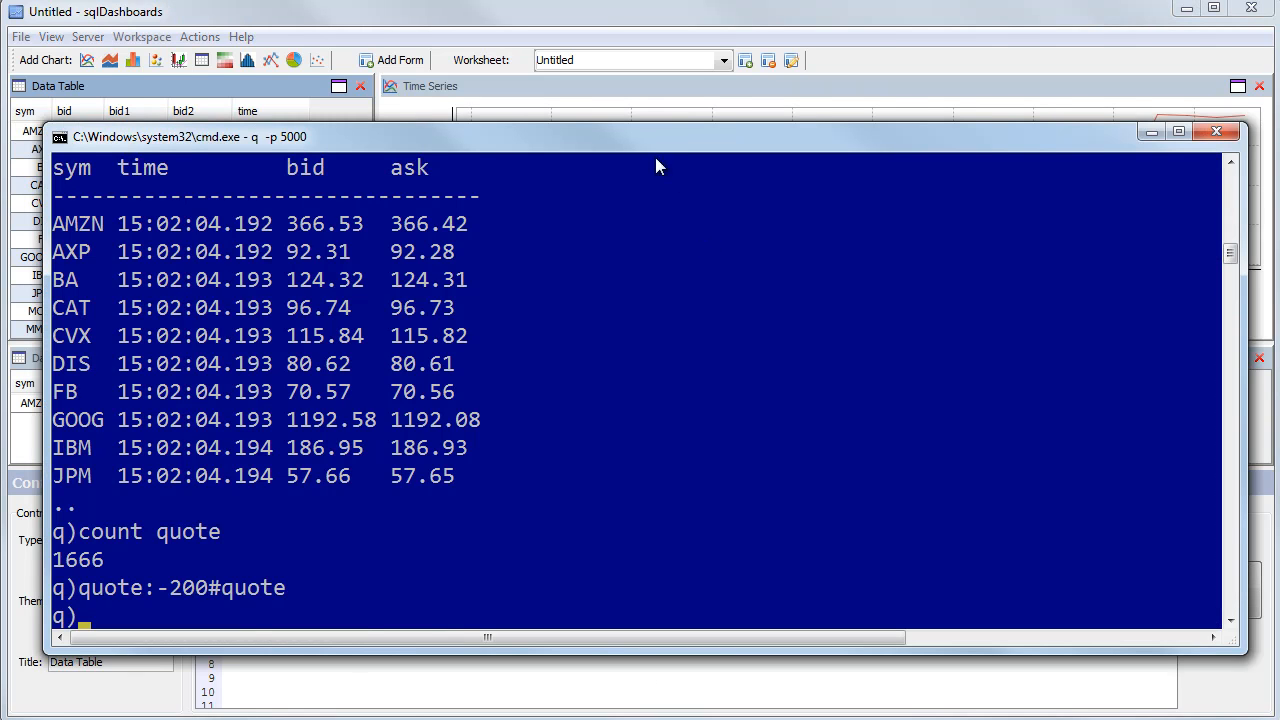
Step: Display the ohlc table in the q console
type("ohlc")
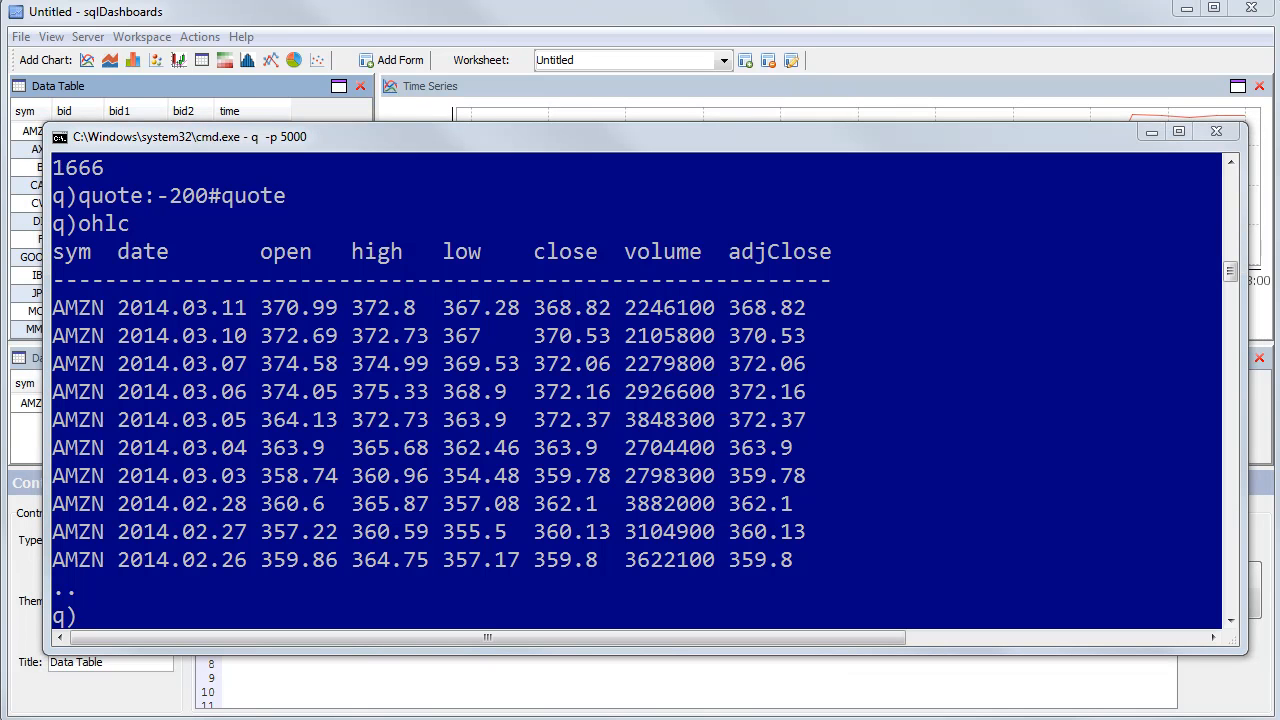
mouse_move(287, 20)
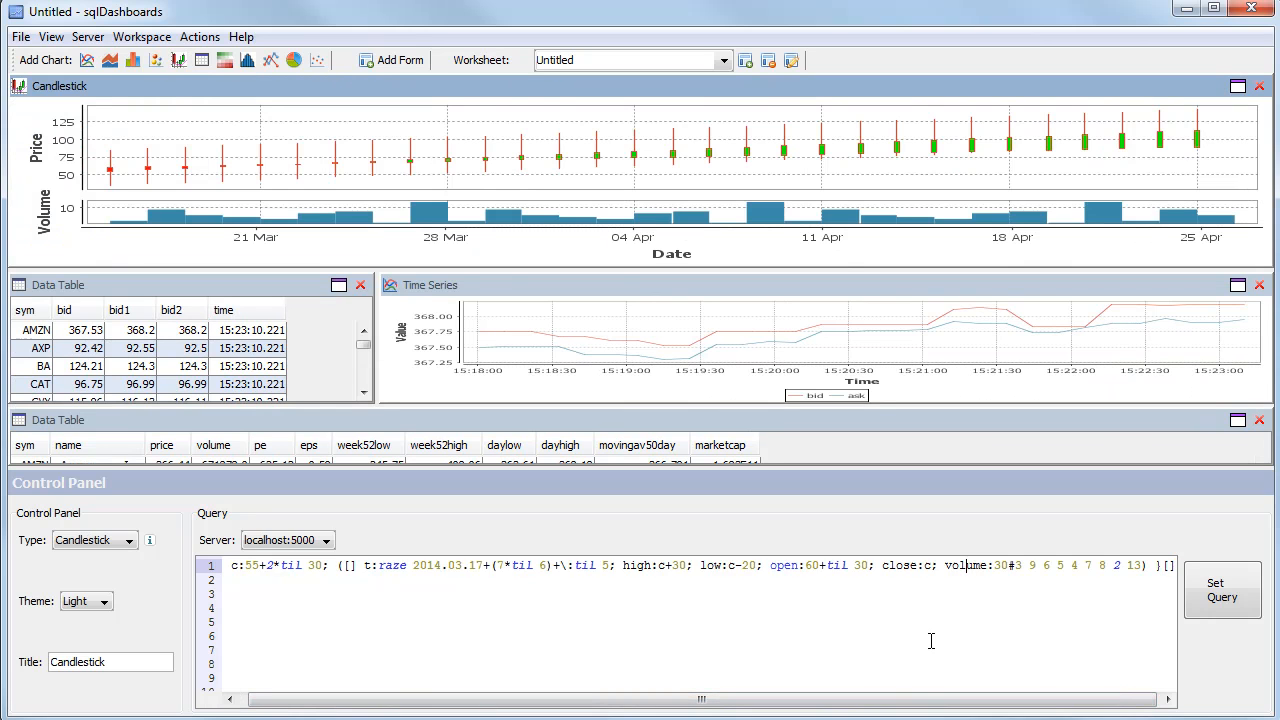
Step: Set the Candlestick query to select from ohlc where sym=`AMZN,date>.z.d-60 and show it as a chart
type("select")
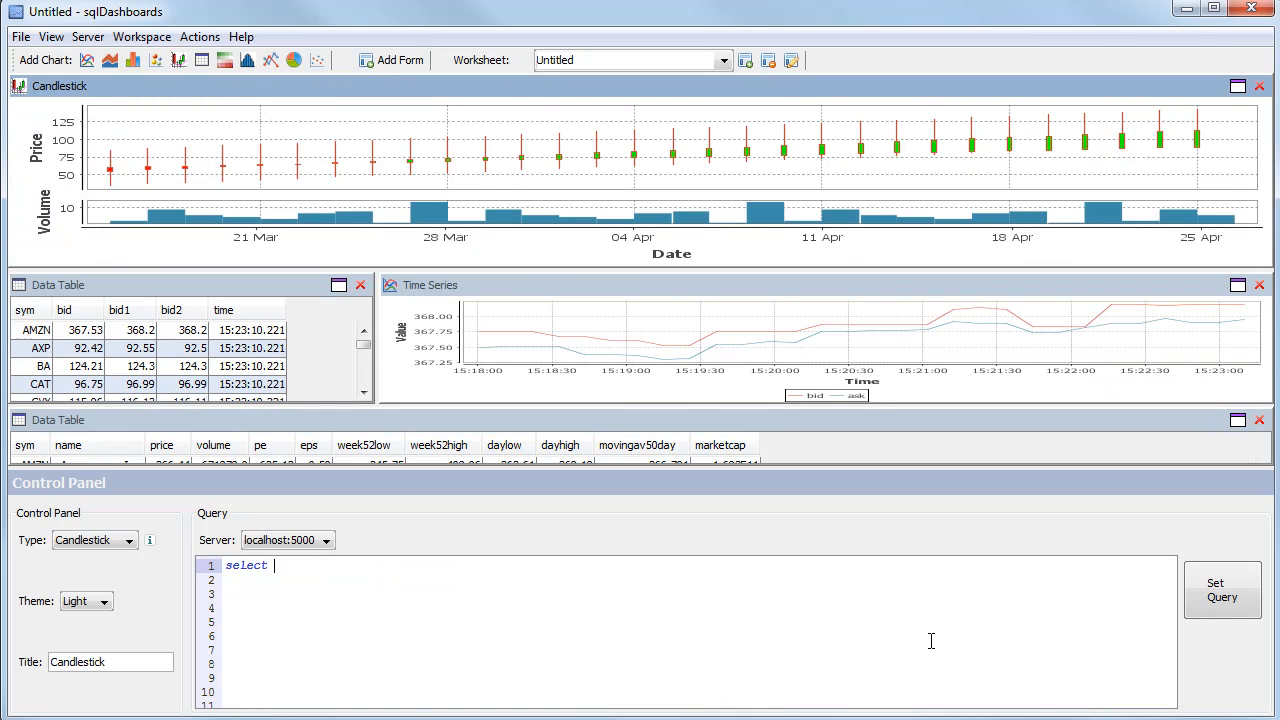
type("from ohlc")
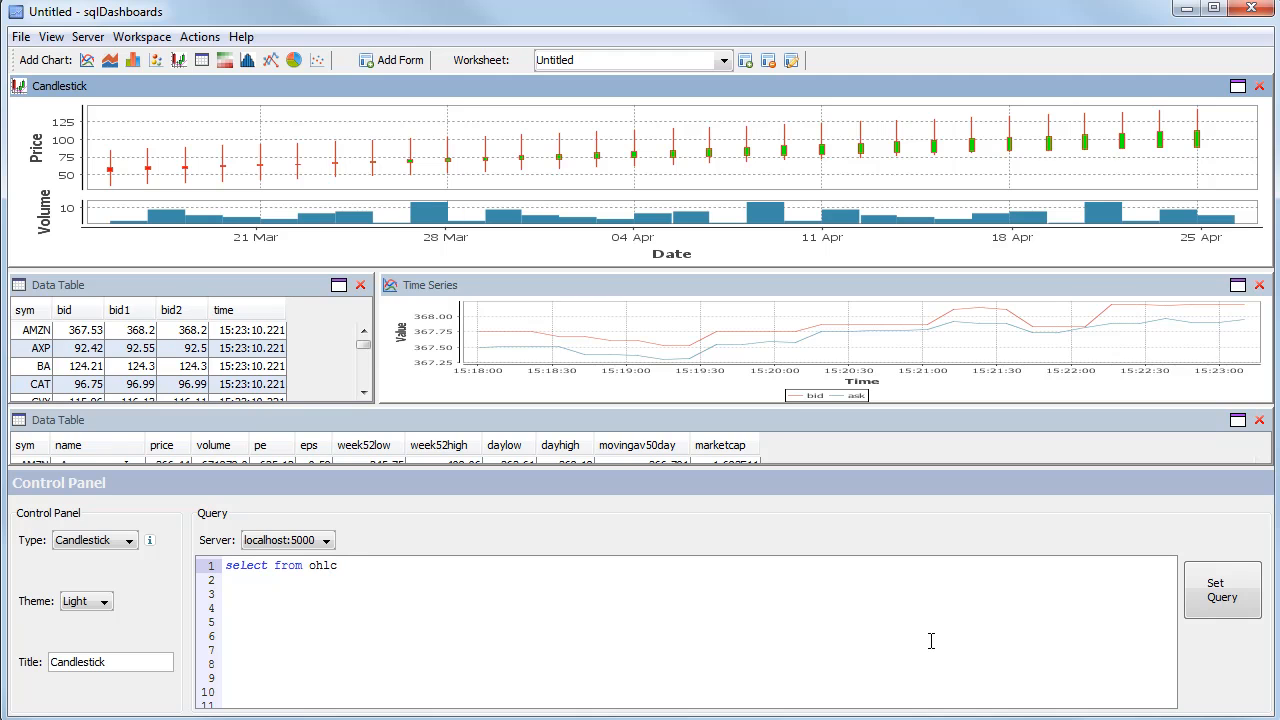
type("where sym=")
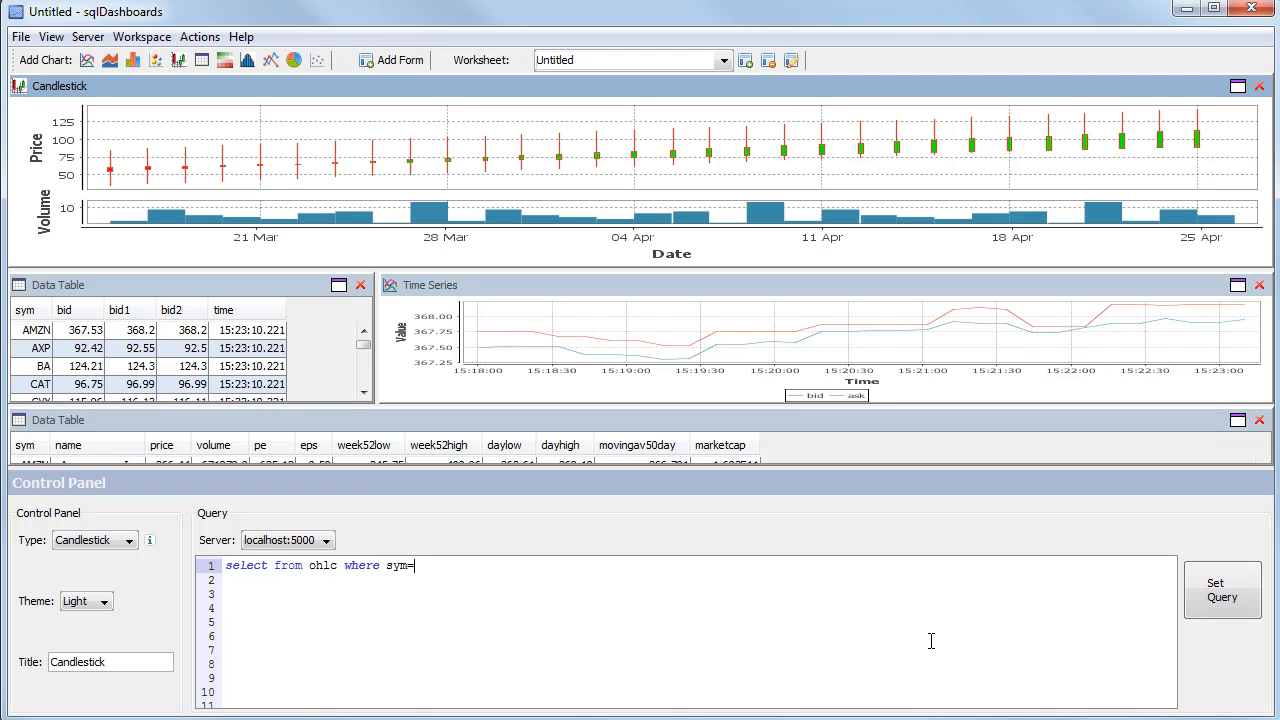
type("`AMZN")
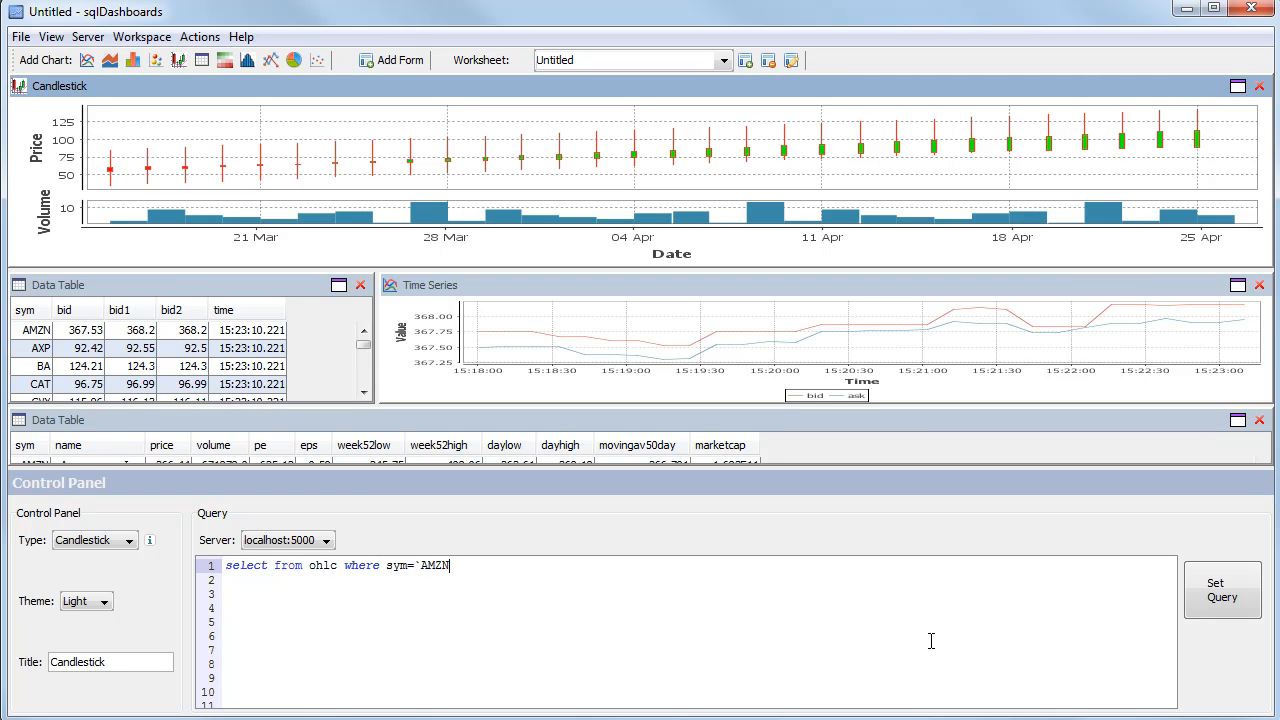
type(",")
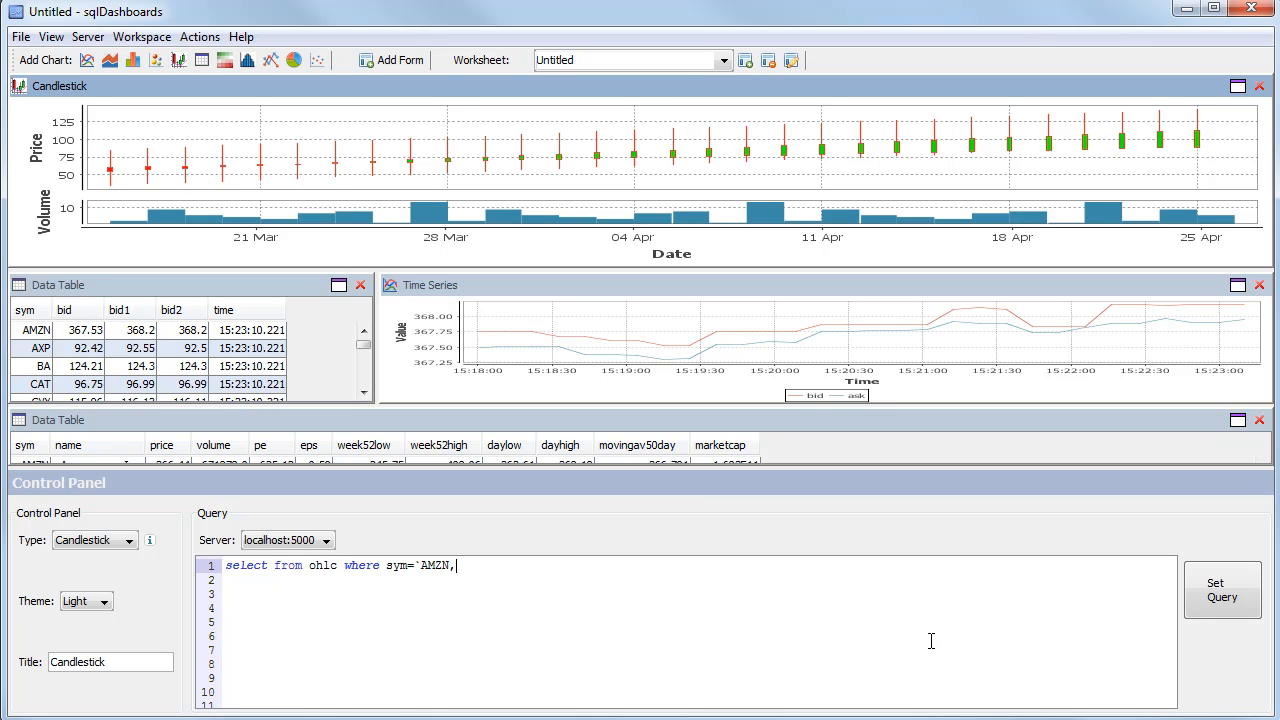
type("date")
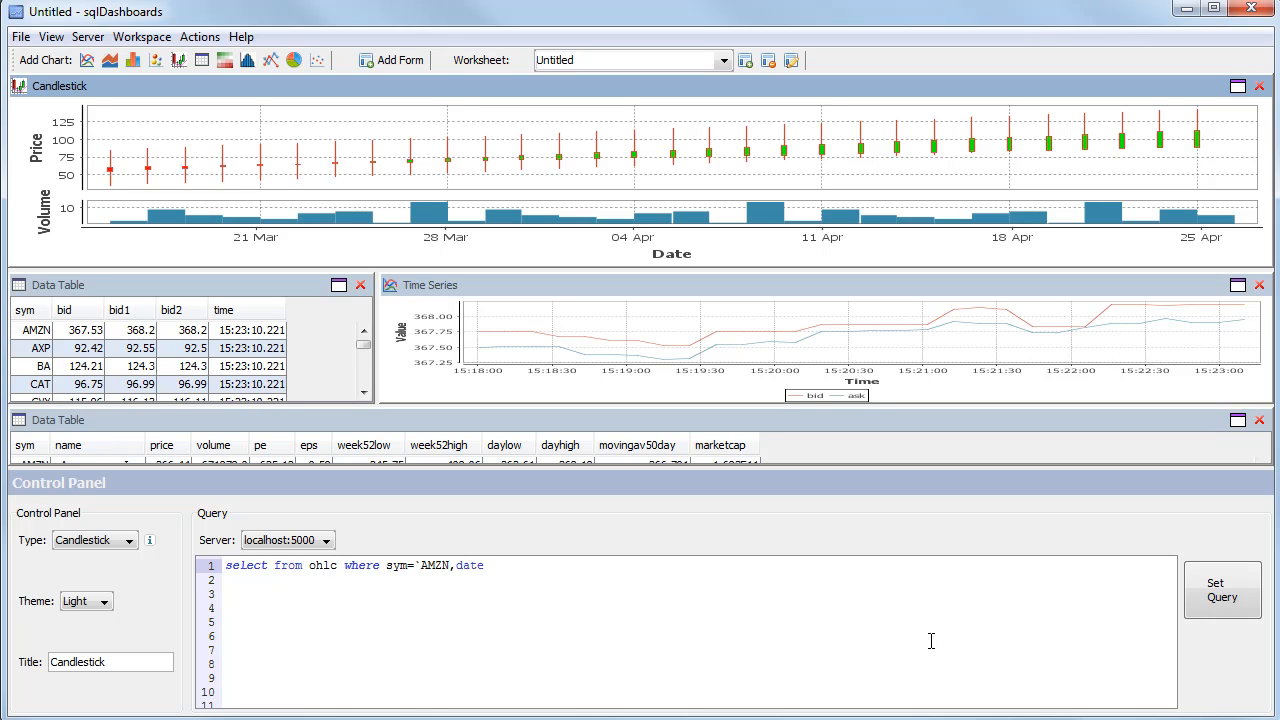
type(">.z.d")
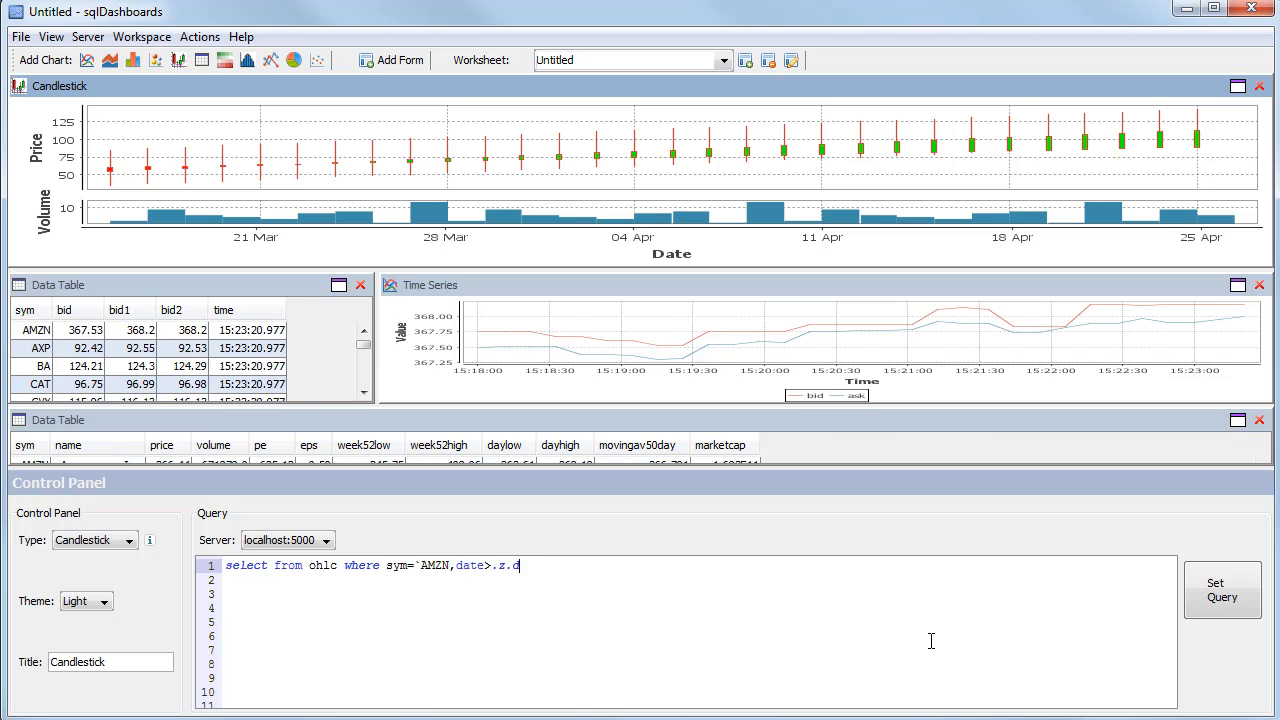
type("-60")
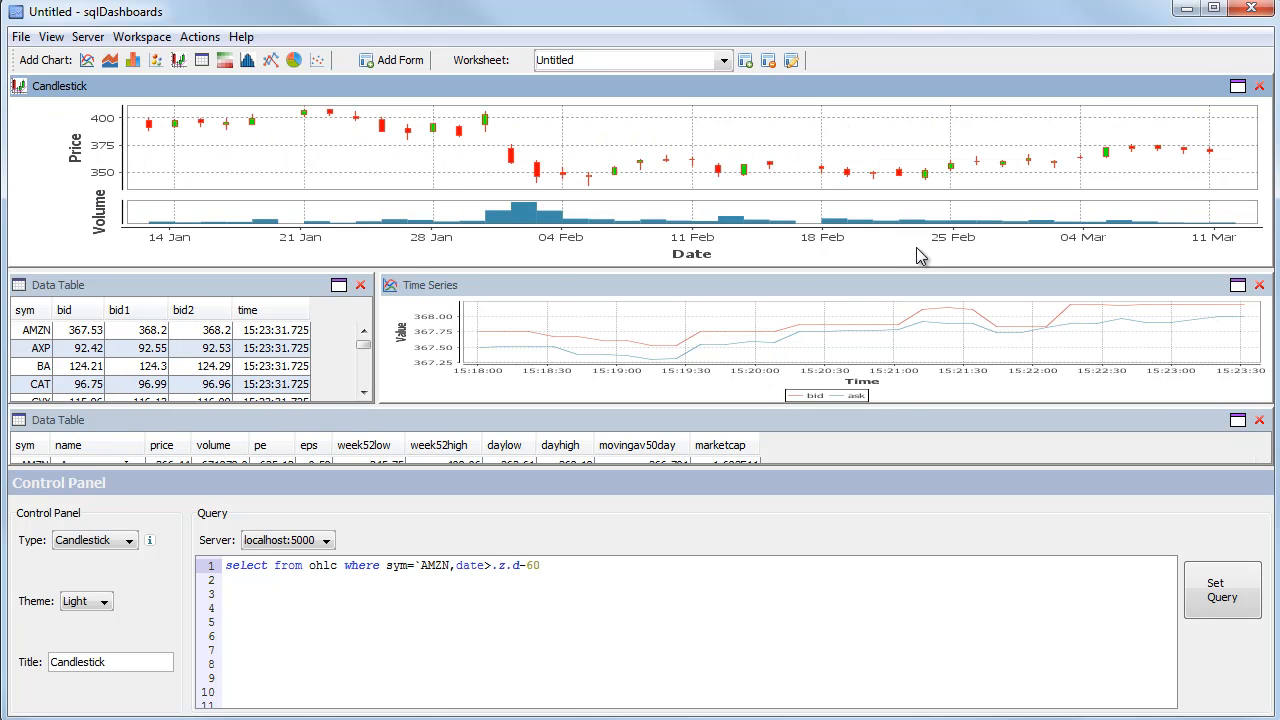
mouse_move(533, 207)
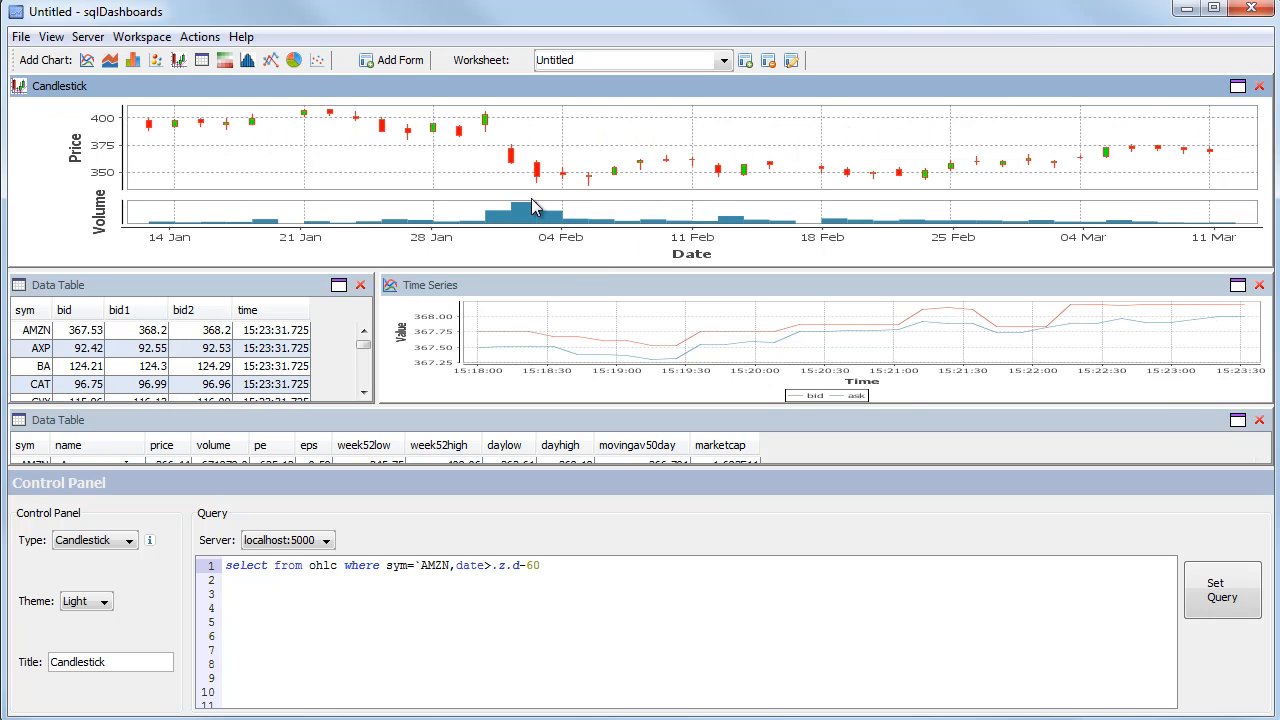
mouse_move(400, 222)
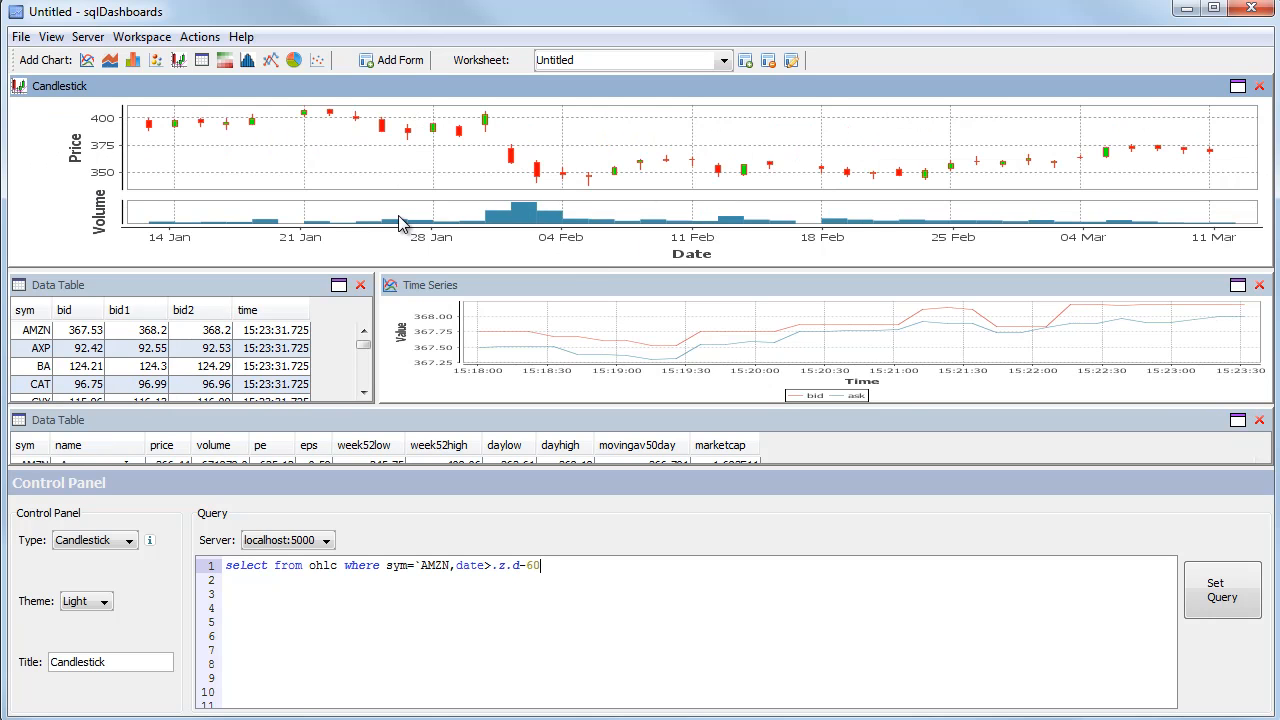
mouse_move(318, 557)
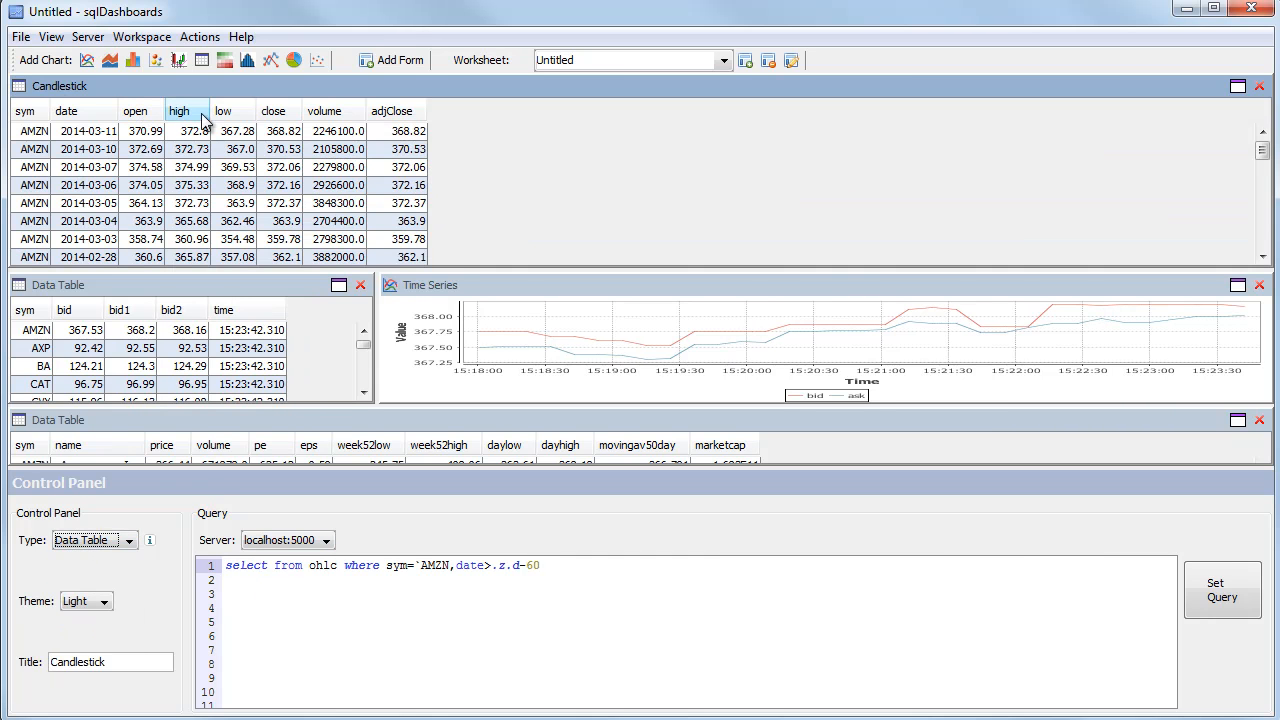
left_click(90, 541)
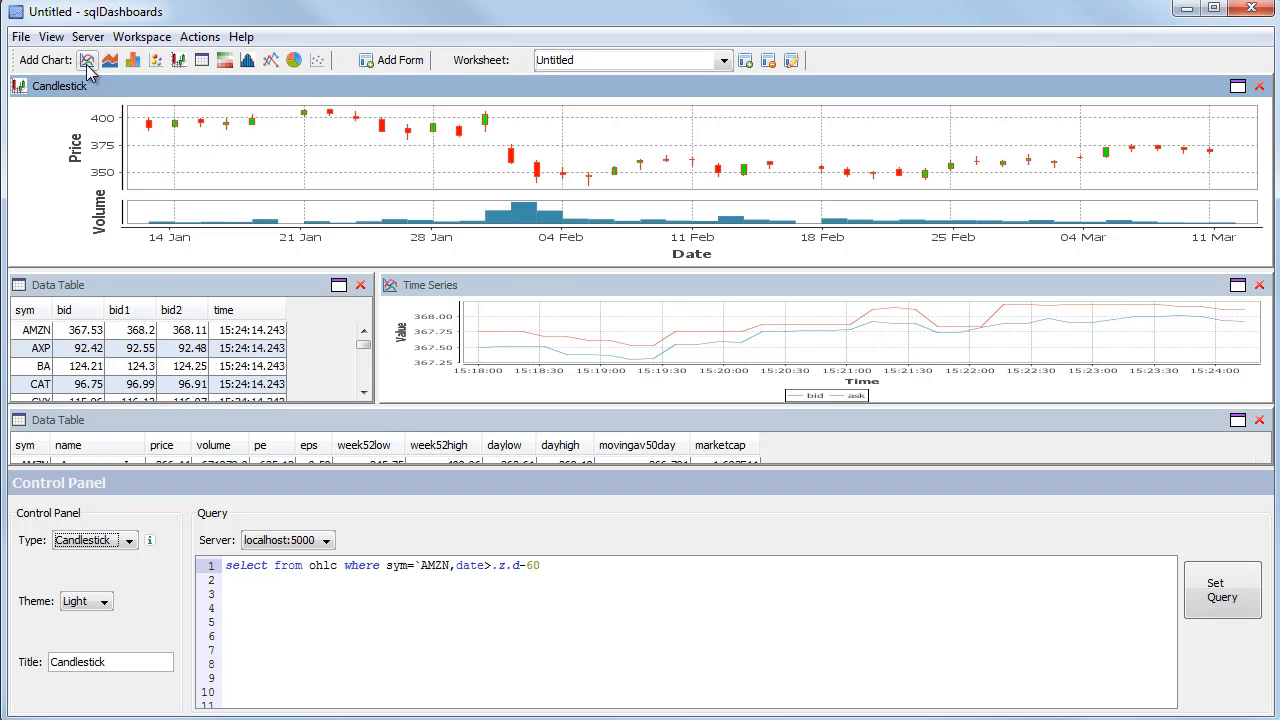
Step: Add another Time Series chart and switch the candlestick panel back to chart display
left_click(87, 61)
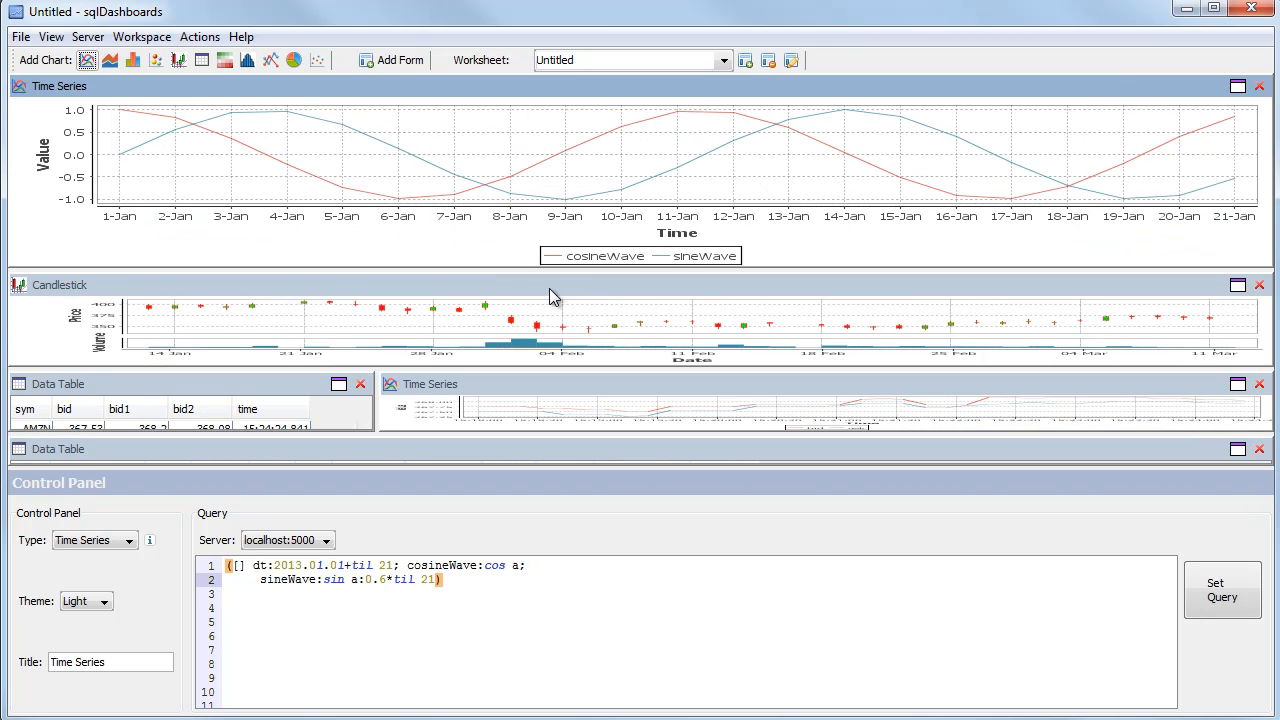
left_click(128, 540)
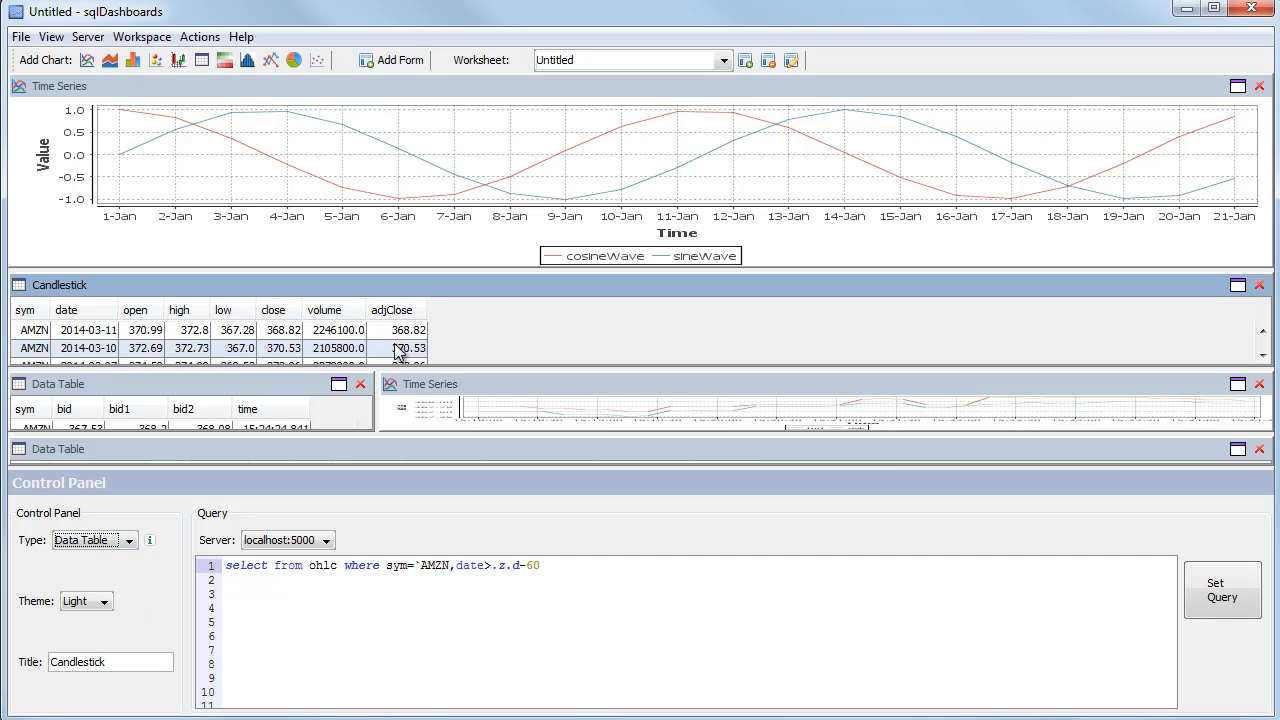
left_click(128, 540)
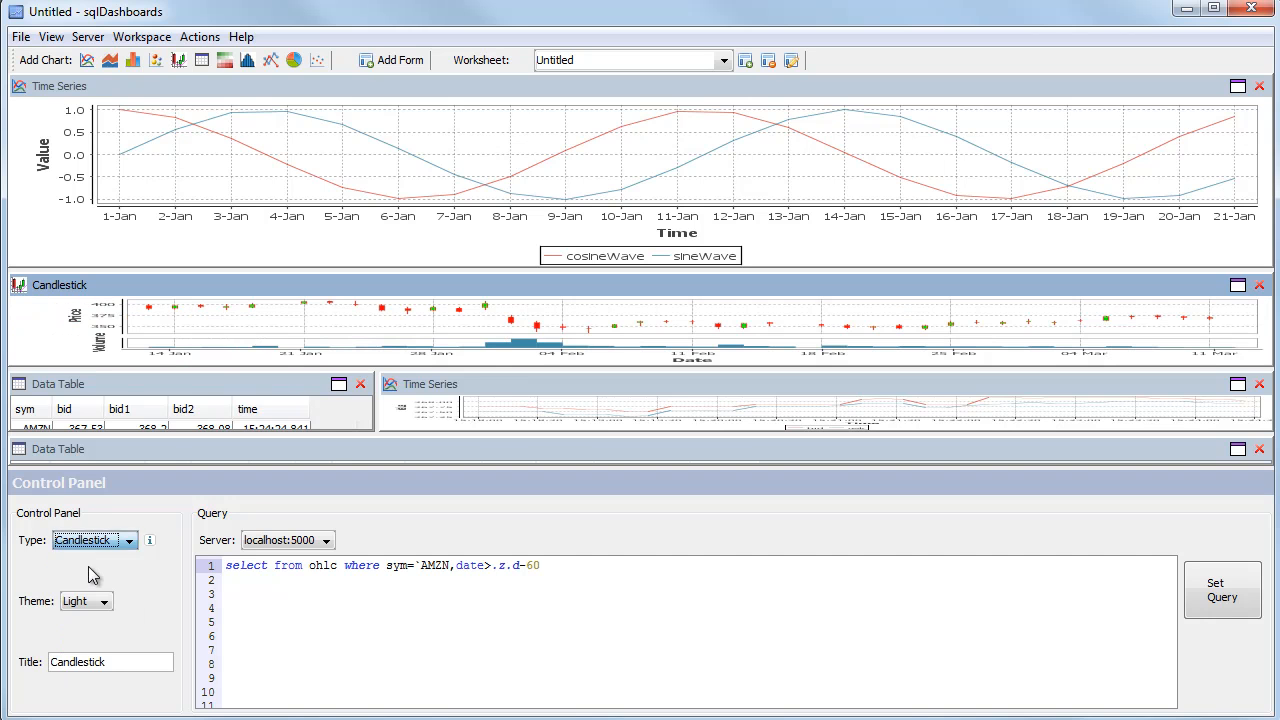
Step: Set the Time Series query to select date,adjClose from ohlc where sym=`AMZN
left_click(93, 540)
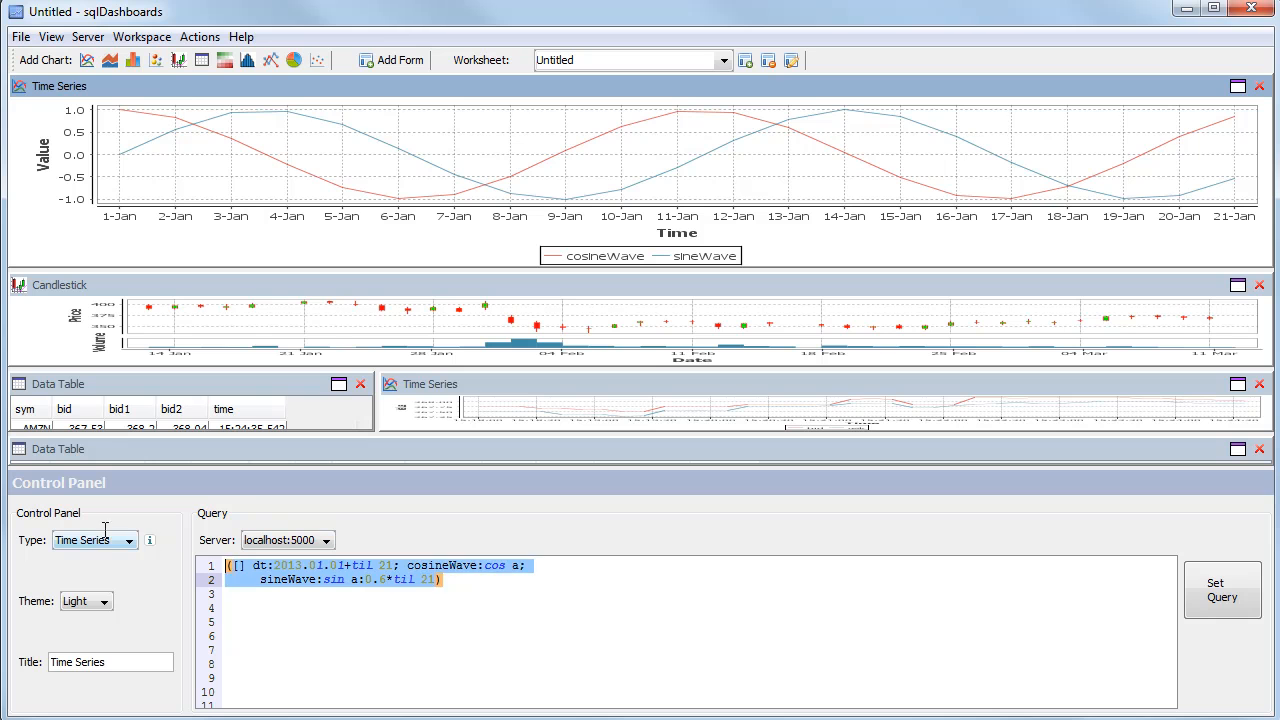
type("select adj")
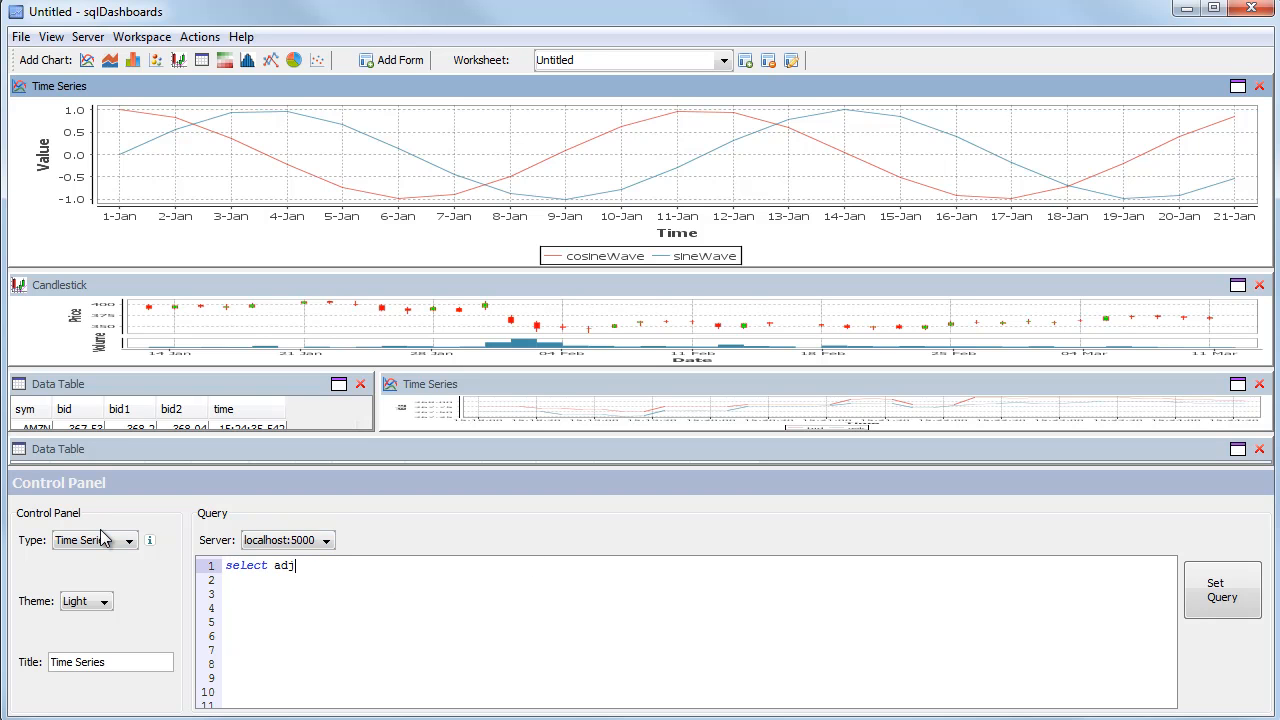
type("Close from oh")
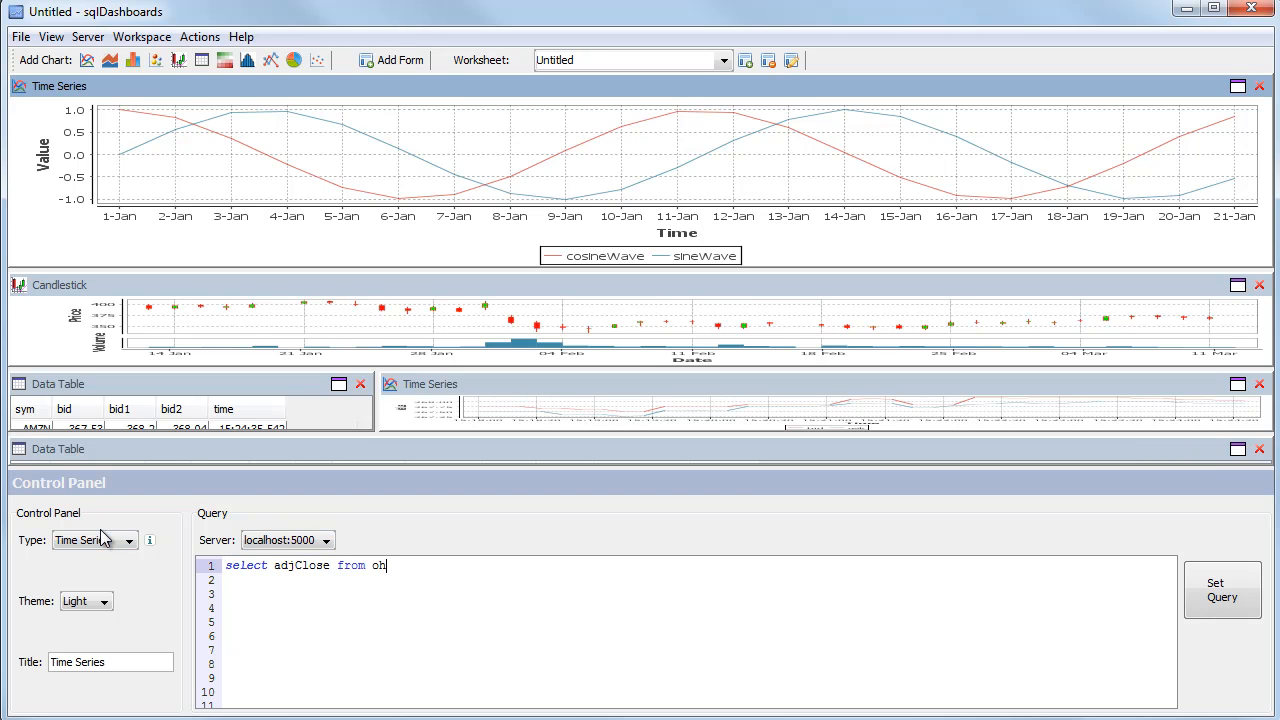
type("lc where sy")
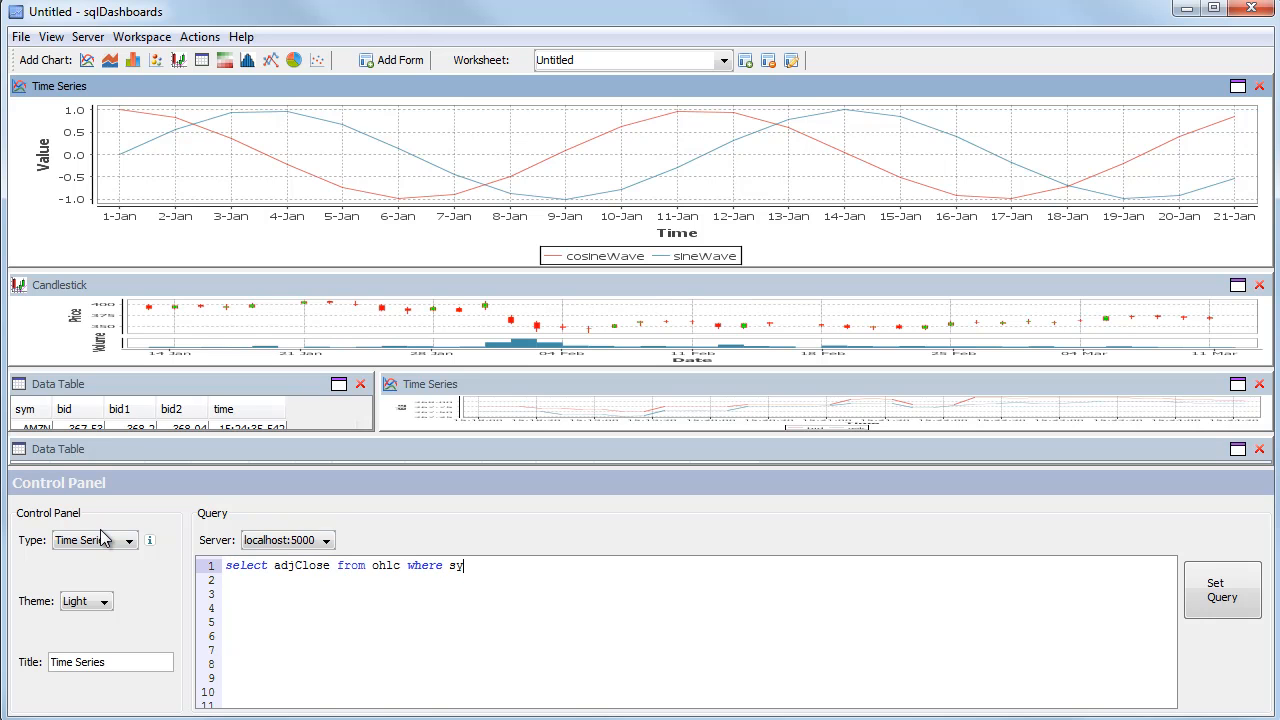
type("m=`A")
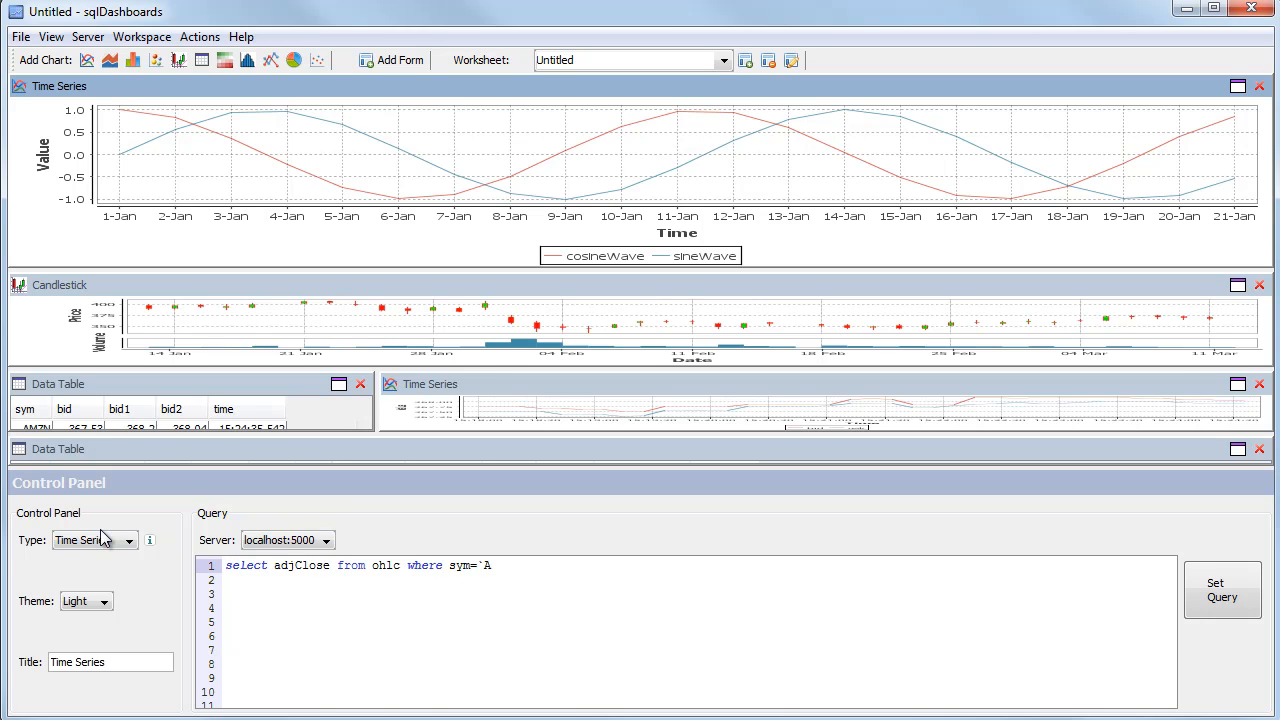
type("MZN")
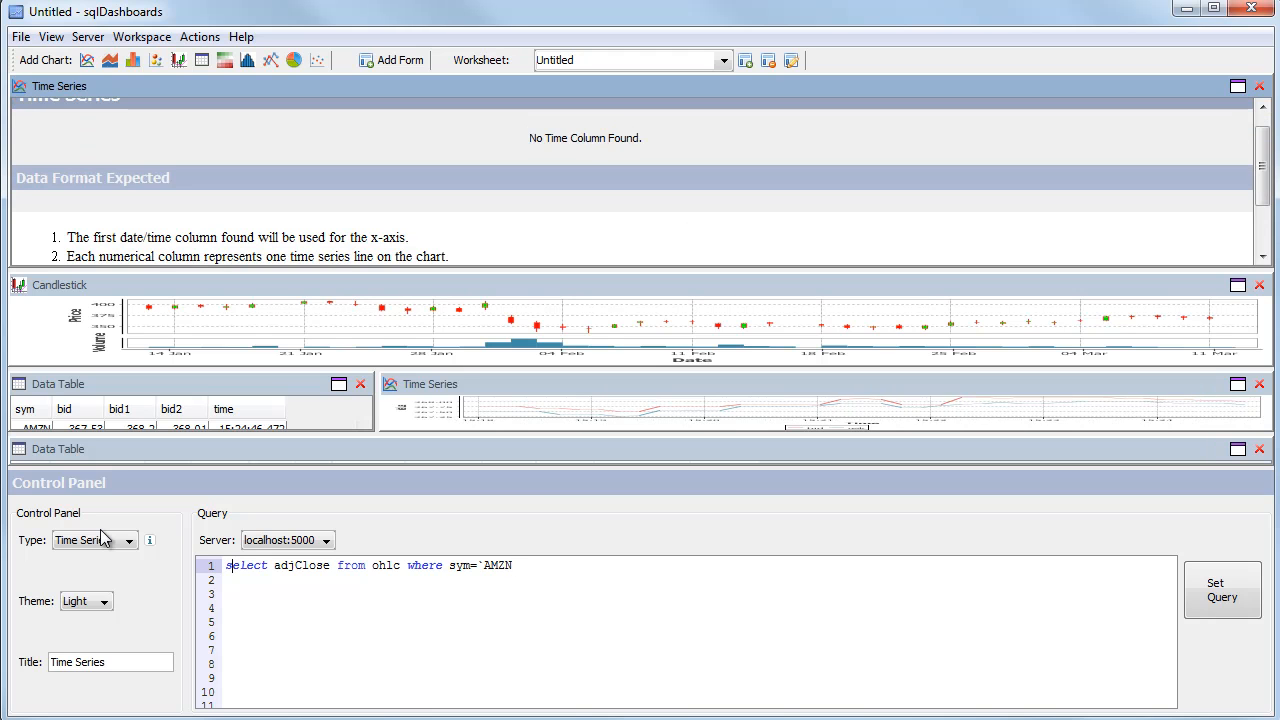
type("date,")
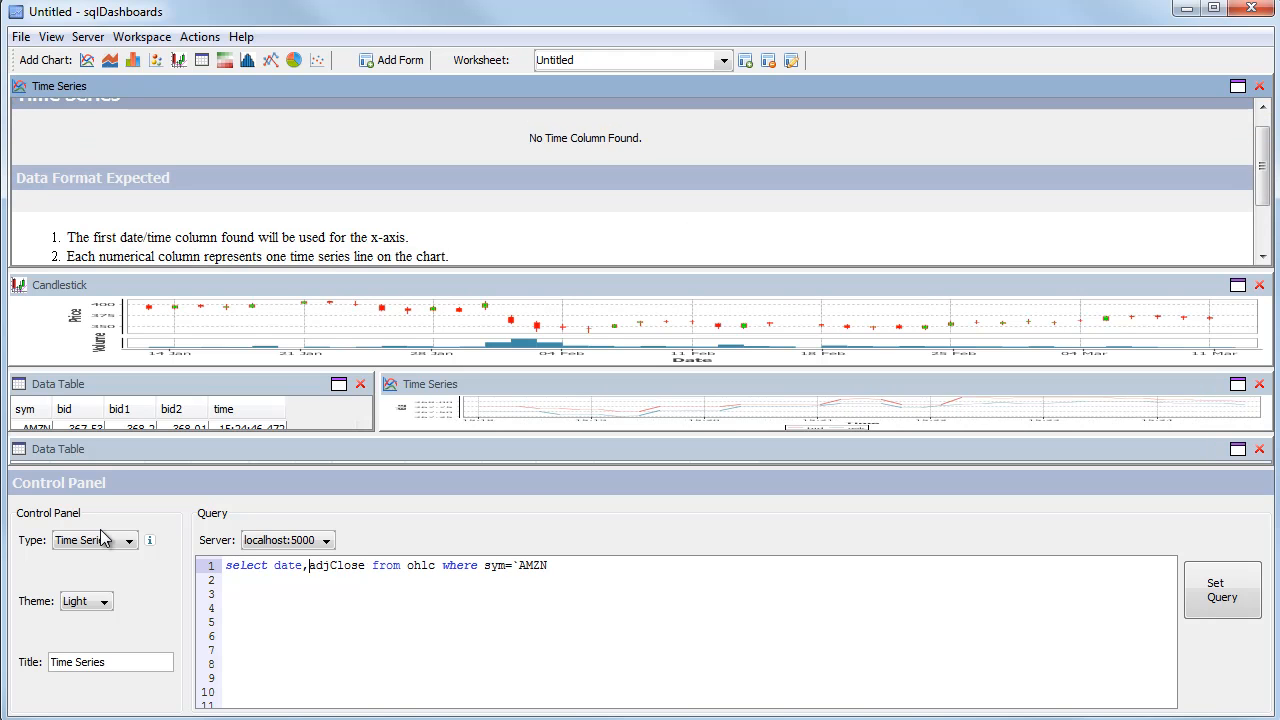
left_click(1225, 595)
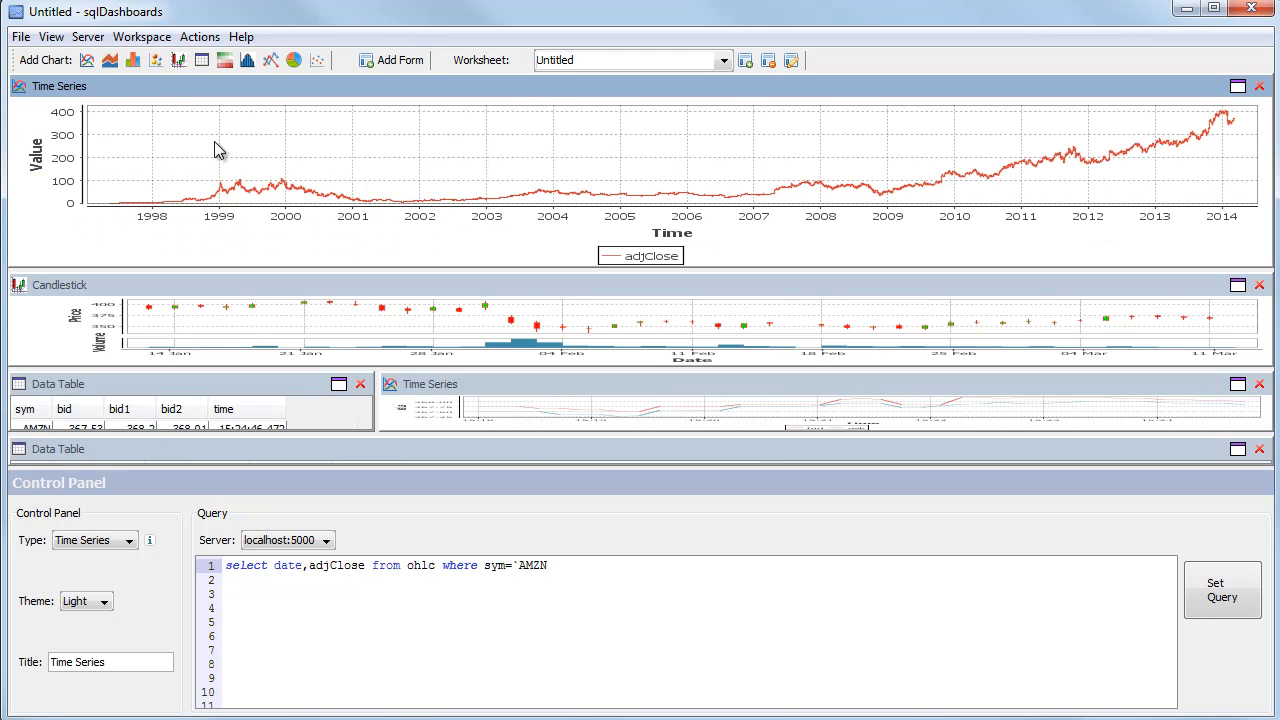
mouse_move(590, 228)
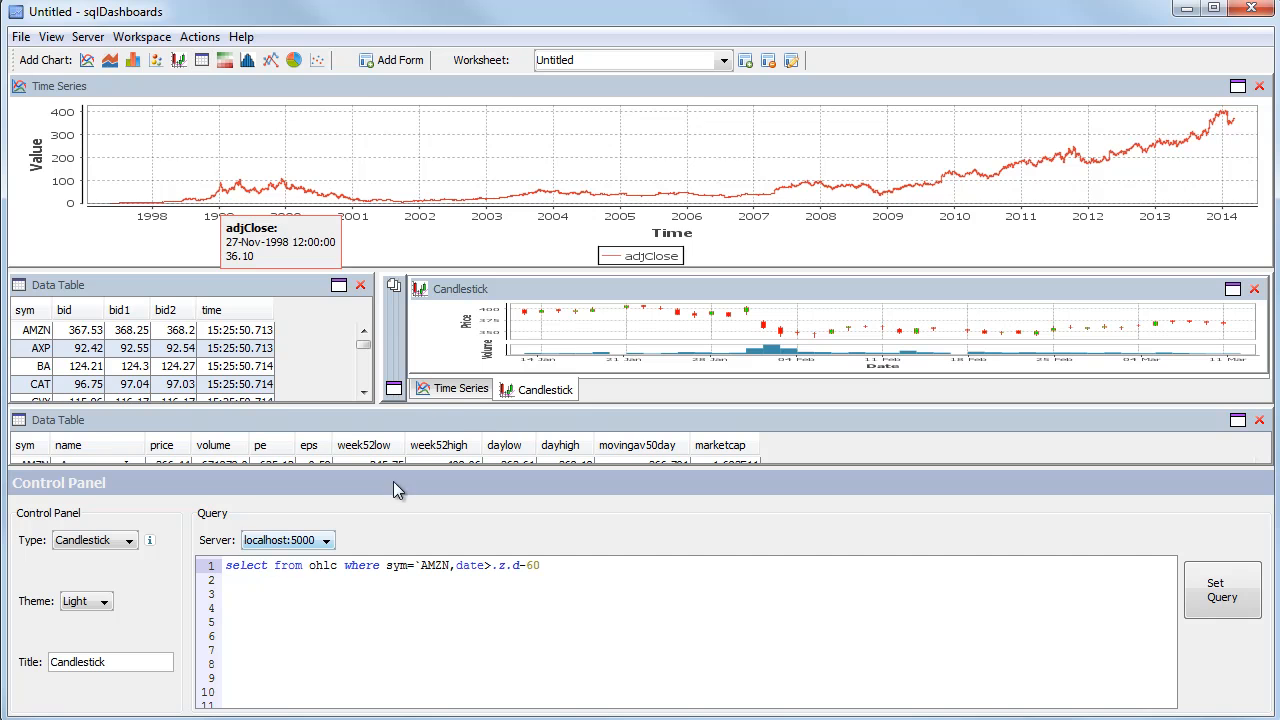
mouse_move(458, 407)
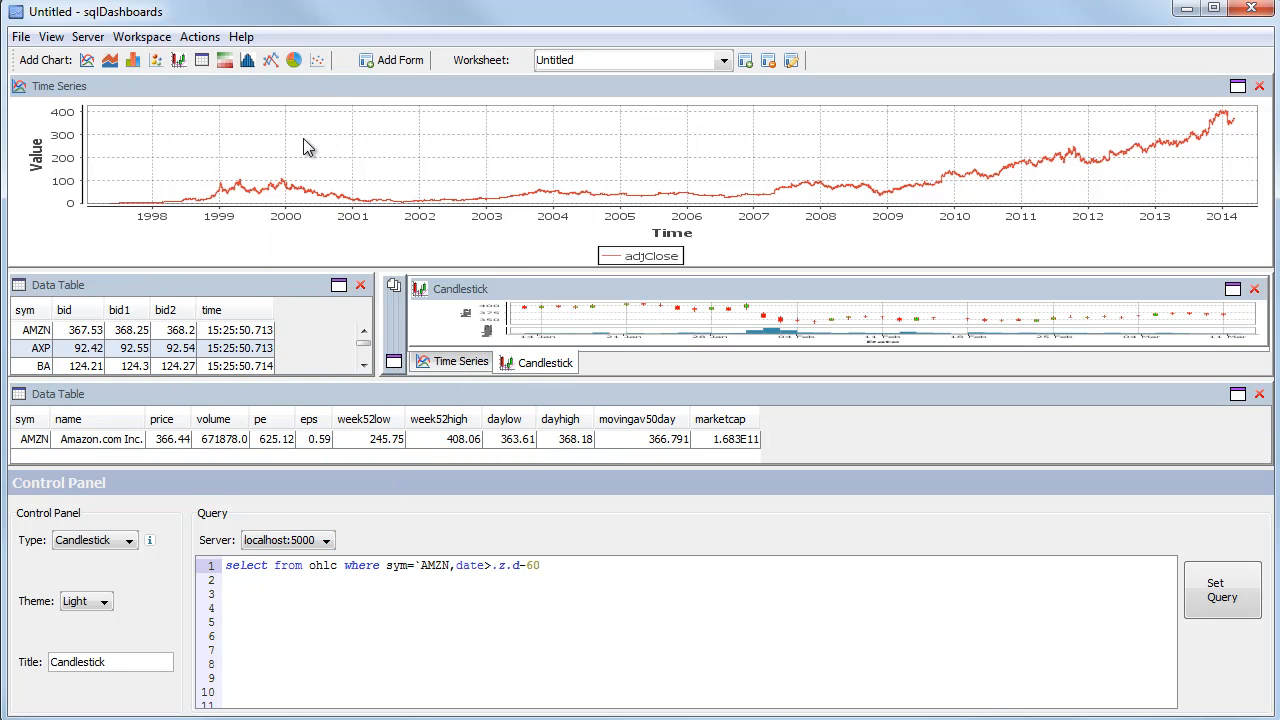
mouse_move(380, 62)
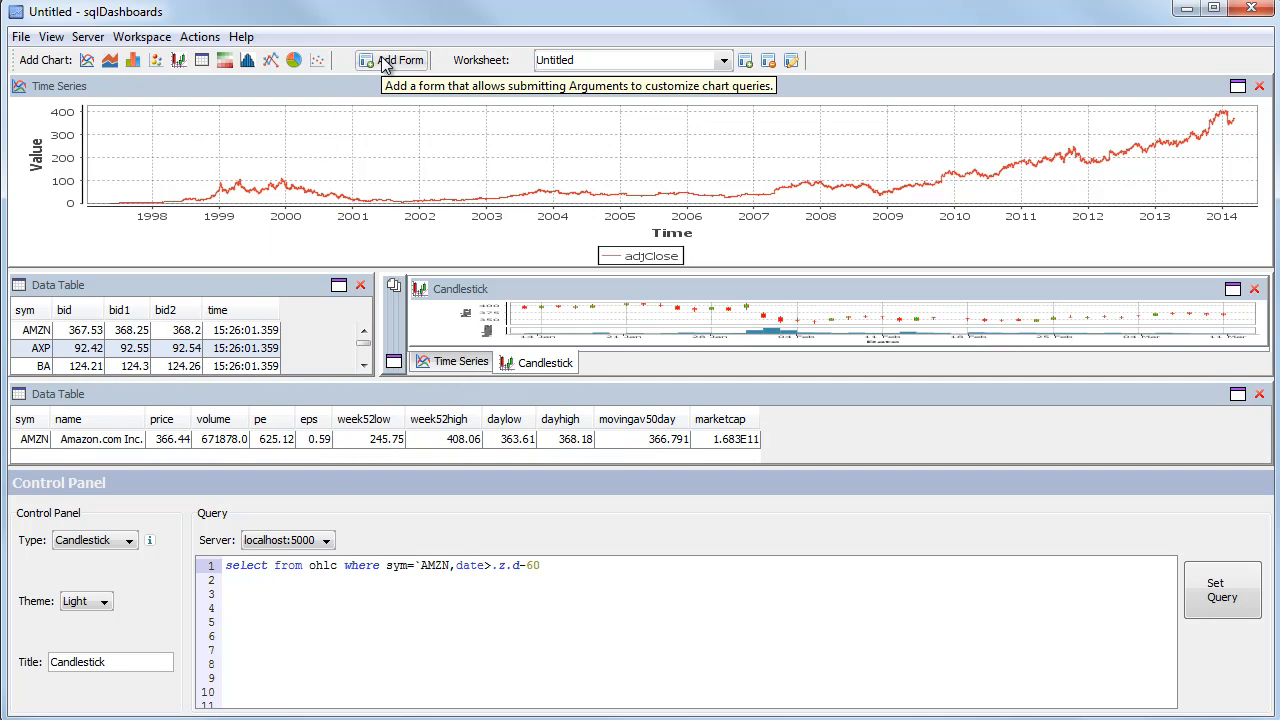
Step: Add a form with a 'Stock:' combobox fed by asc distinct select sym from stock
left_click(399, 59)
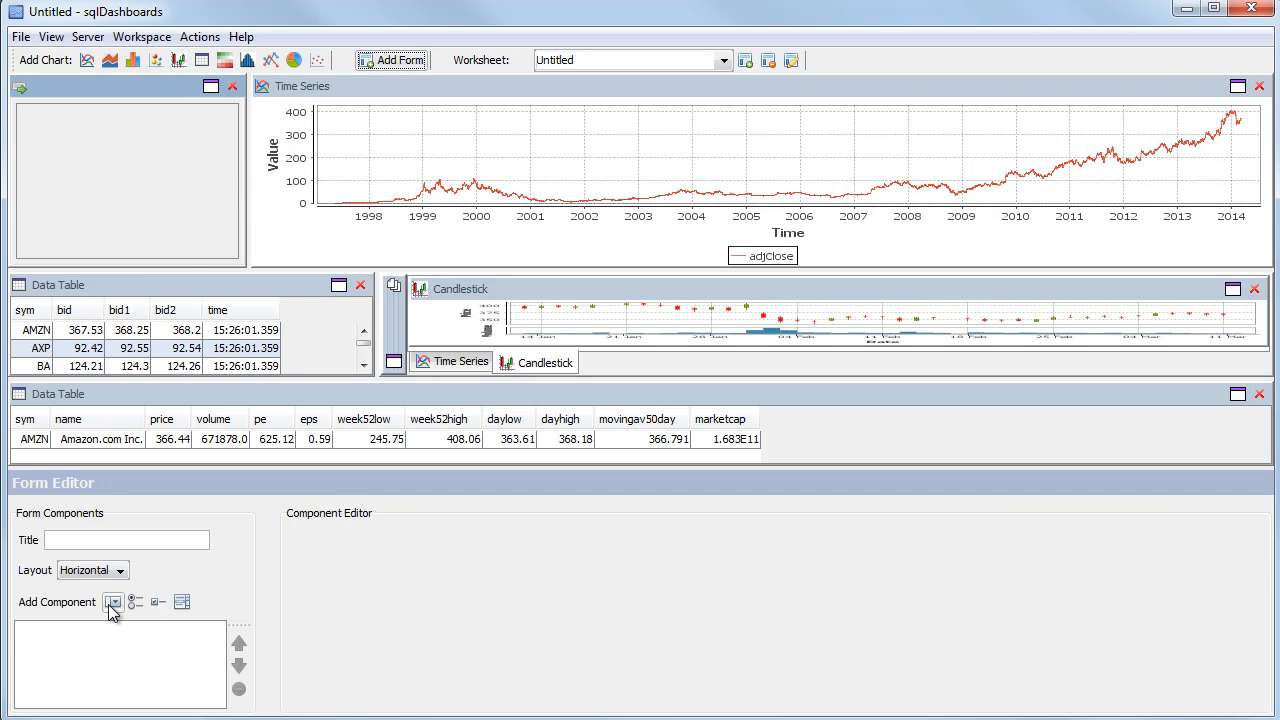
left_click(112, 602)
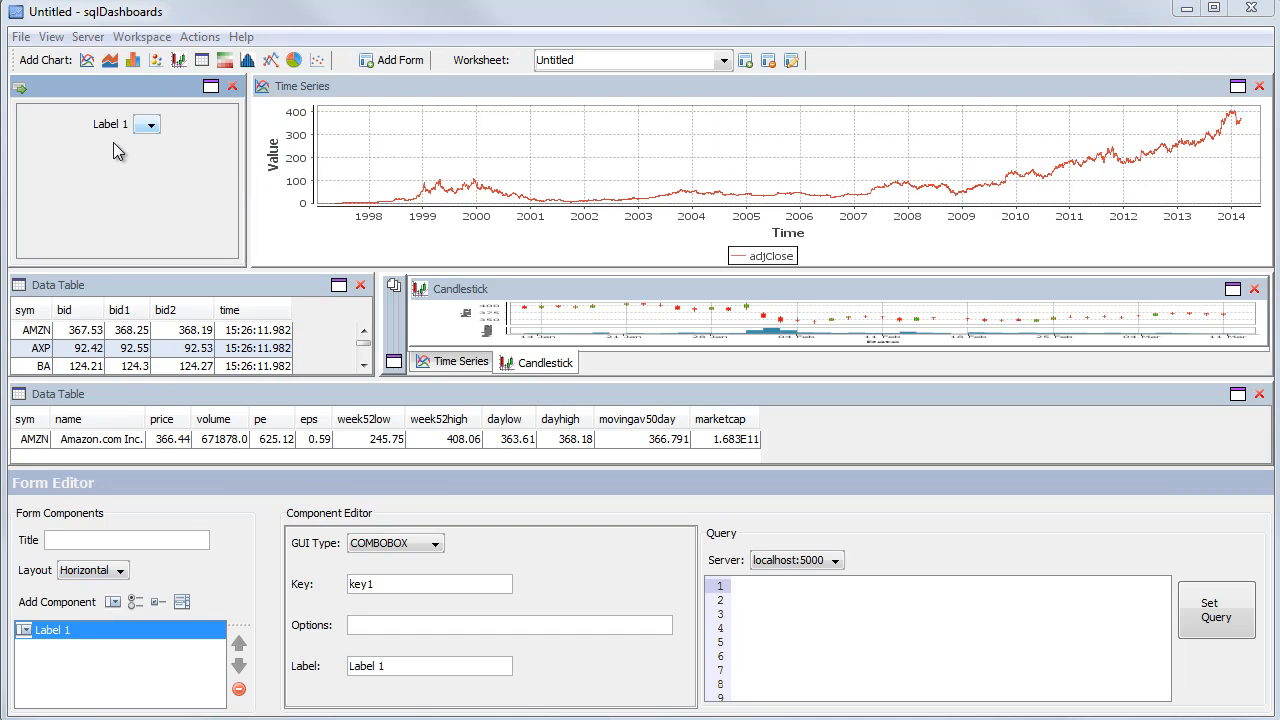
mouse_move(150, 140)
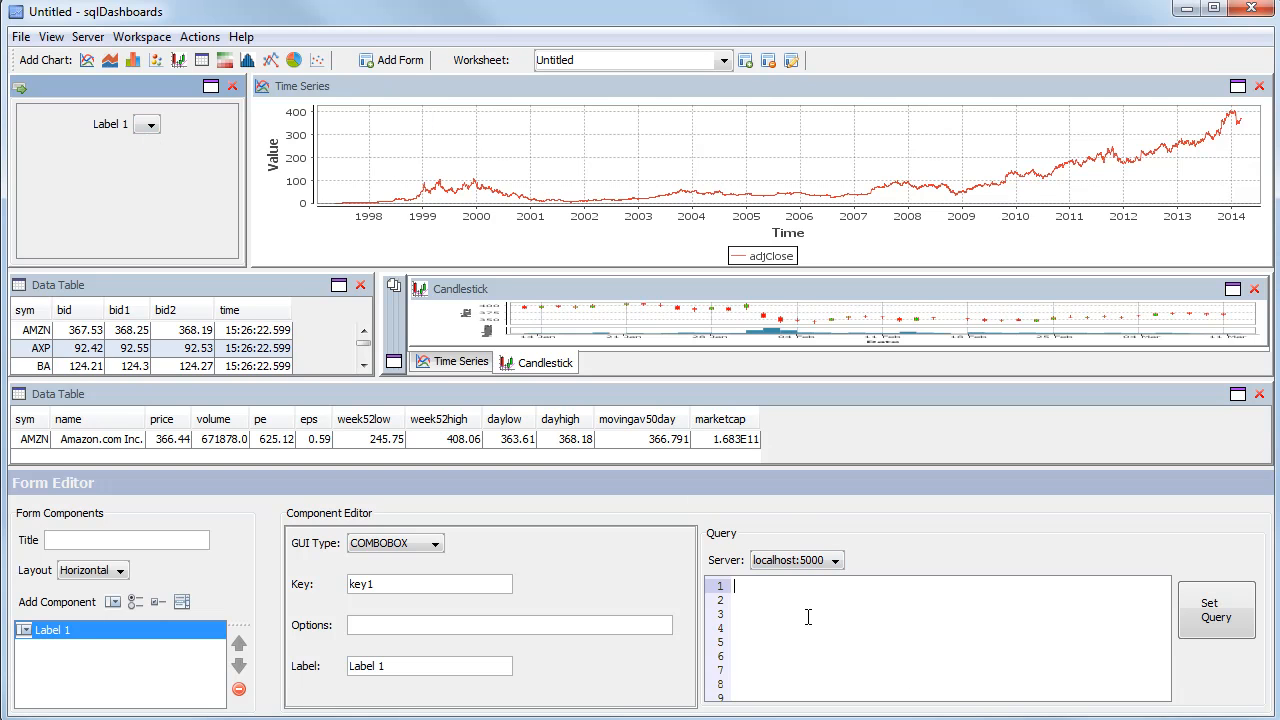
type("select sym from stock")
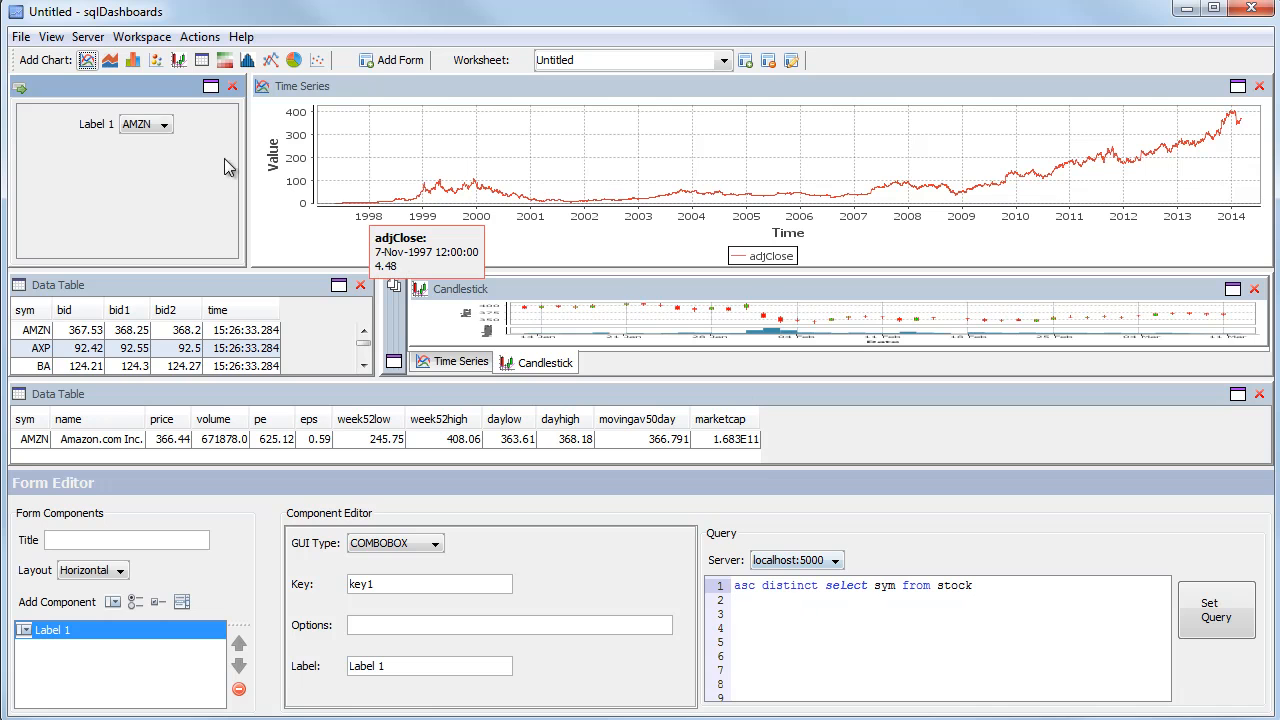
left_click(161, 124)
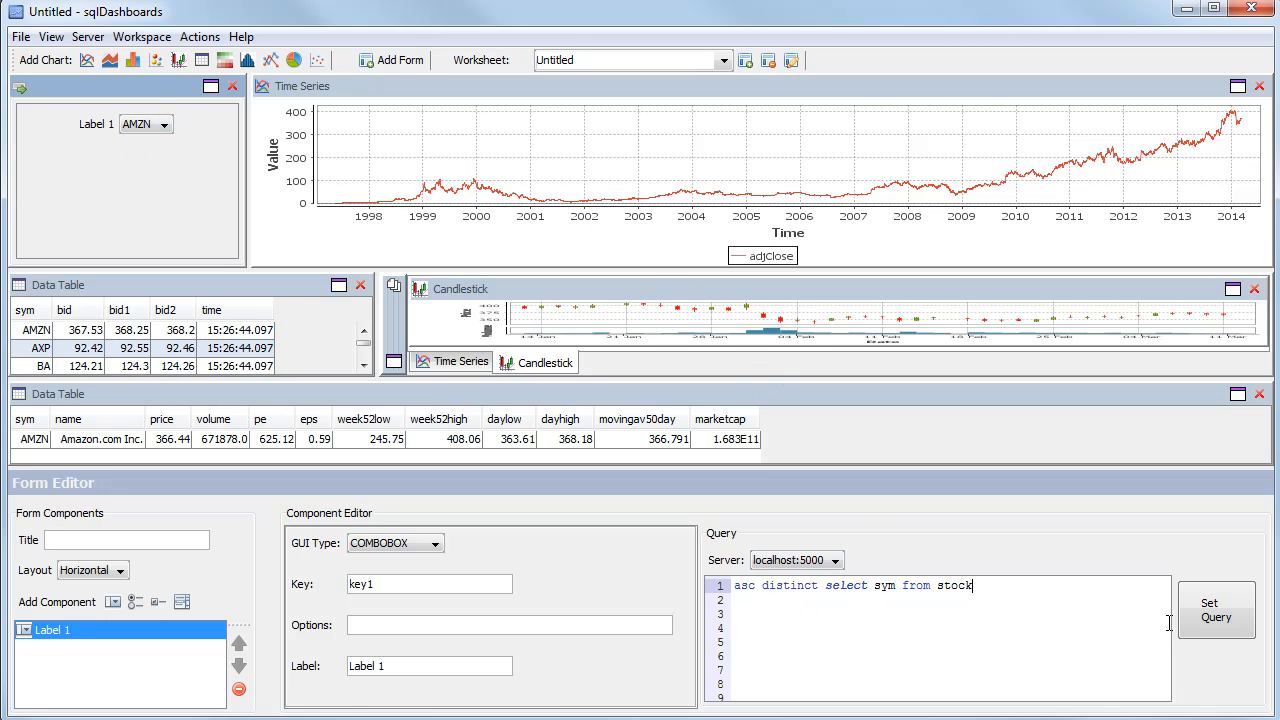
mouse_move(1125, 610)
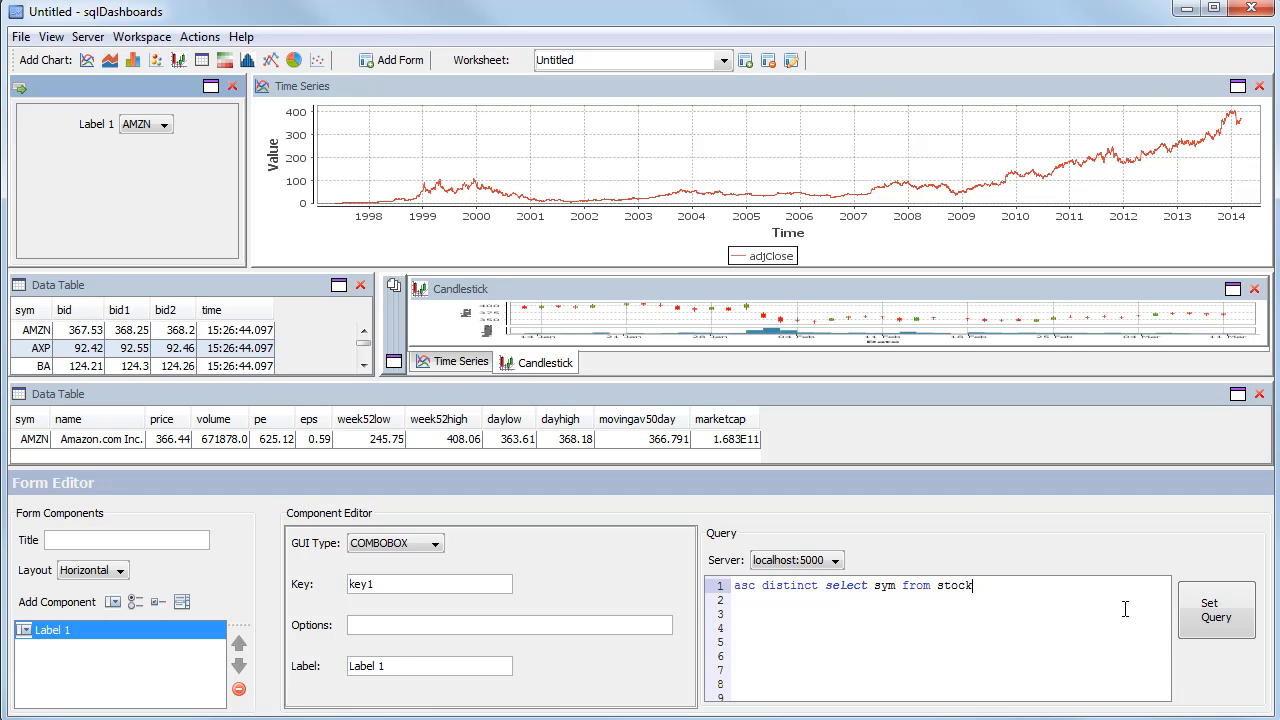
type("Stock:")
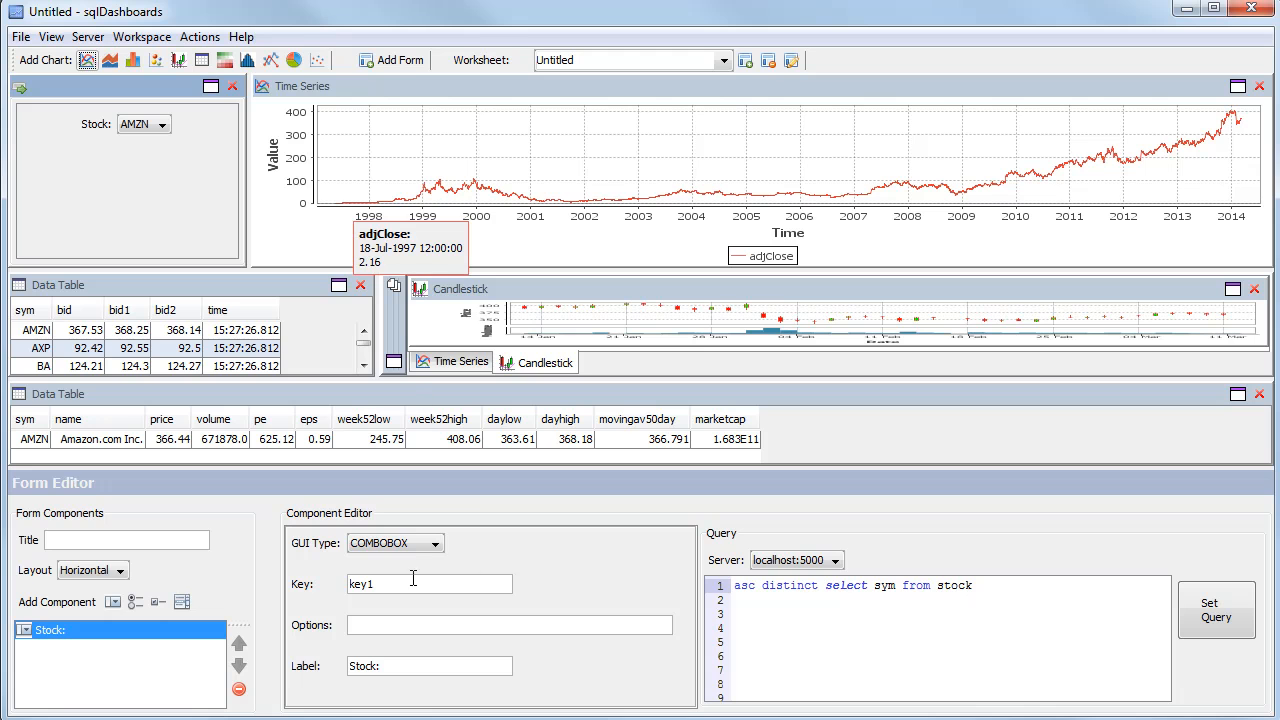
double_click(361, 583)
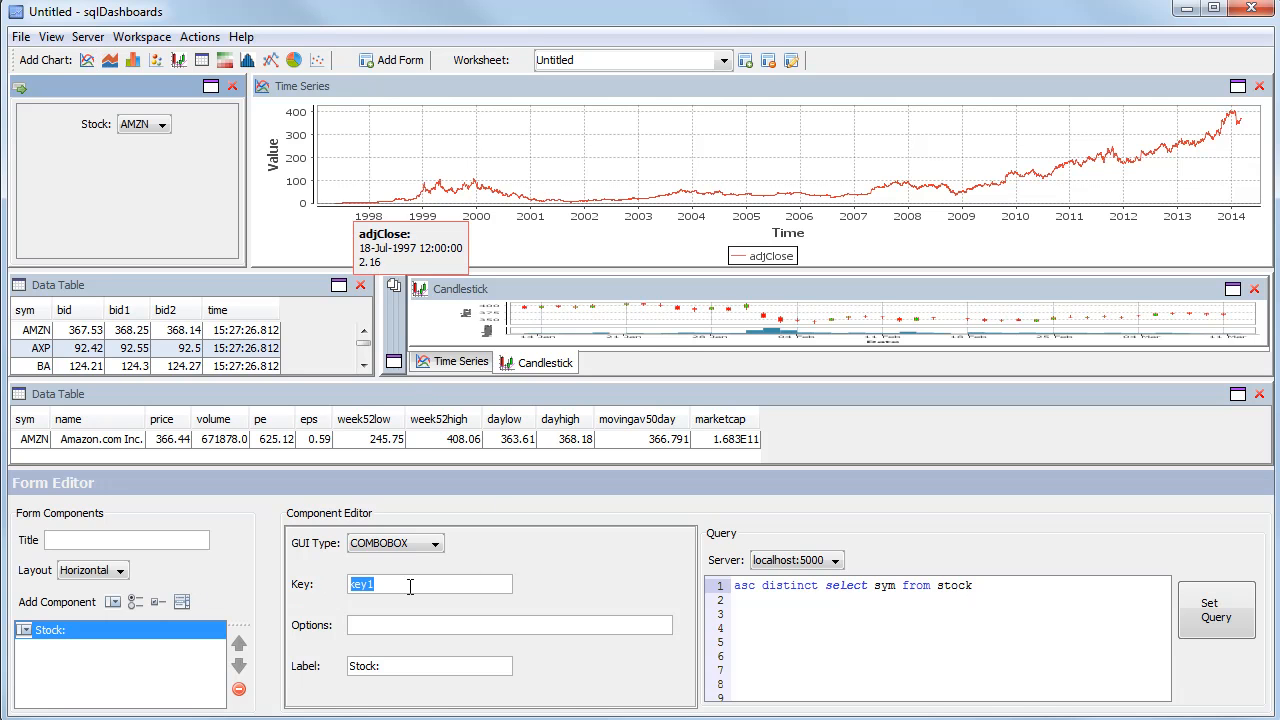
left_click(412, 585)
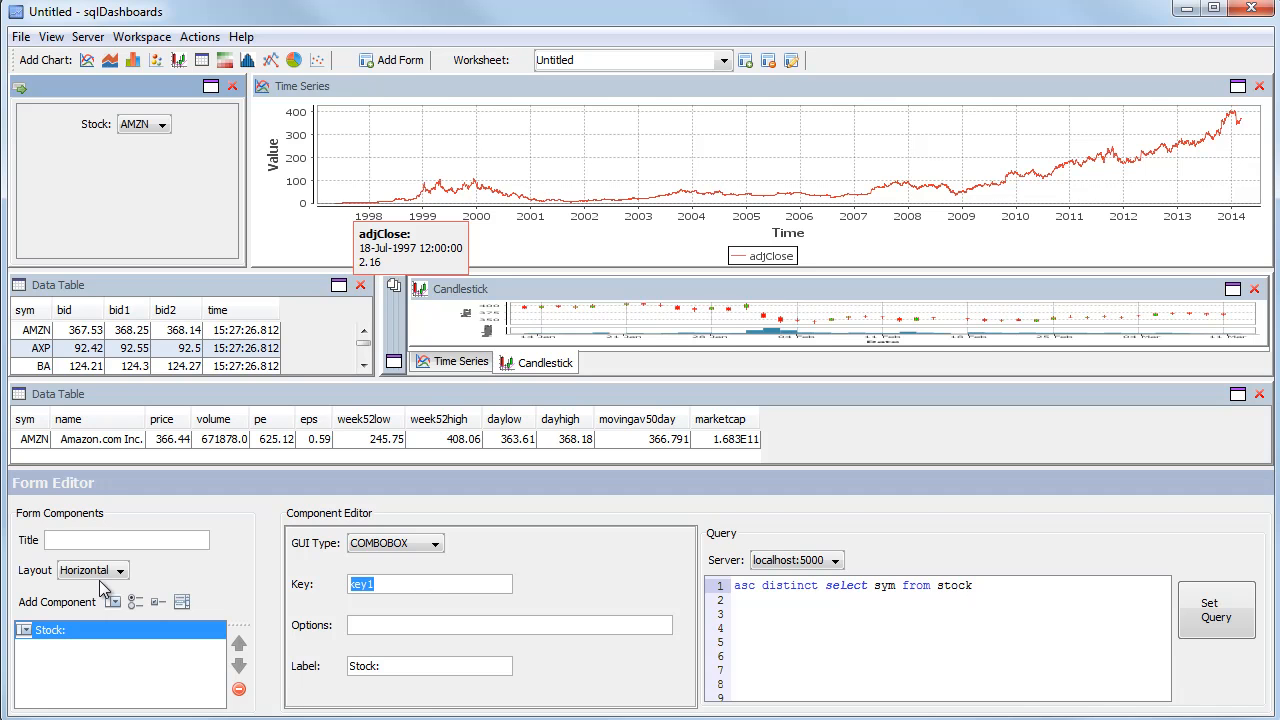
mouse_move(387, 335)
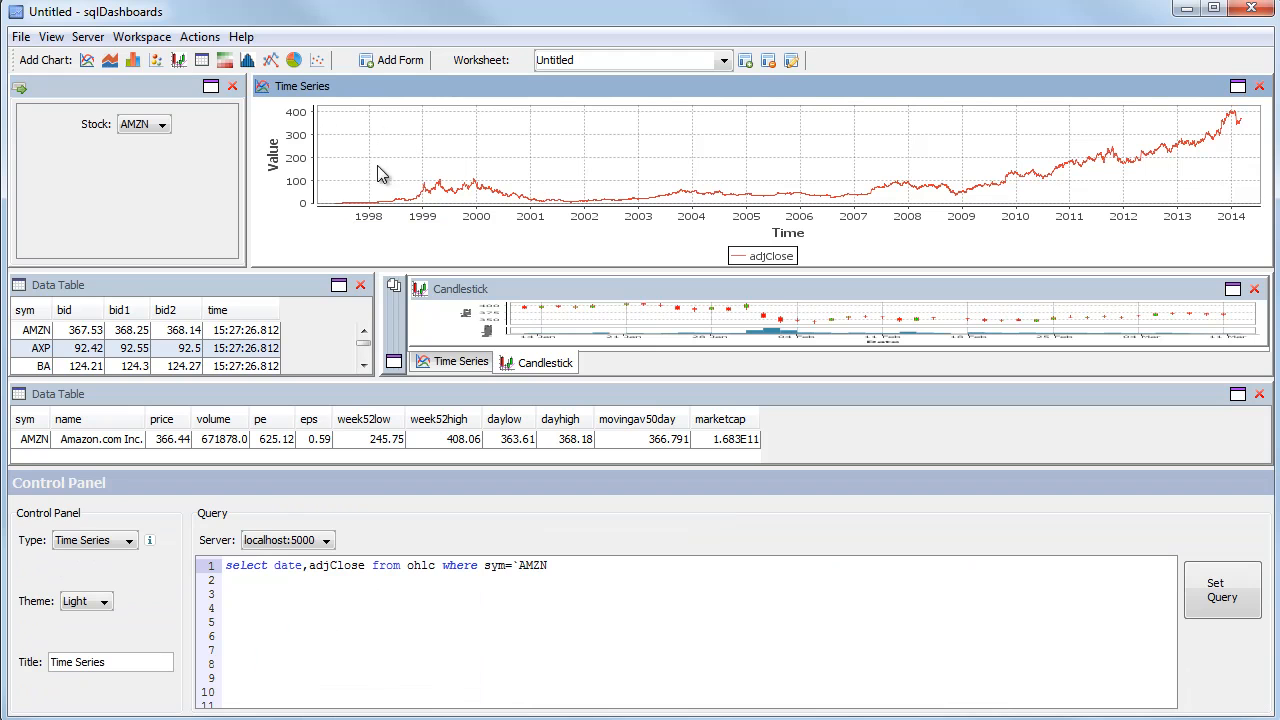
Step: Replace AMZN in the Time Series query with $$key1
left_click(553, 566)
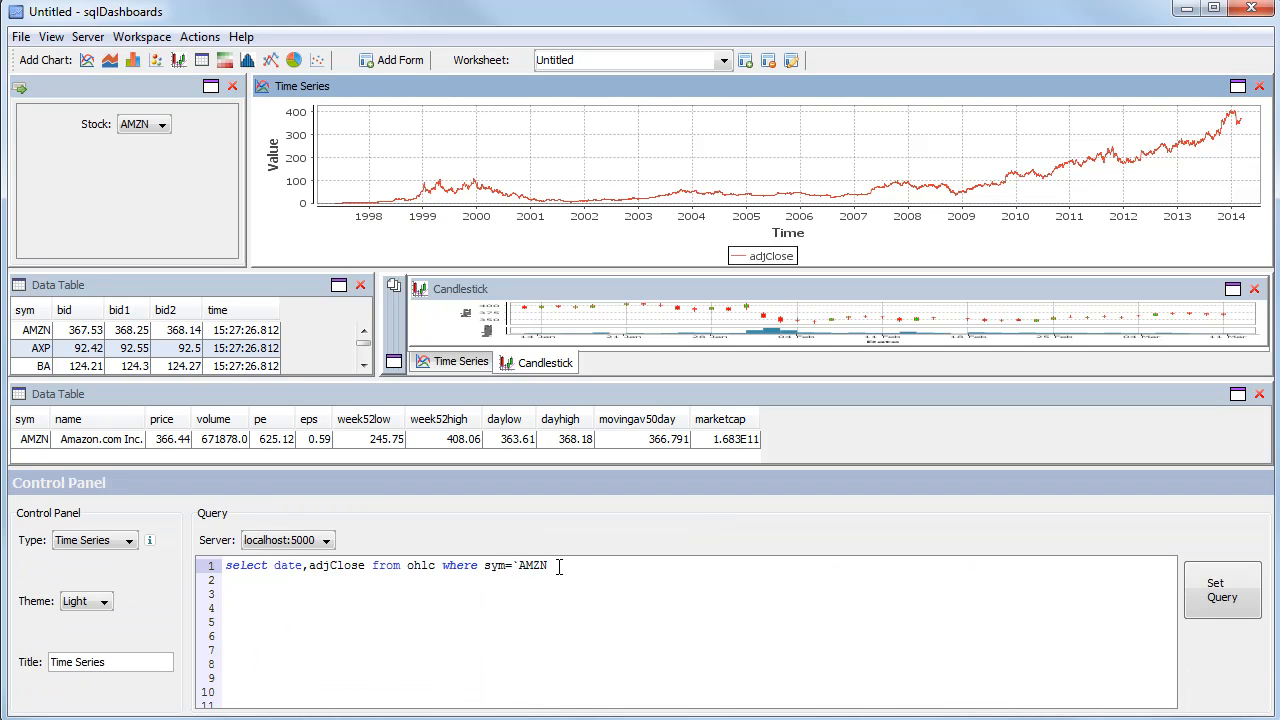
double_click(535, 566)
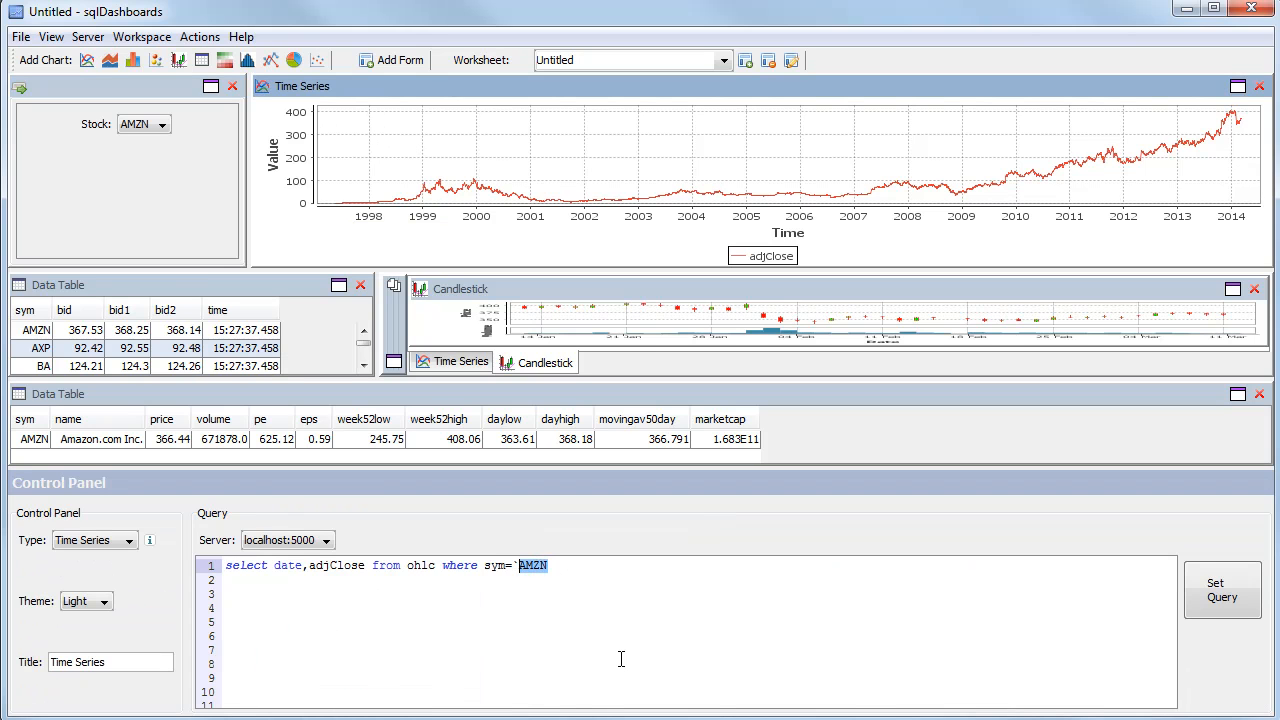
type("$key1")
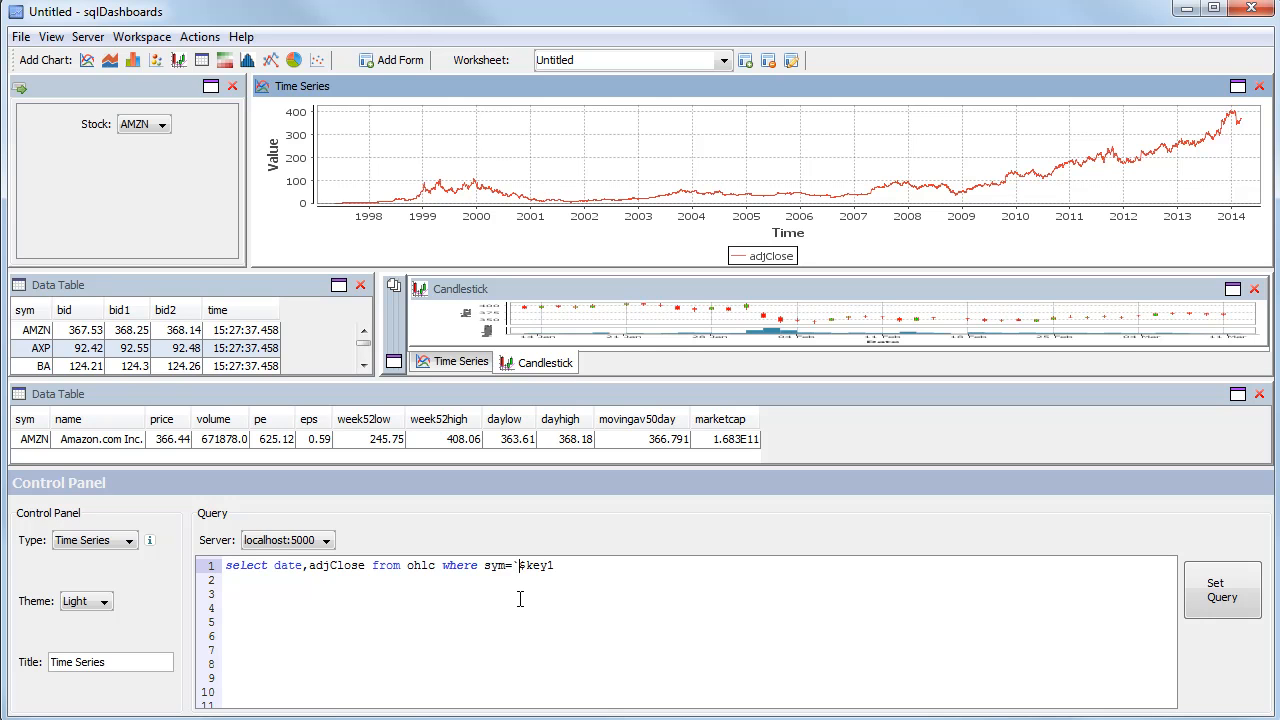
mouse_move(516, 596)
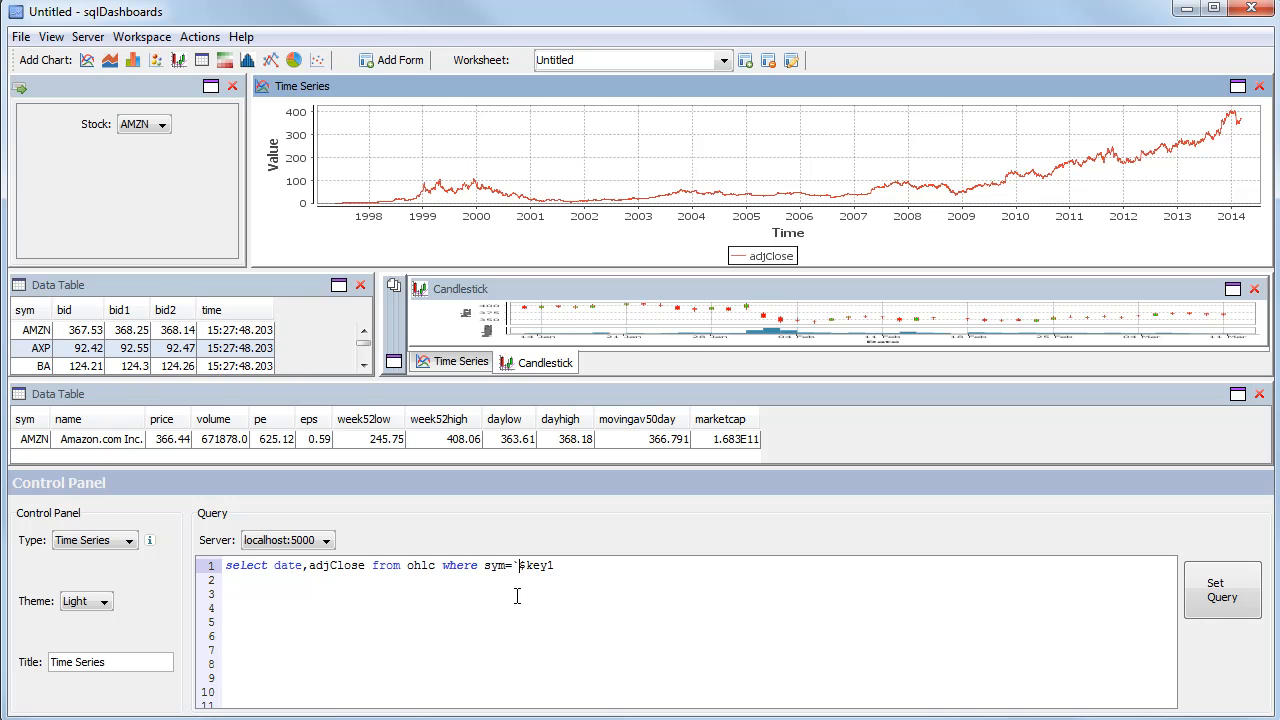
type("$$")
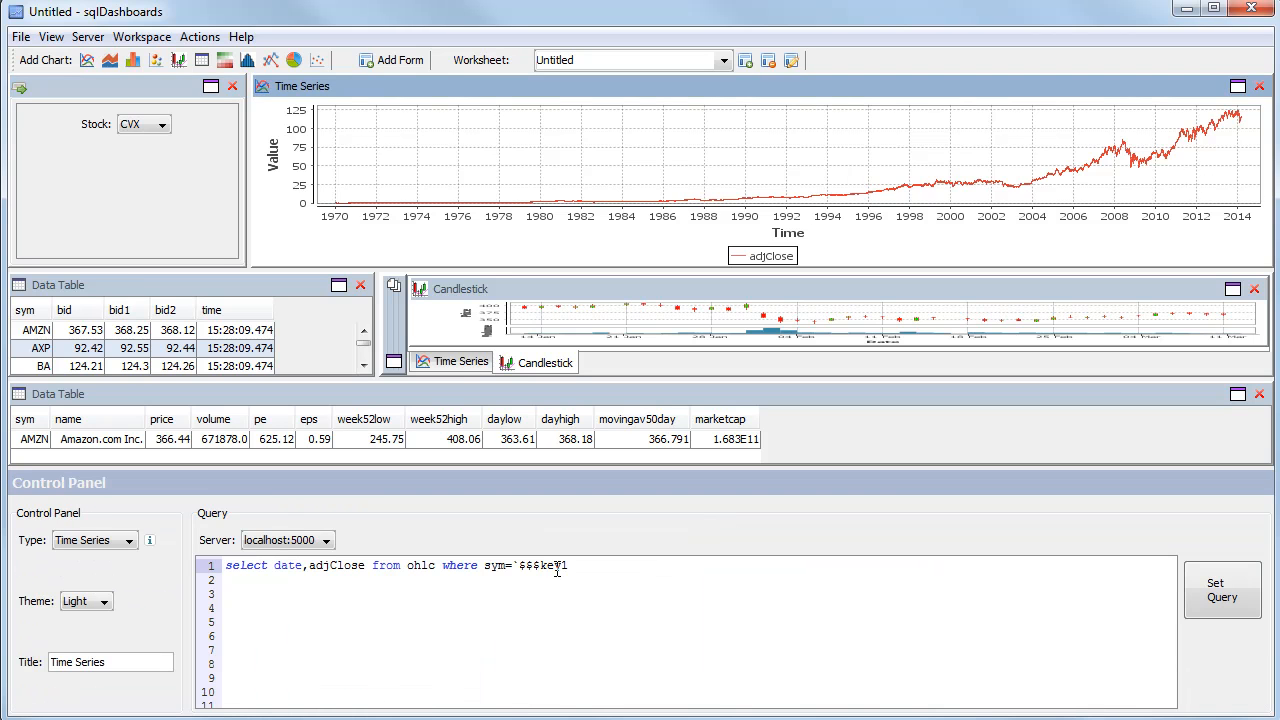
Step: Filter the candlestick chart and stock details table queries by sym=`$$$key1
double_click(543, 565)
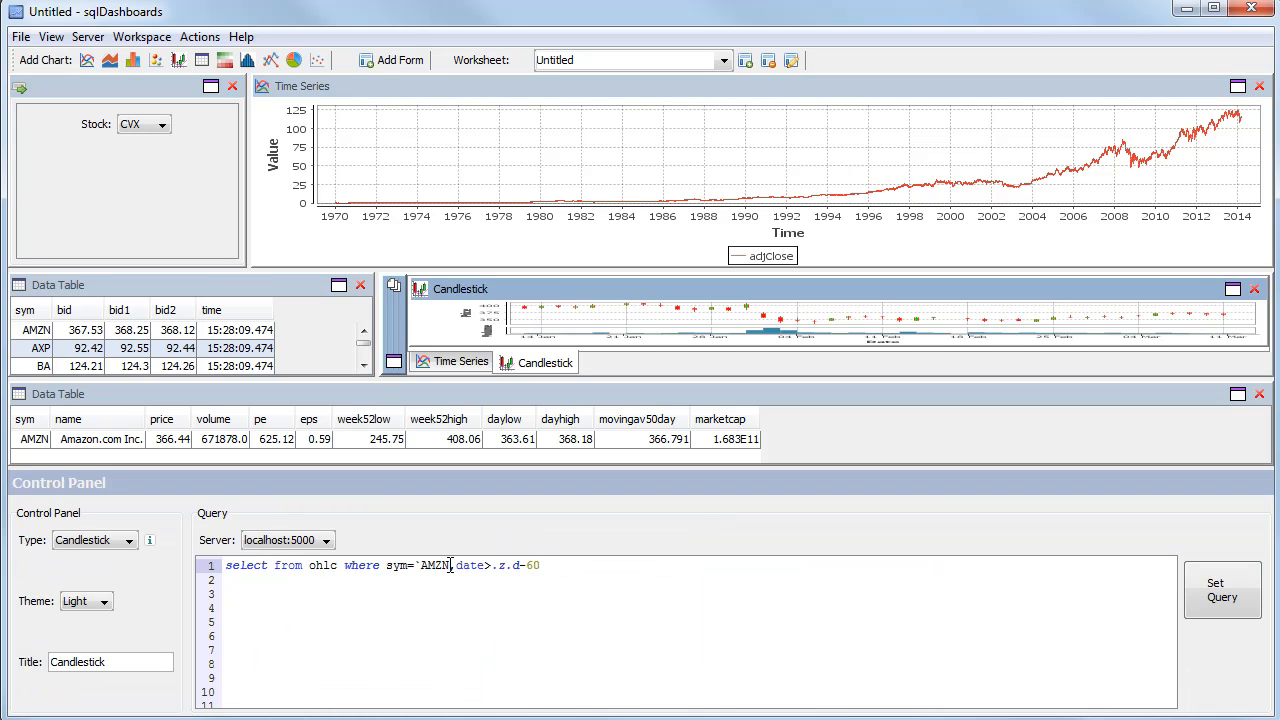
double_click(438, 565)
type("$$$key1")
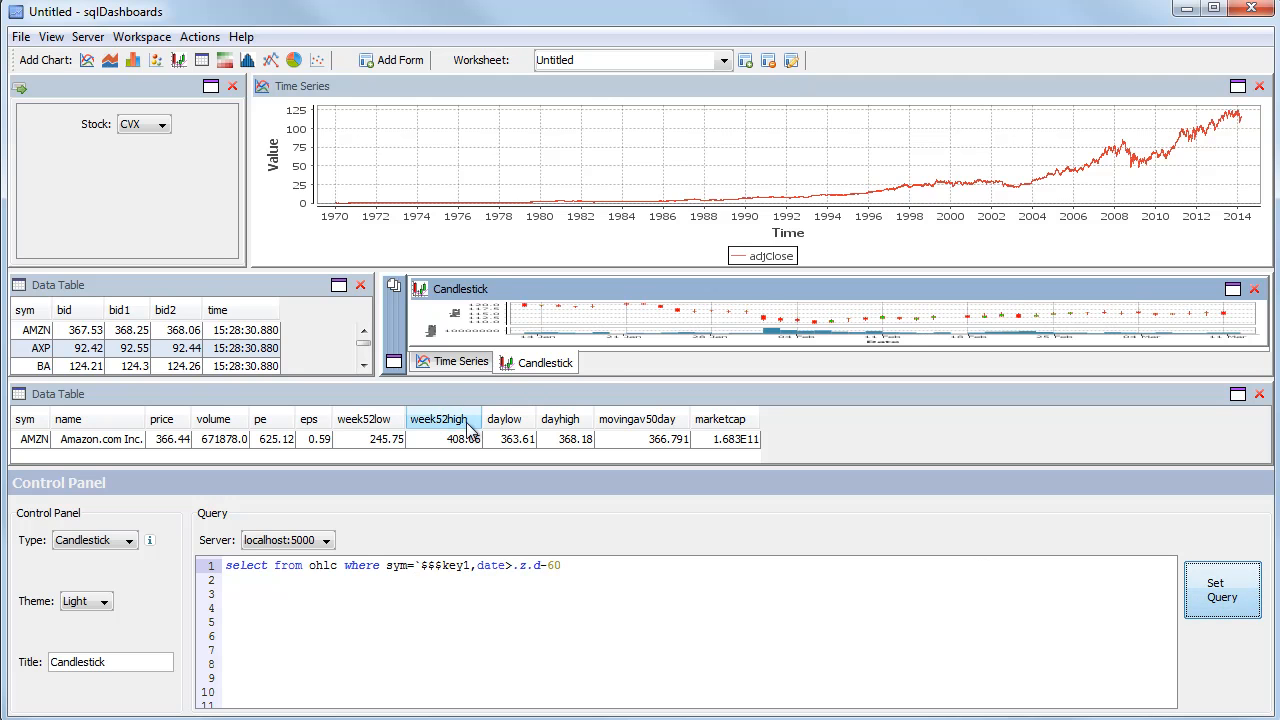
left_click(451, 362)
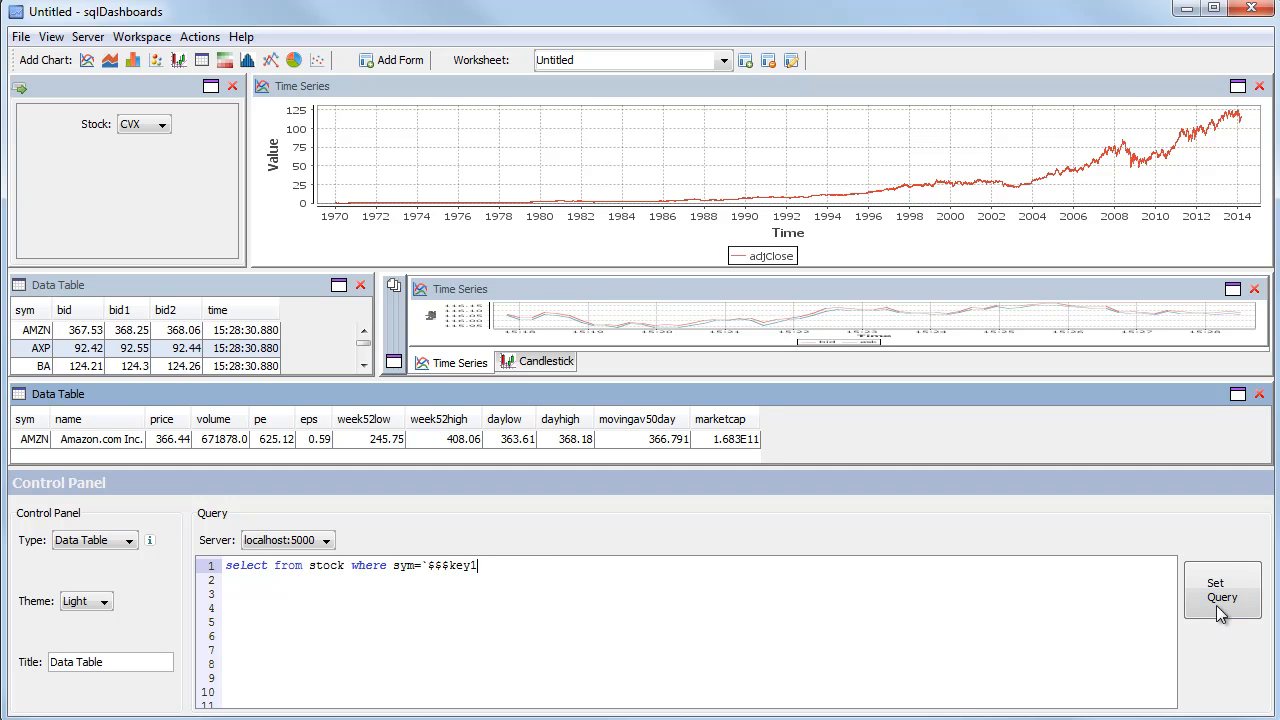
left_click(1221, 597)
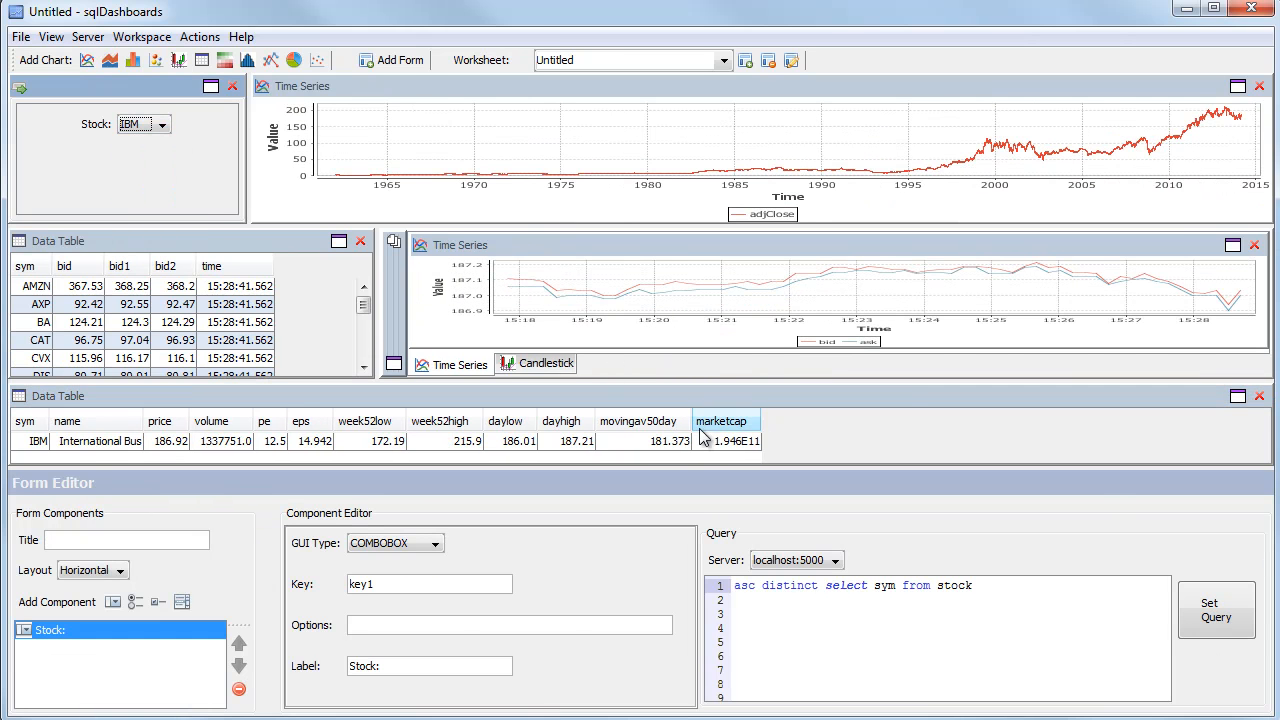
Step: Switch the Stock combo box to MCD, then to DIS
left_click(168, 124)
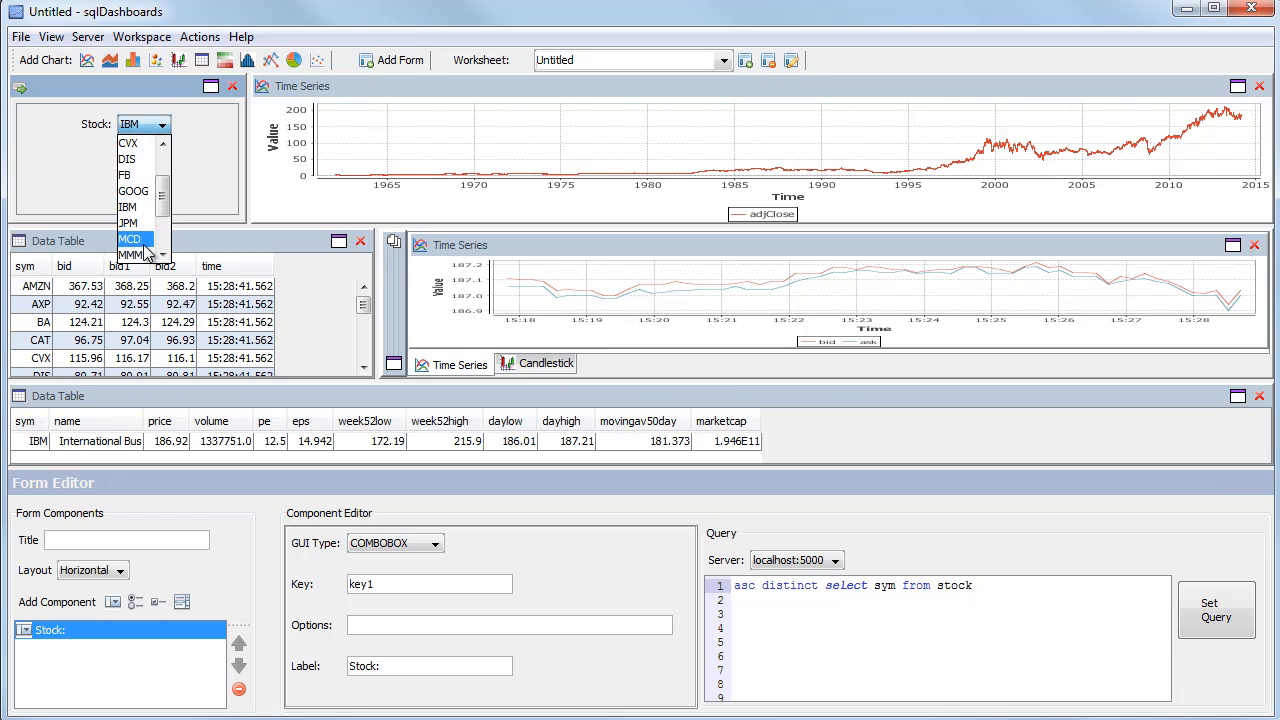
left_click(132, 237)
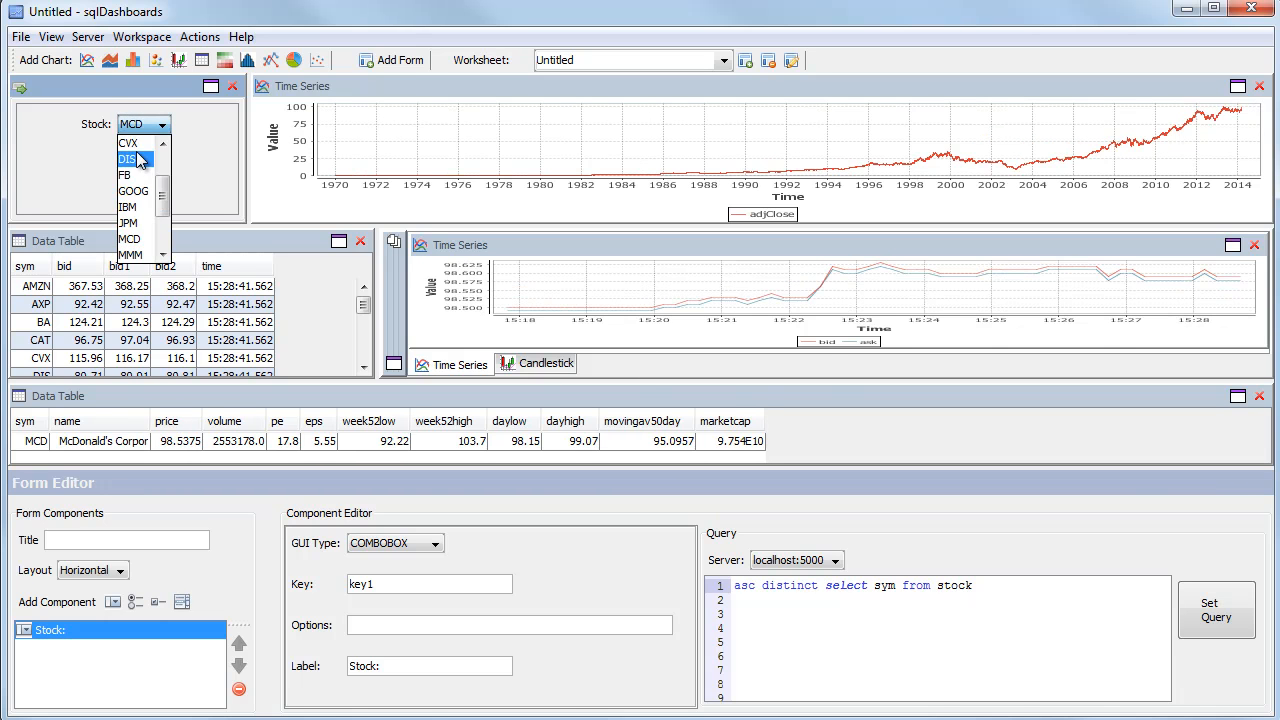
left_click(125, 159)
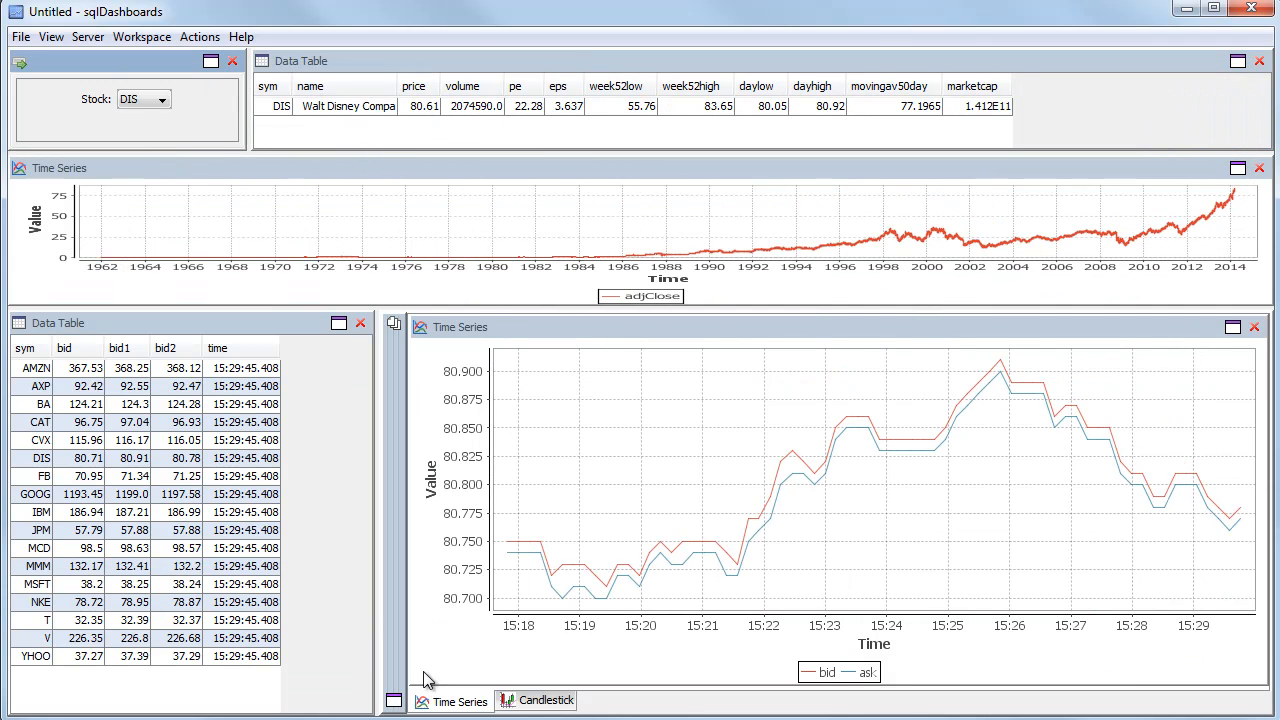
Step: Move the candlestick chart beside the intraday chart, then select MCD and MSFT
left_click(557, 702)
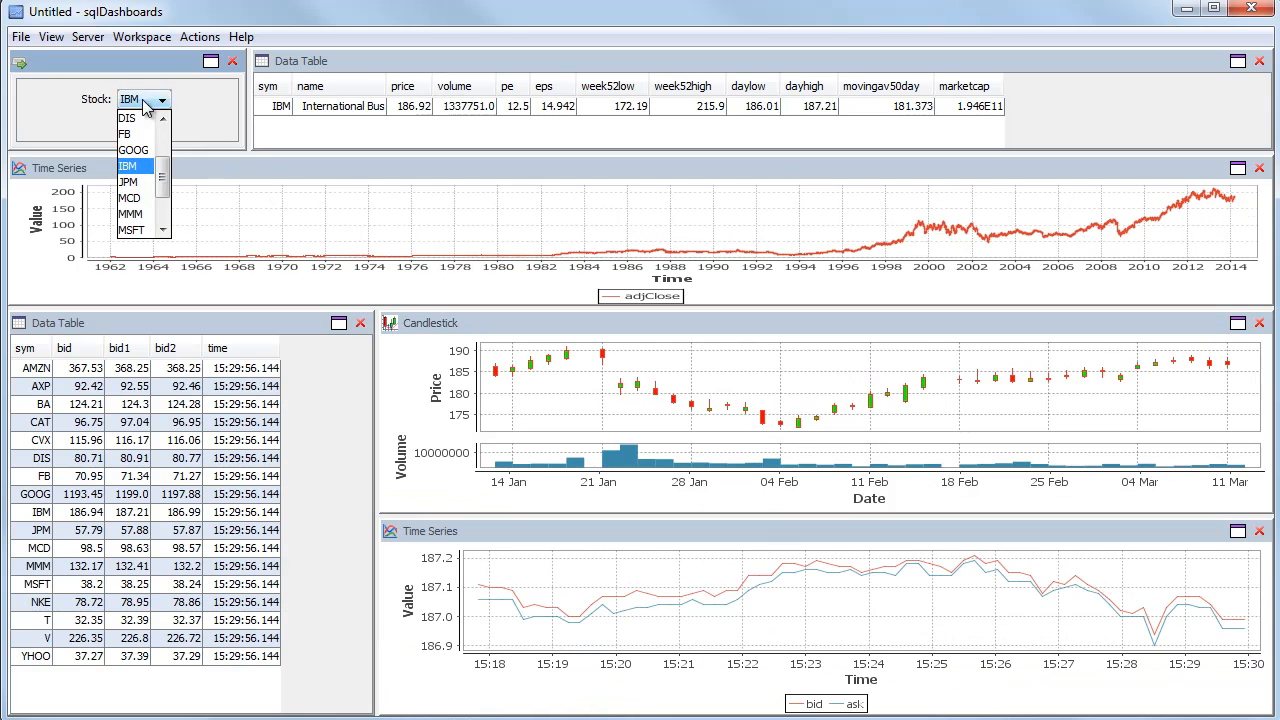
left_click(130, 197)
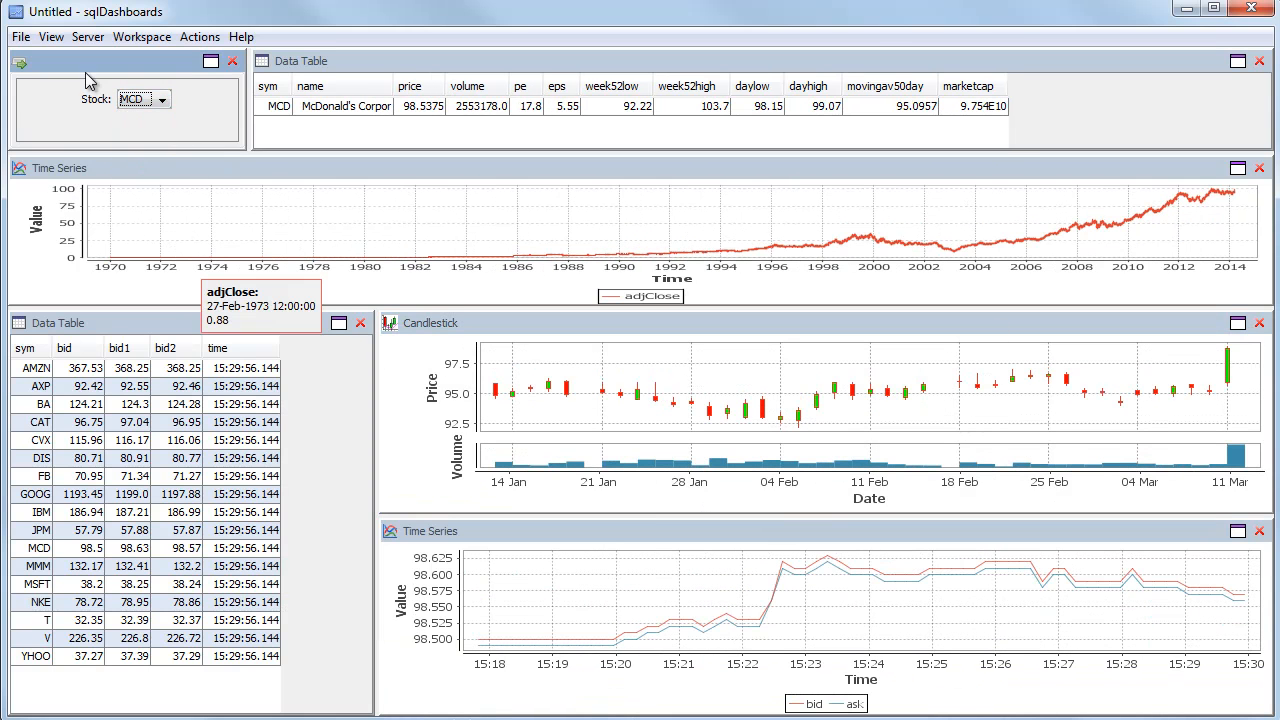
left_click(170, 98)
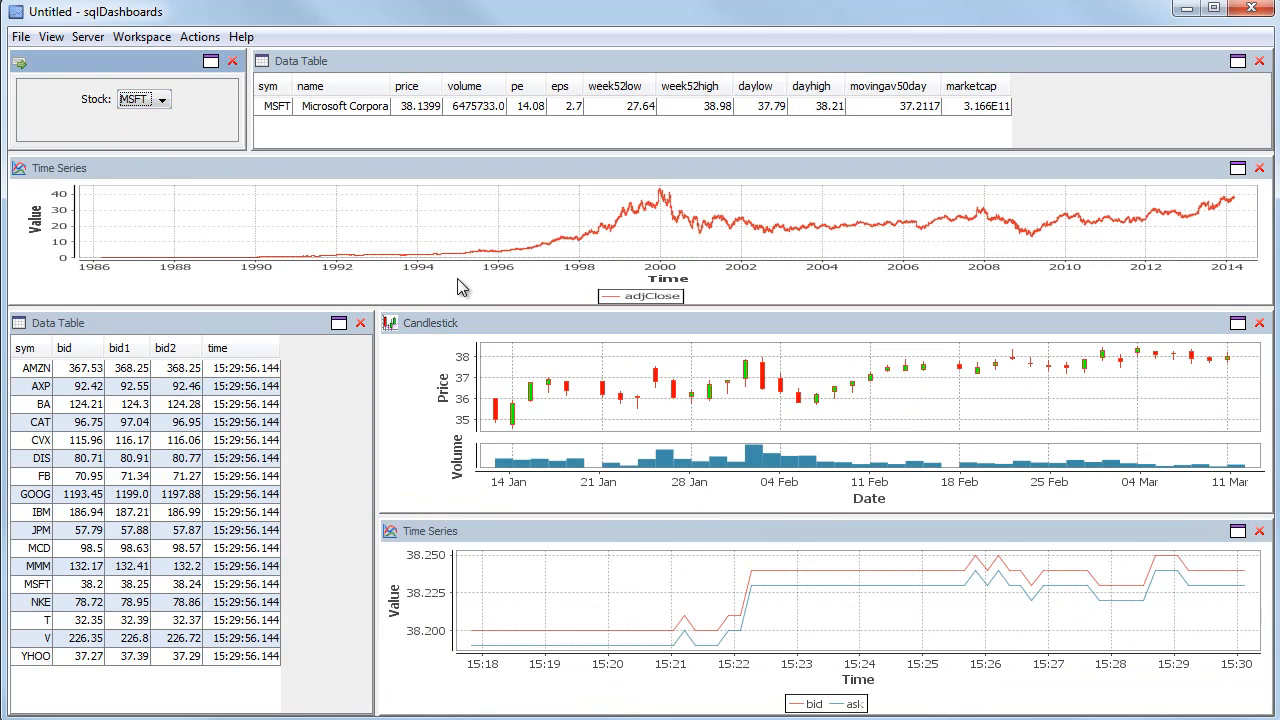
mouse_move(48, 67)
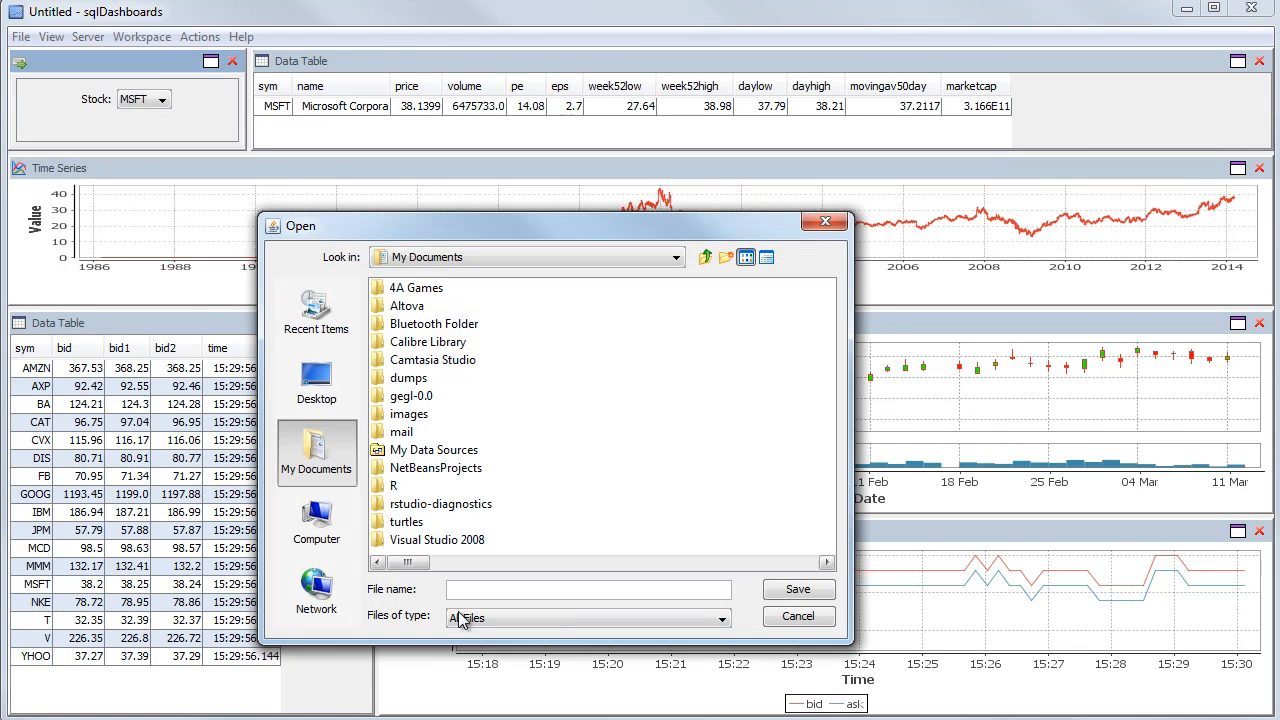
Step: Save the dashboard as c:\temp\kdb\myCharts.das
type("c:\\")
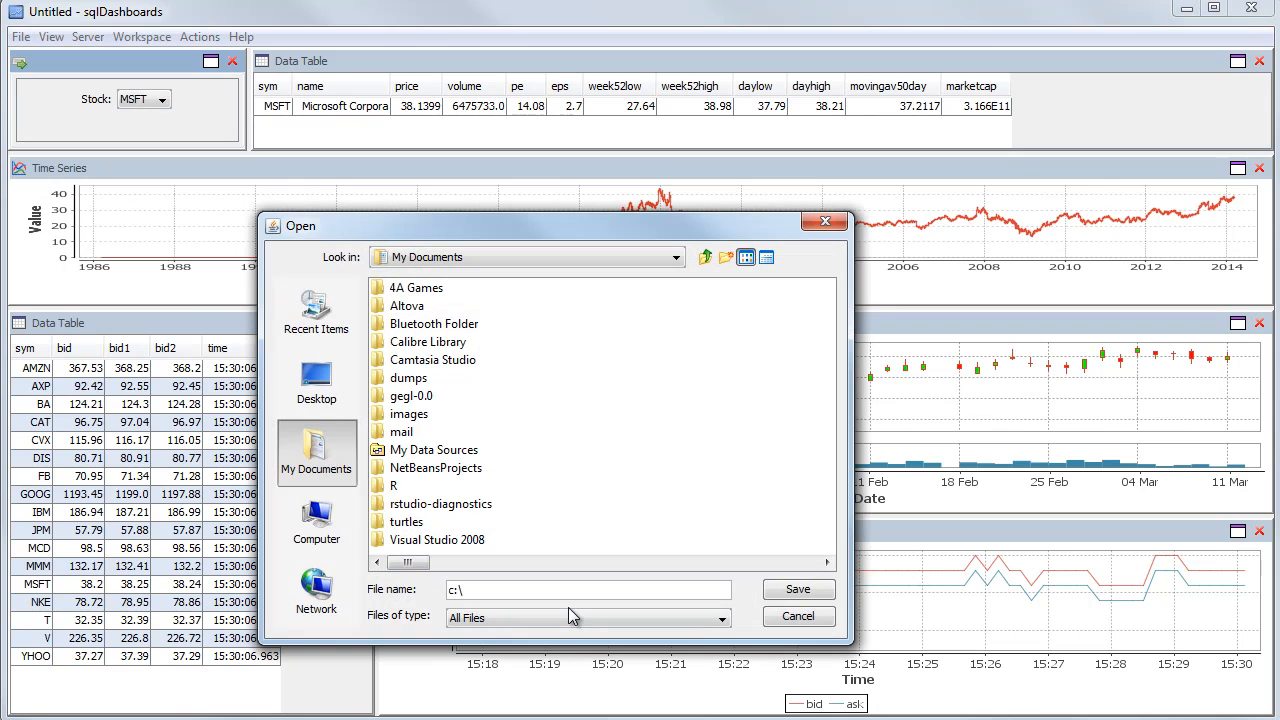
type("temp\\kdb")
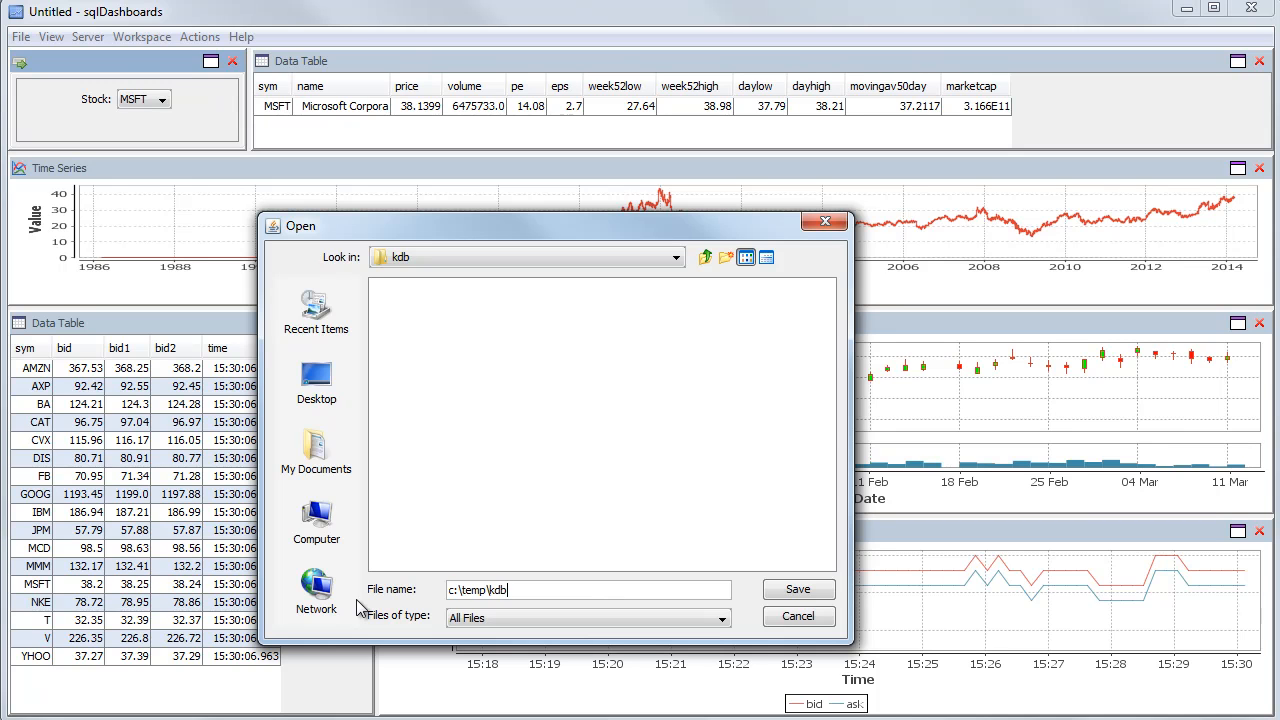
type("myCharts.")
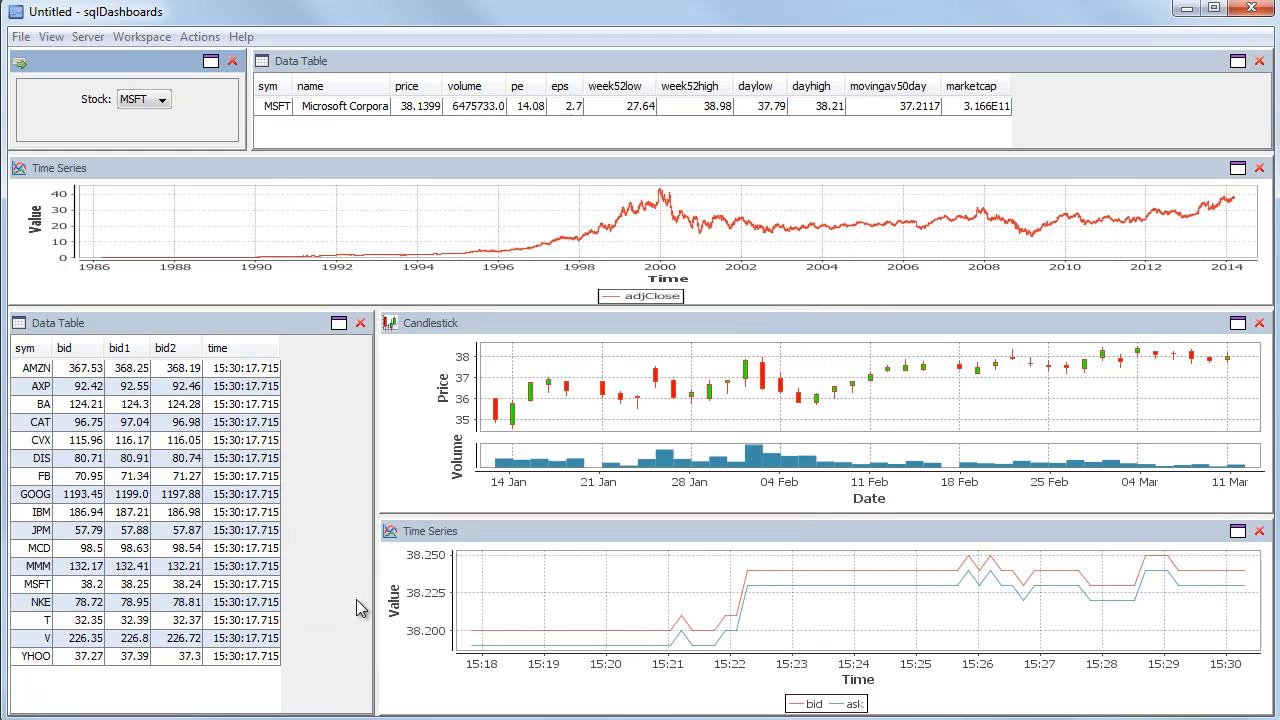
left_click(20, 37)
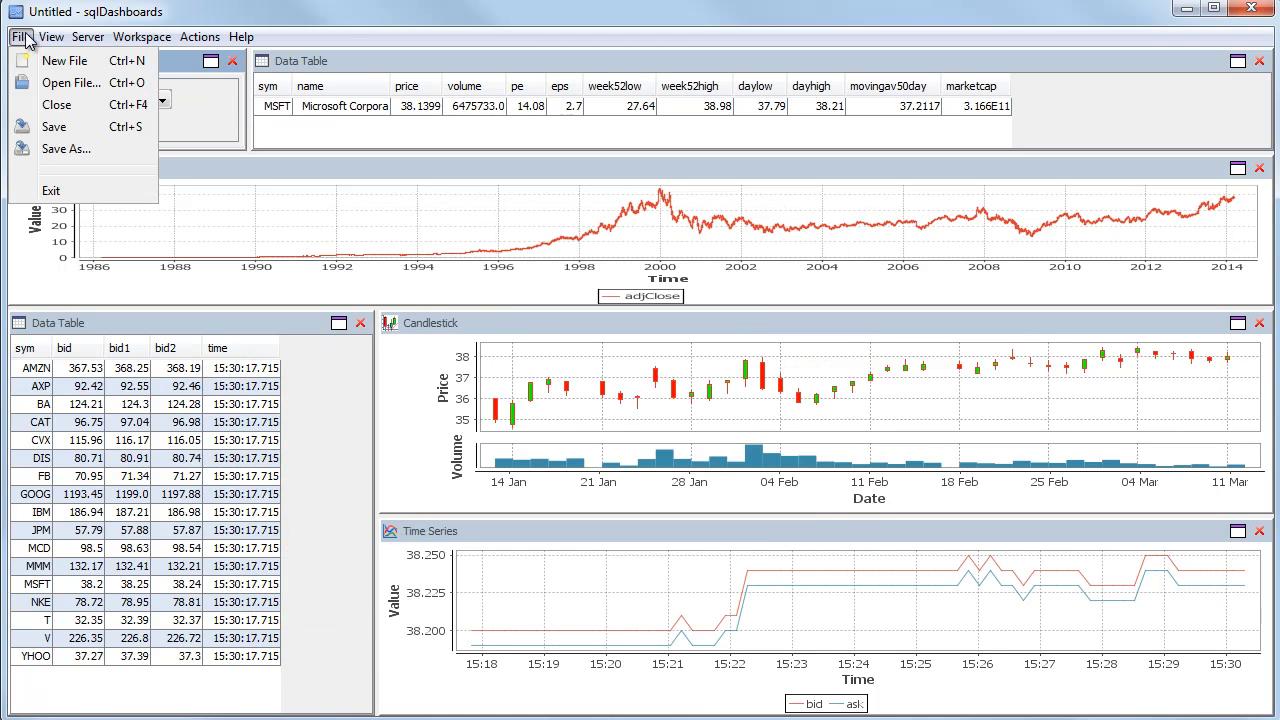
Step: Close the current dashboard and reopen myCharts.das from the kdb folder
left_click(63, 64)
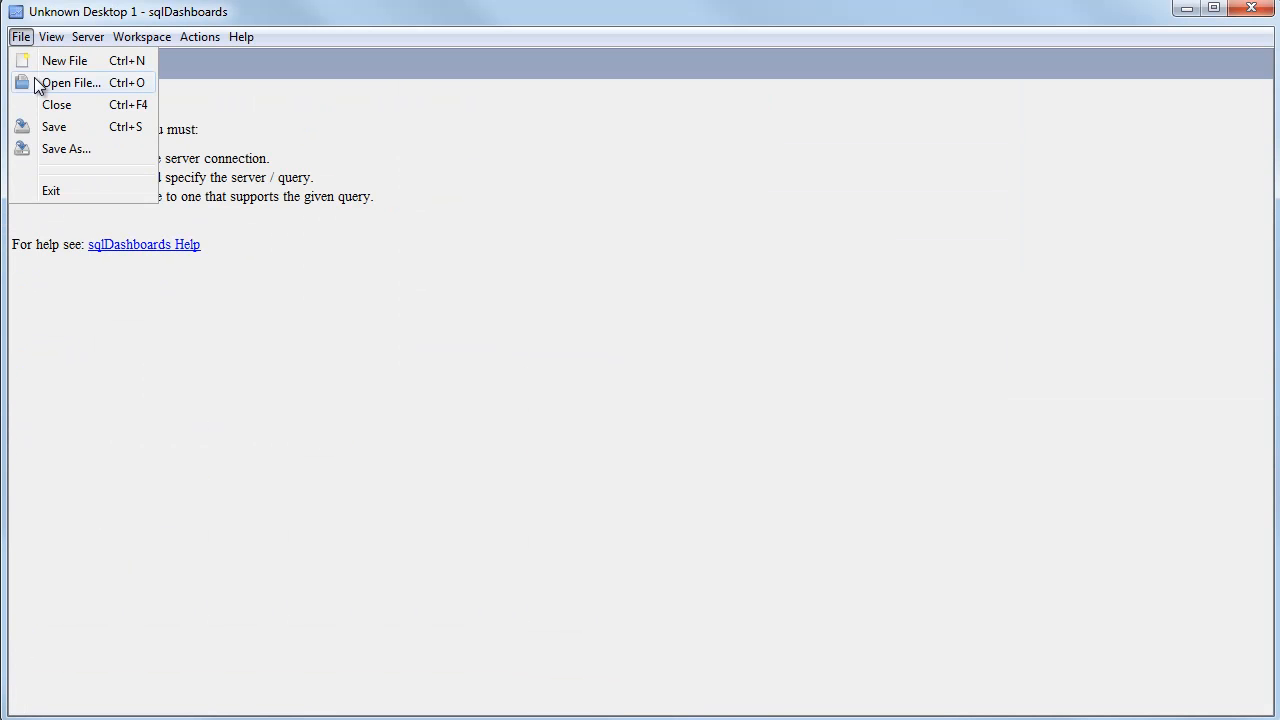
left_click(60, 85)
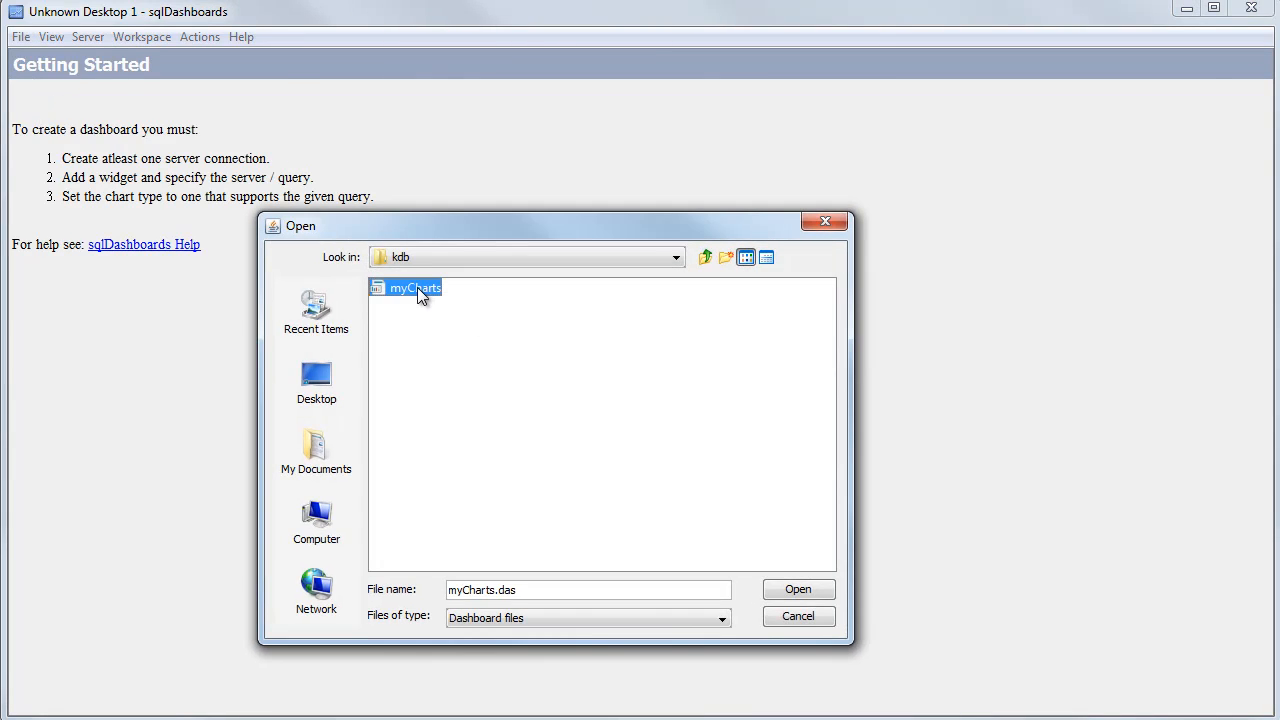
left_click(798, 589)
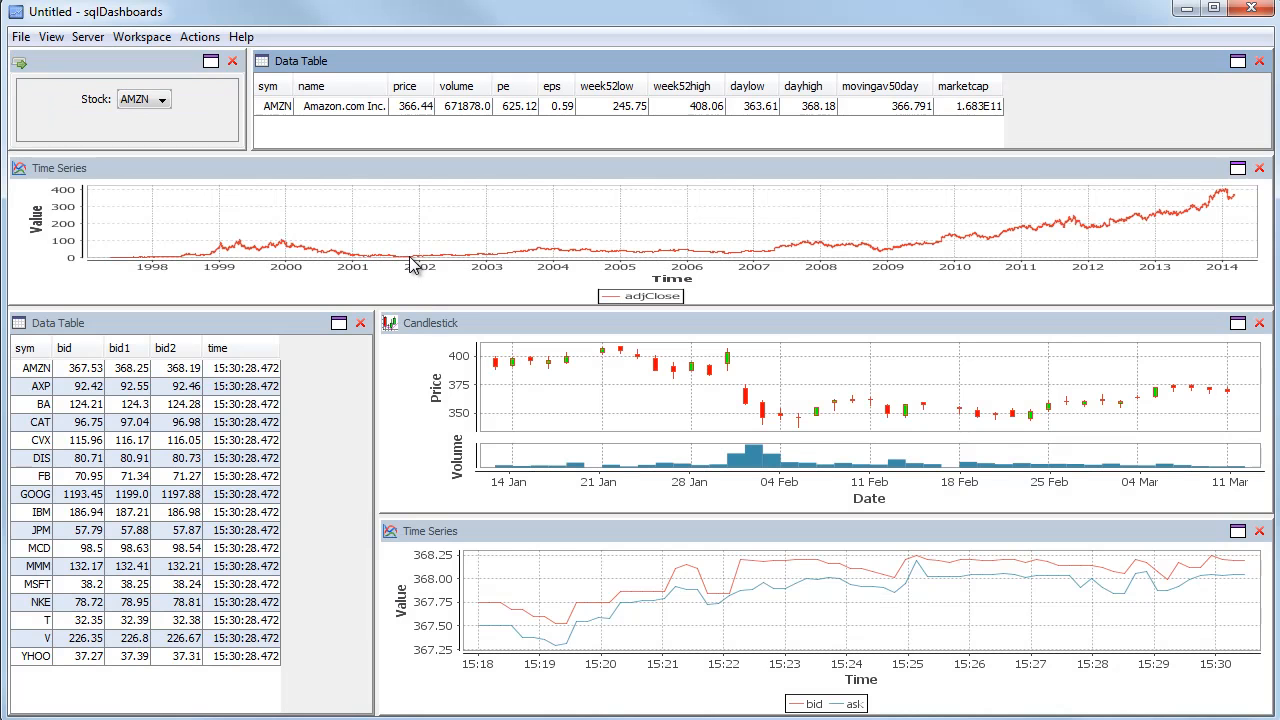
left_click(135, 165)
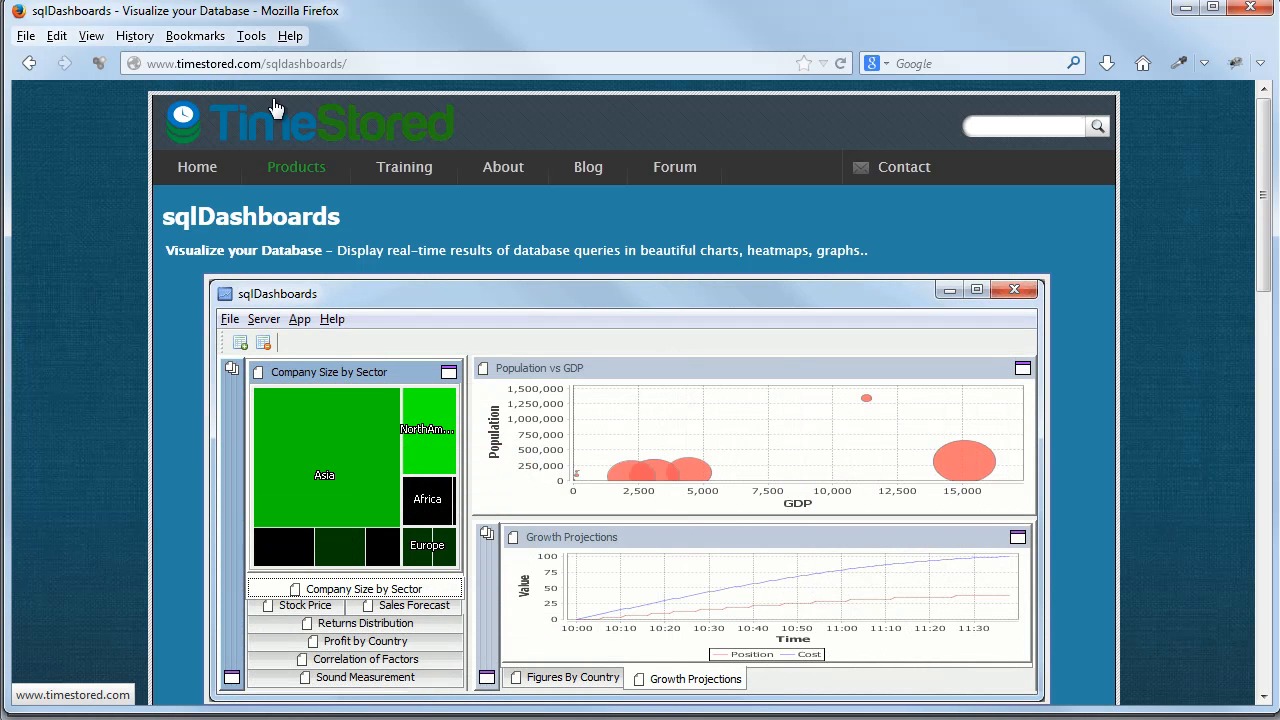
mouse_move(280, 115)
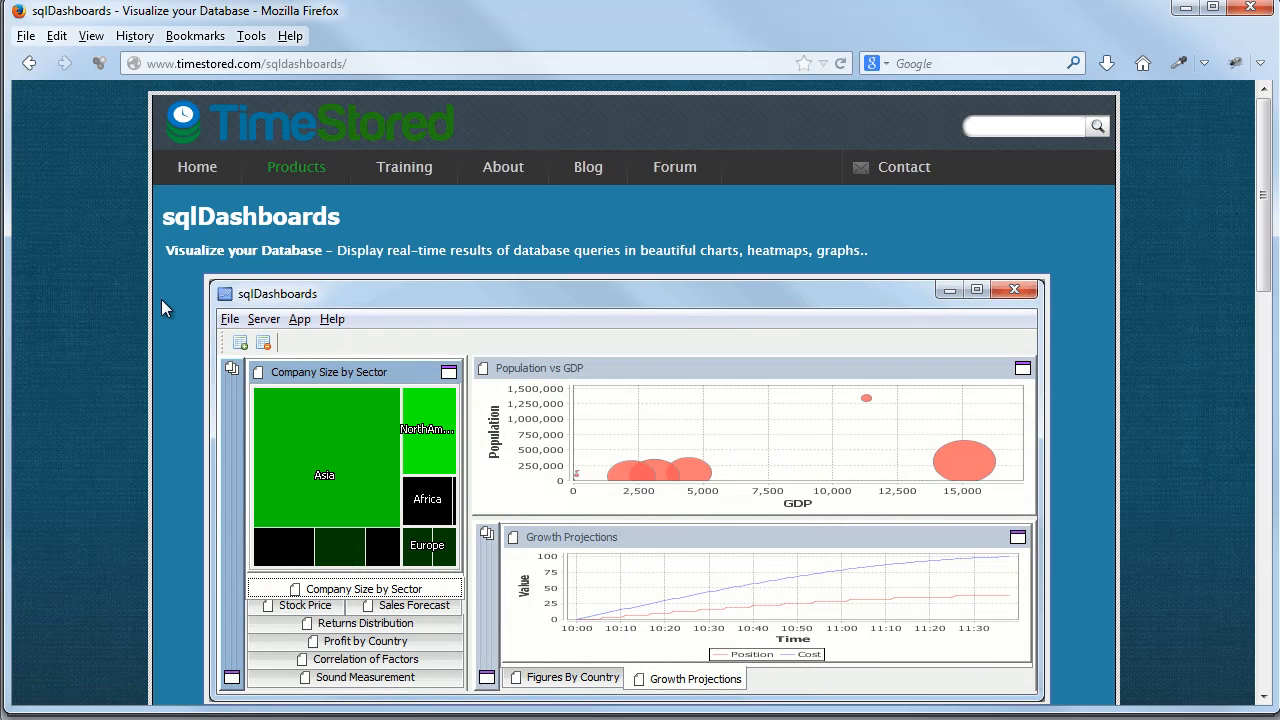
Step: Scroll down the timestored.com sqlDashboards product page in Firefox
scroll("down", 3)
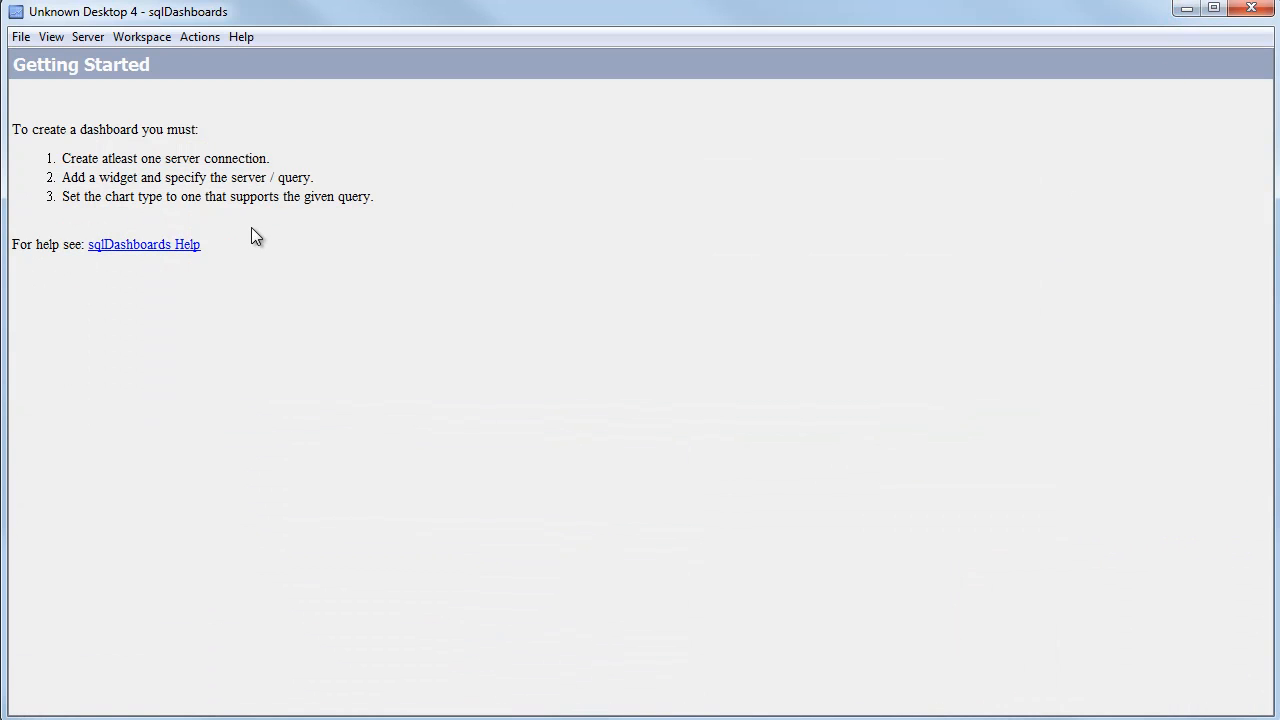
Step: Launch the Yahoo Finance Kdb Dashboard demo, confirm the port 5000 server, and dismiss Demo Runner
left_click(237, 37)
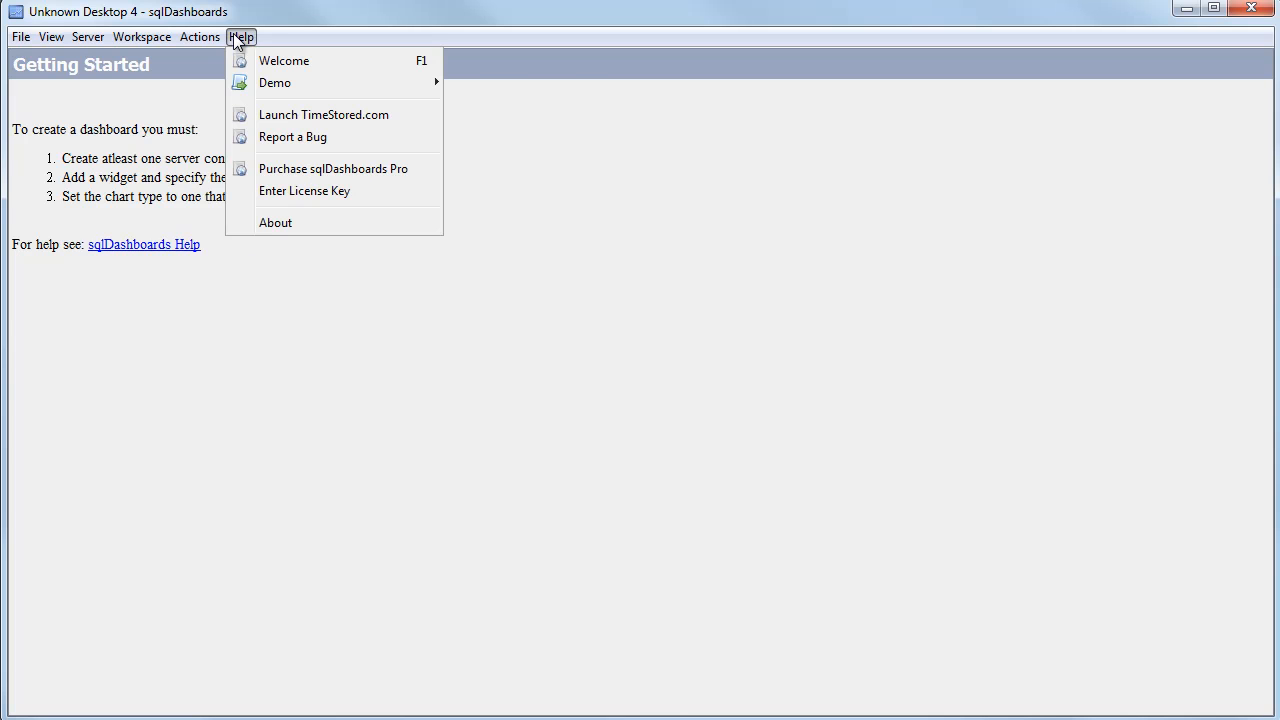
mouse_move(277, 89)
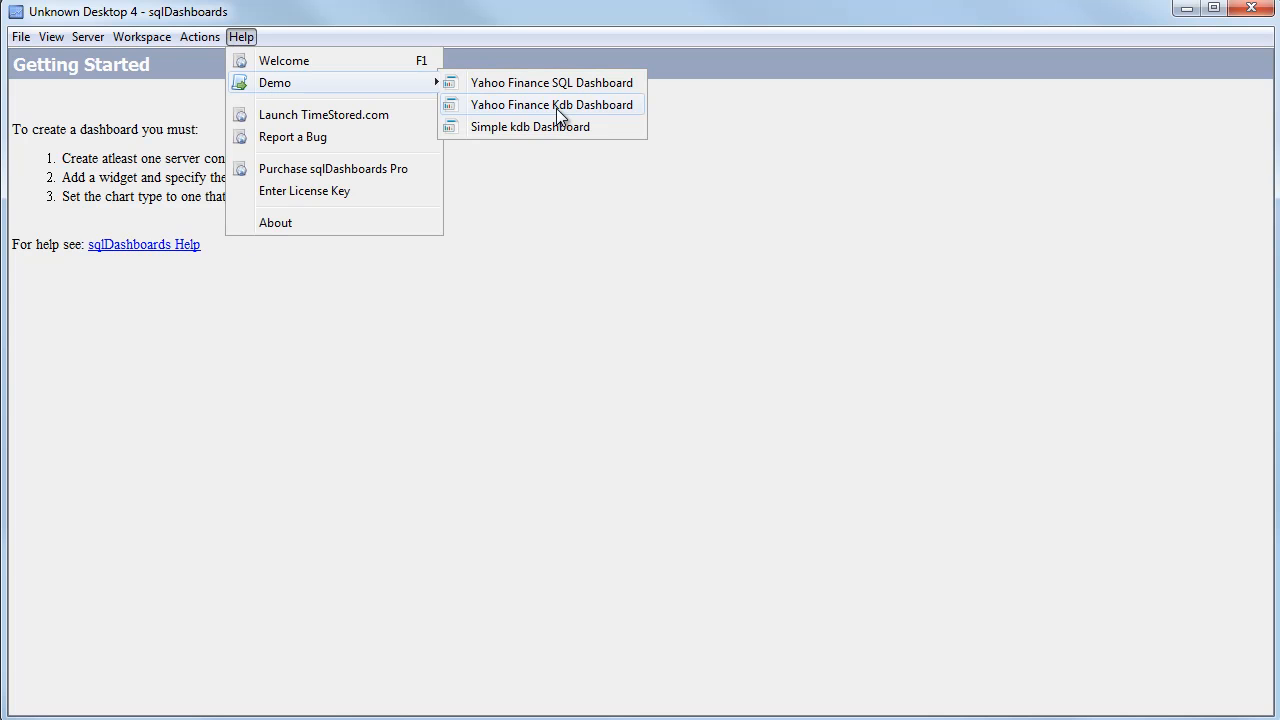
left_click(553, 104)
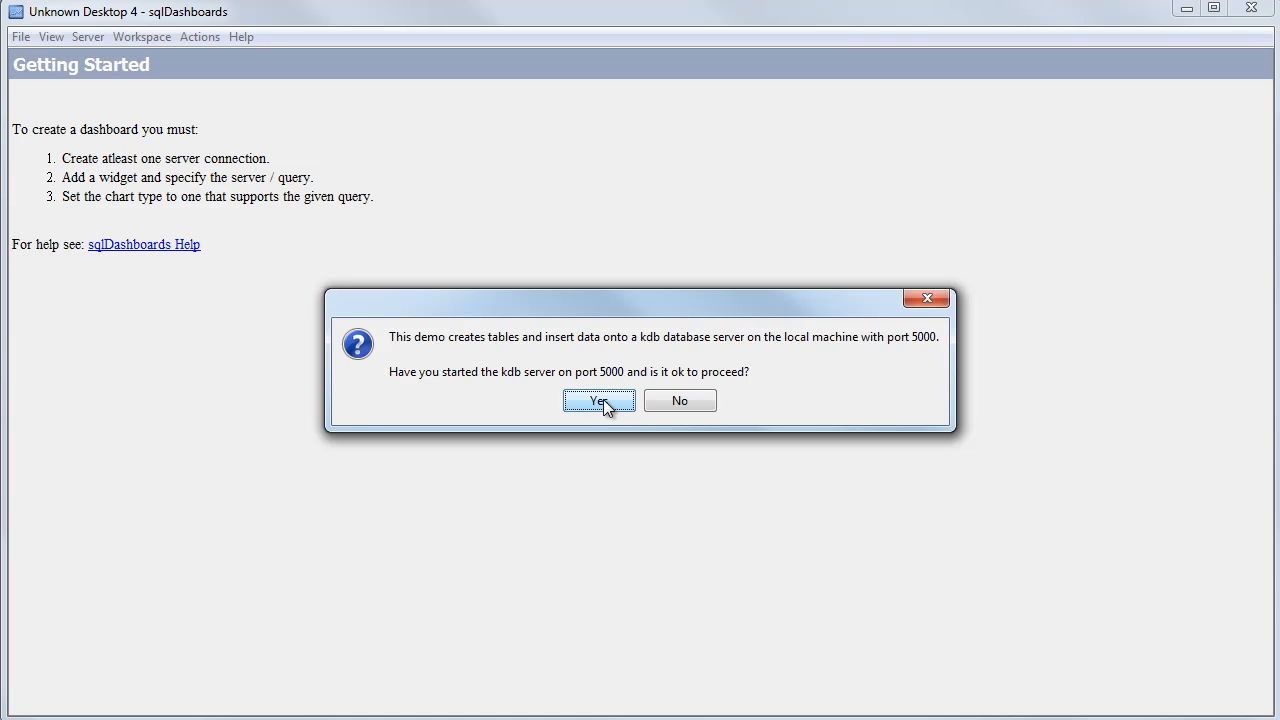
left_click(597, 400)
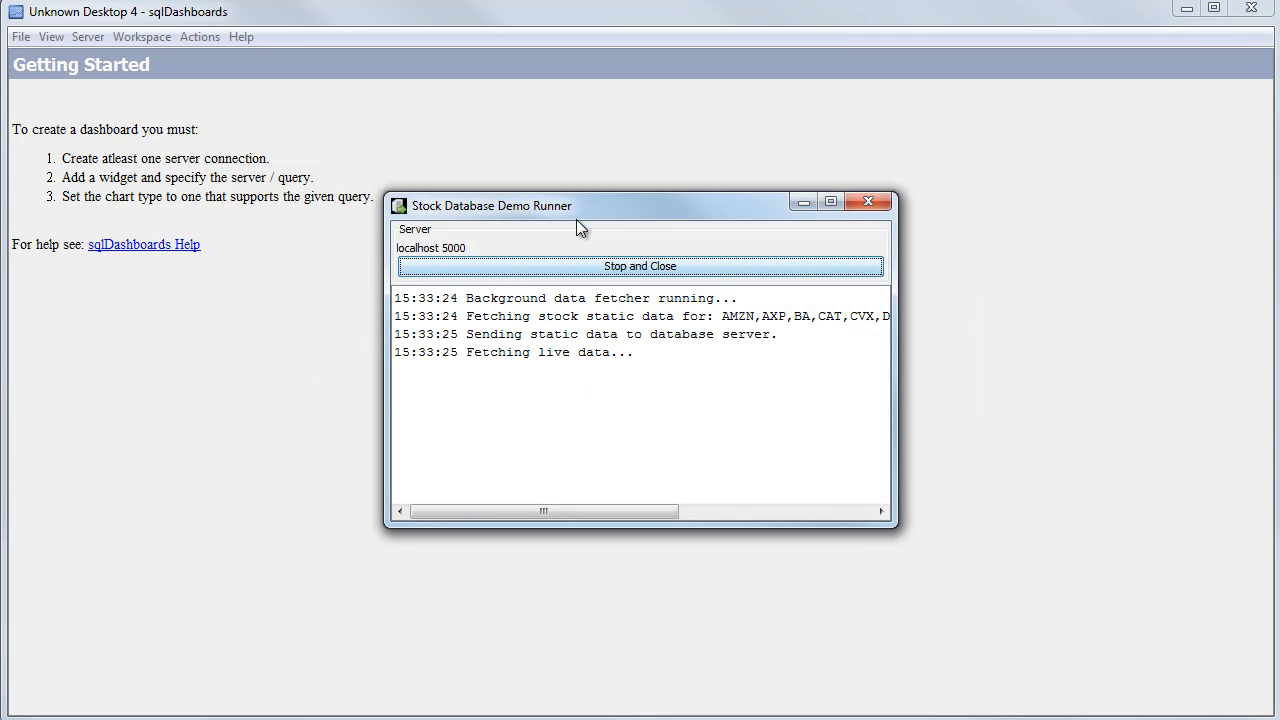
mouse_move(563, 218)
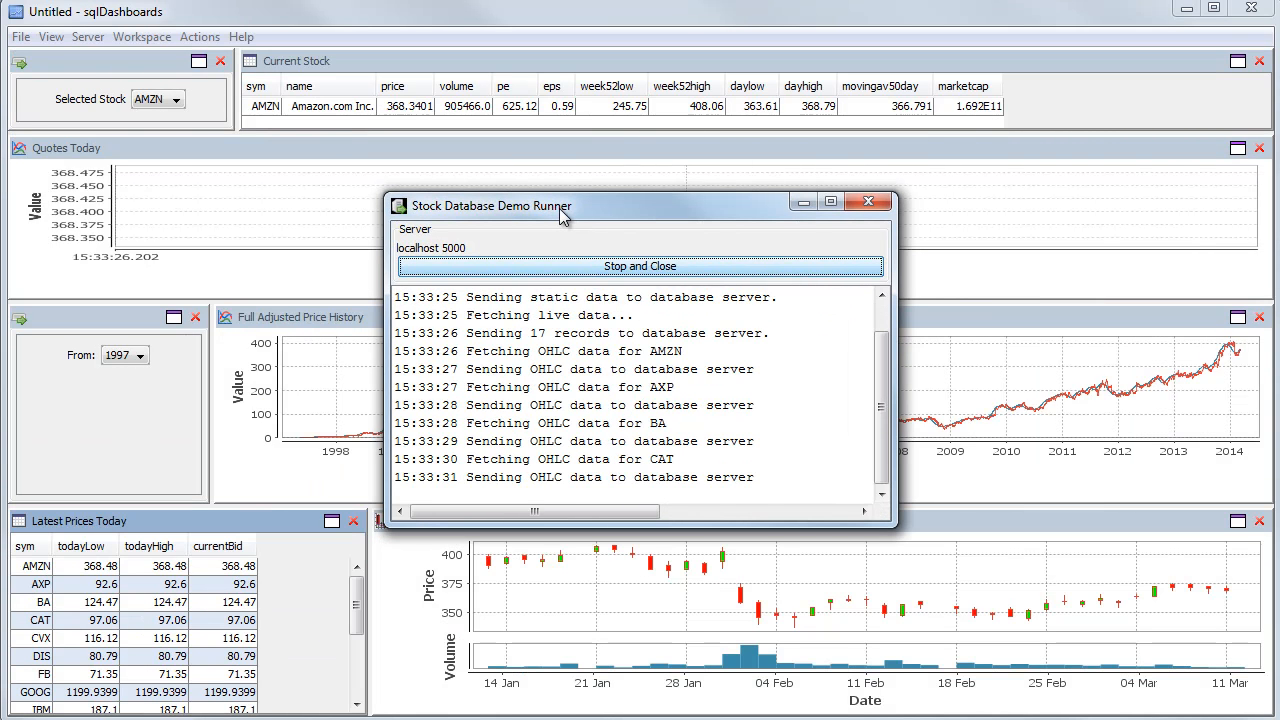
left_click(869, 201)
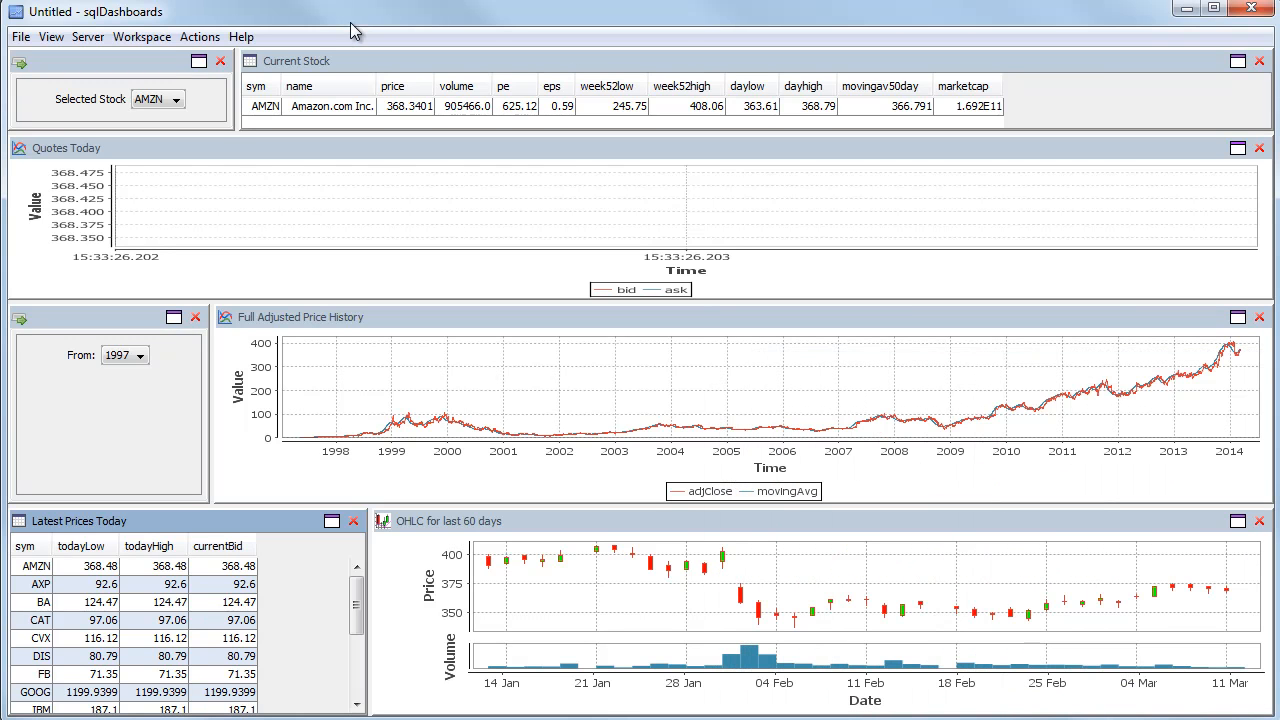
mouse_move(473, 325)
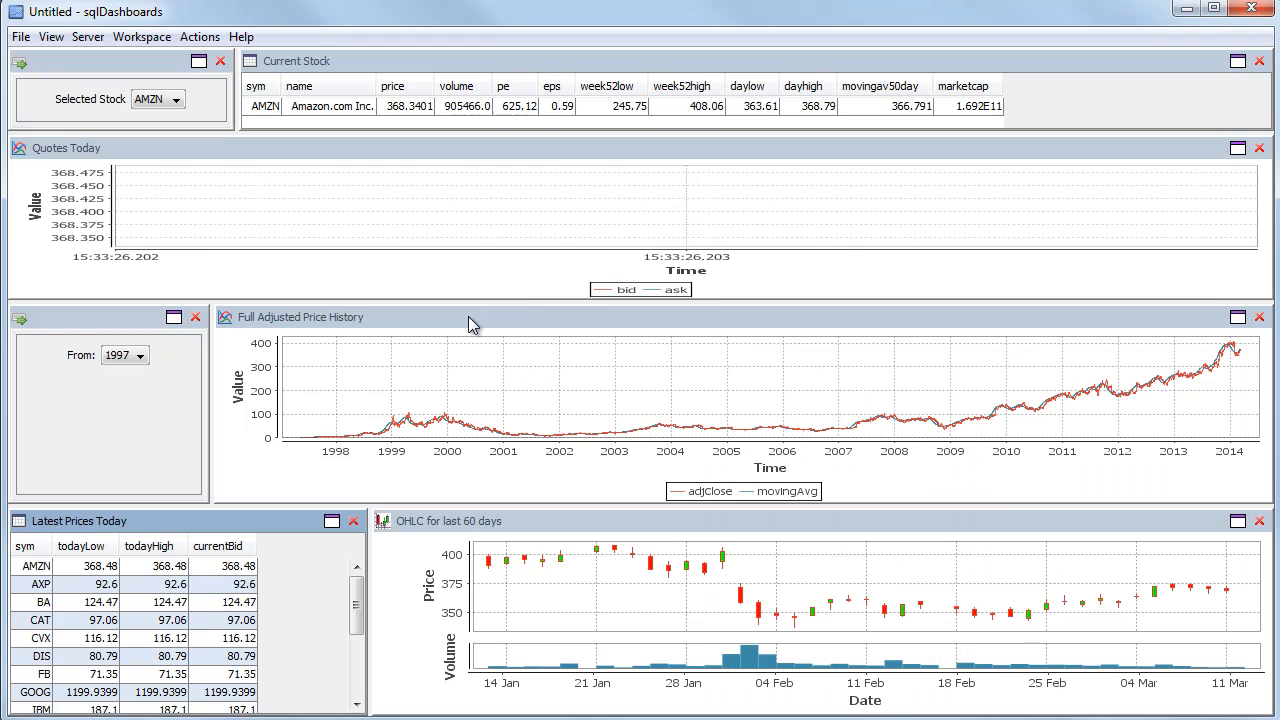